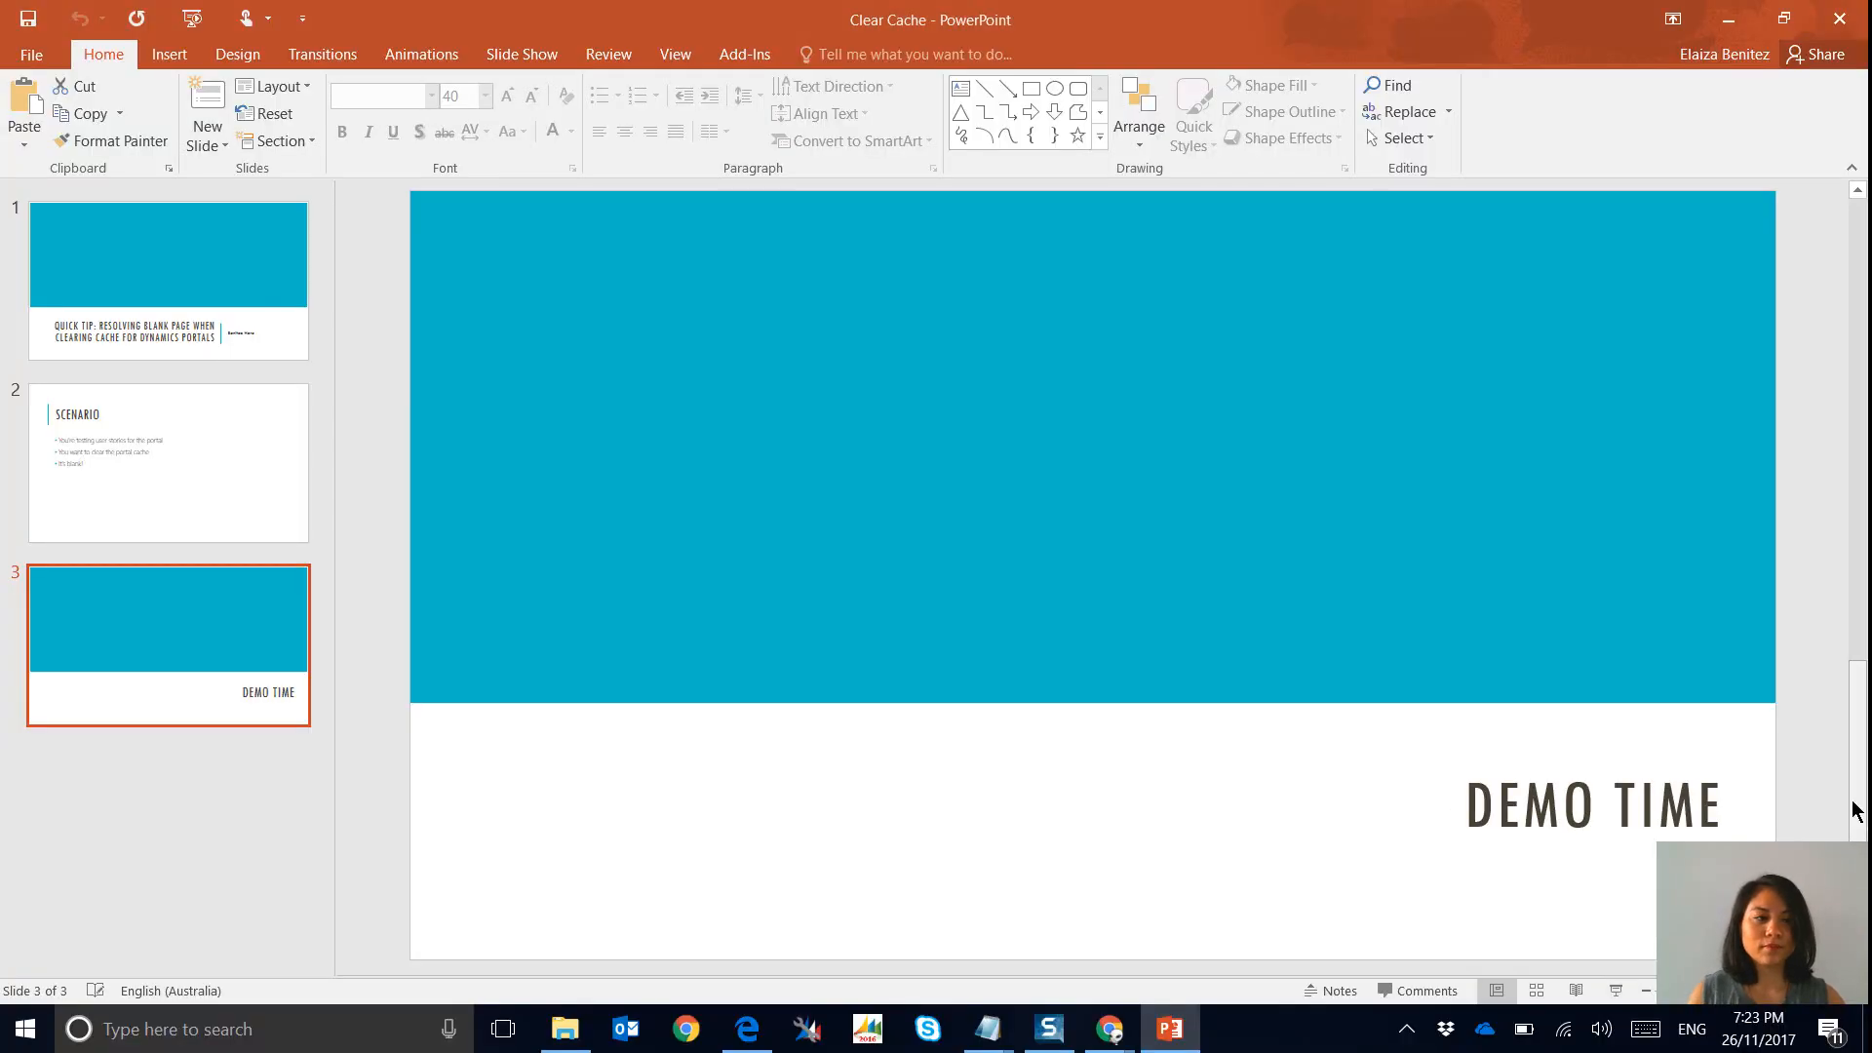
Bring Chrome forward showing Jane Smith's My Applications page with APP00047 and APP00045.
left_click(1108, 1028)
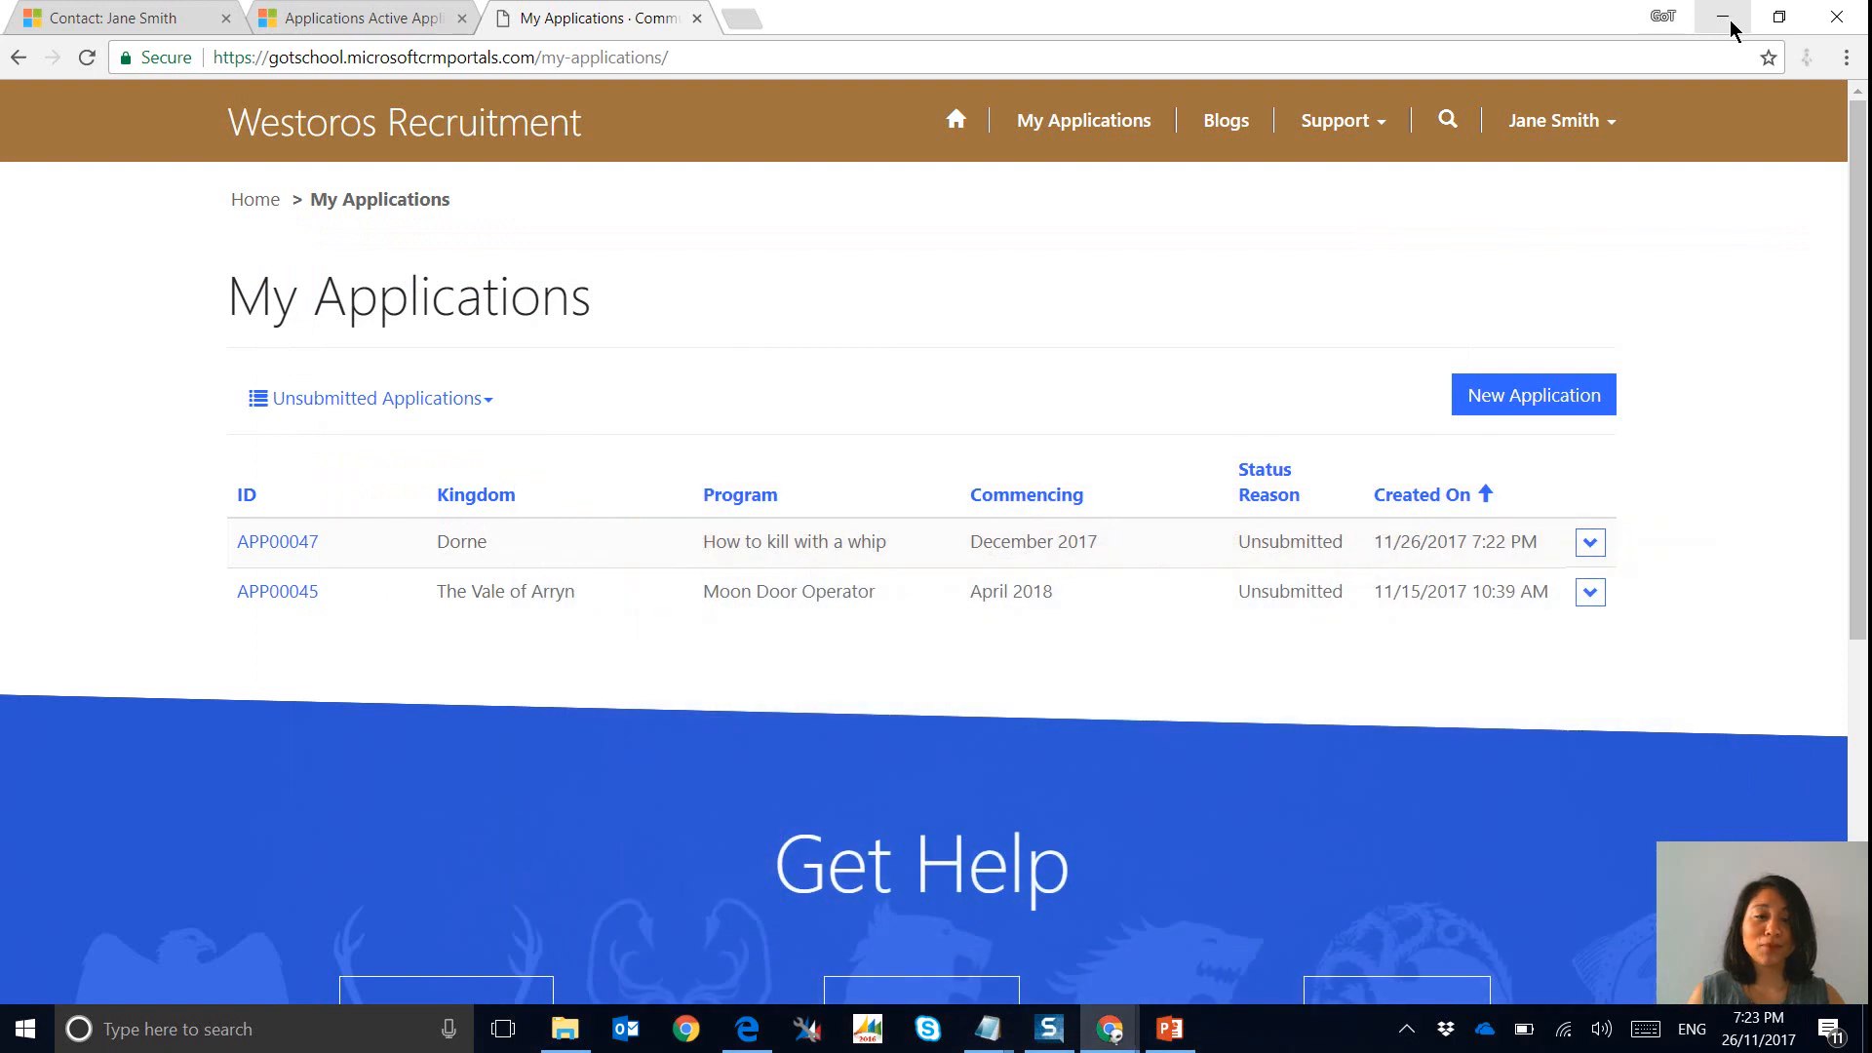
mouse_move(1661, 47)
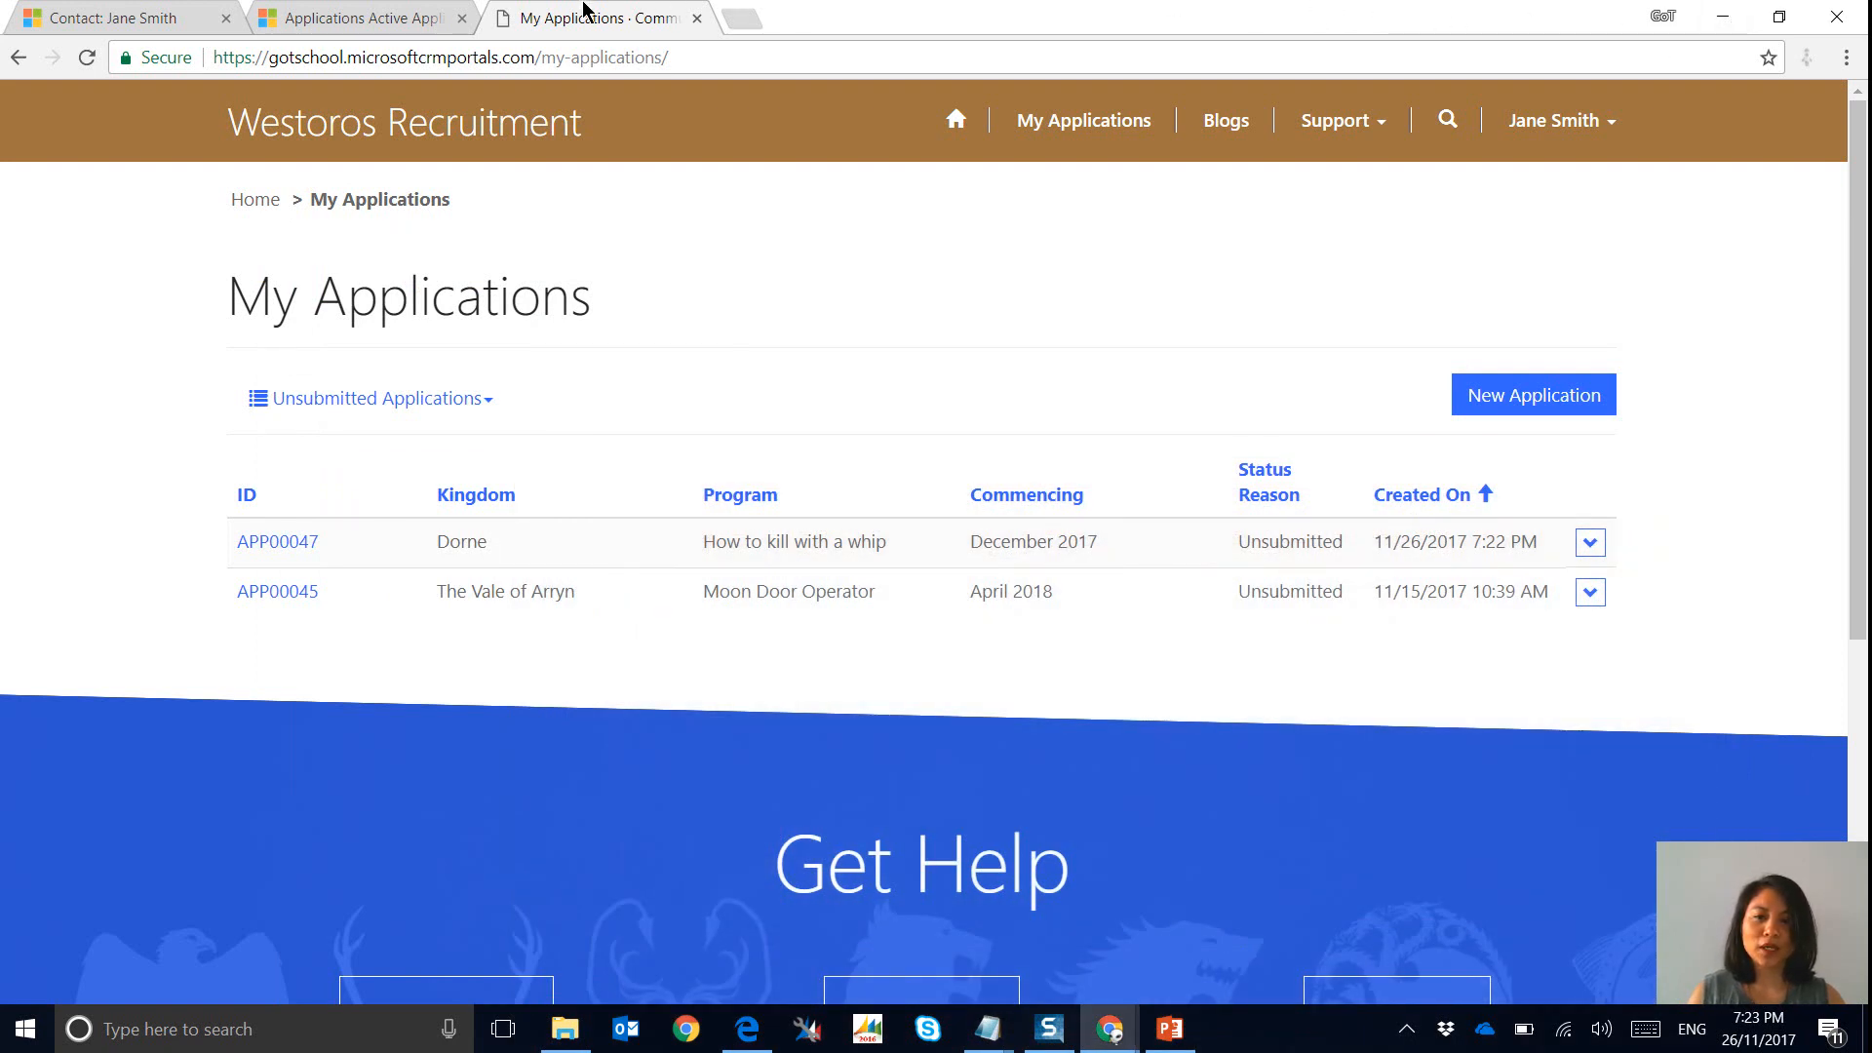
mouse_move(297, 523)
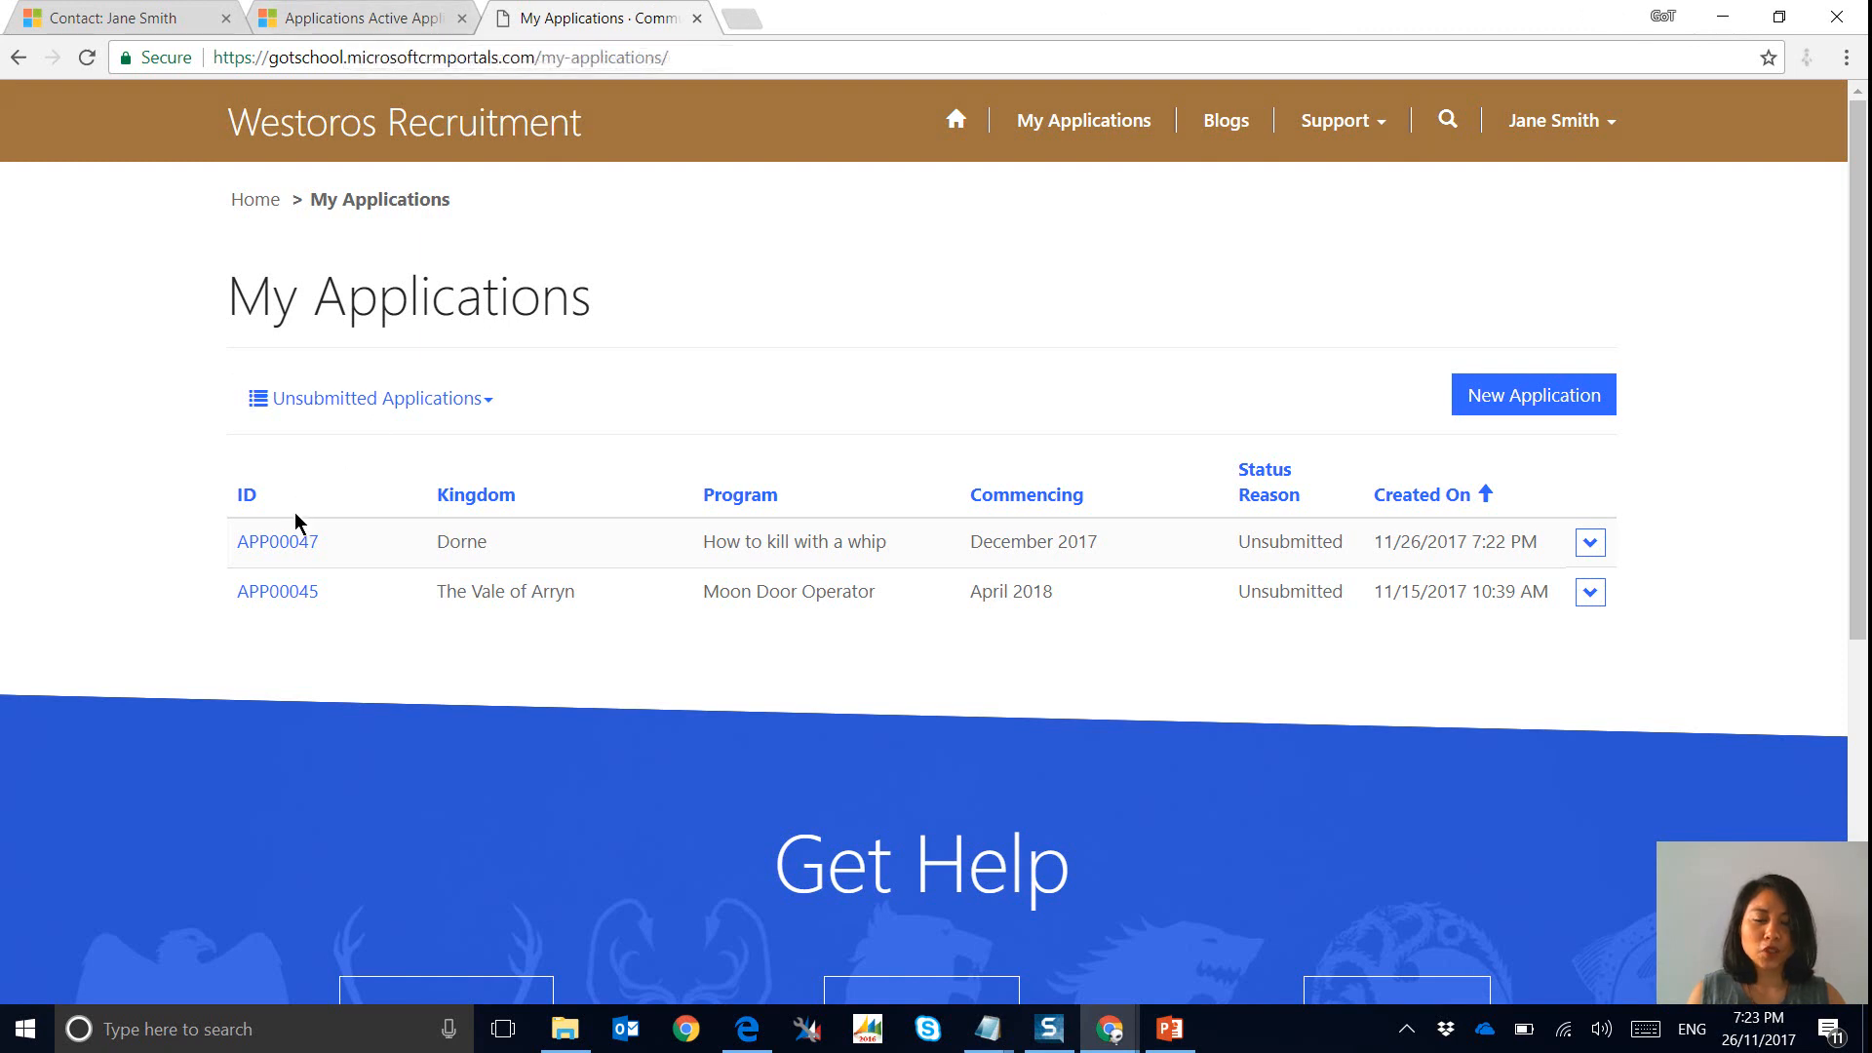
mouse_move(277, 540)
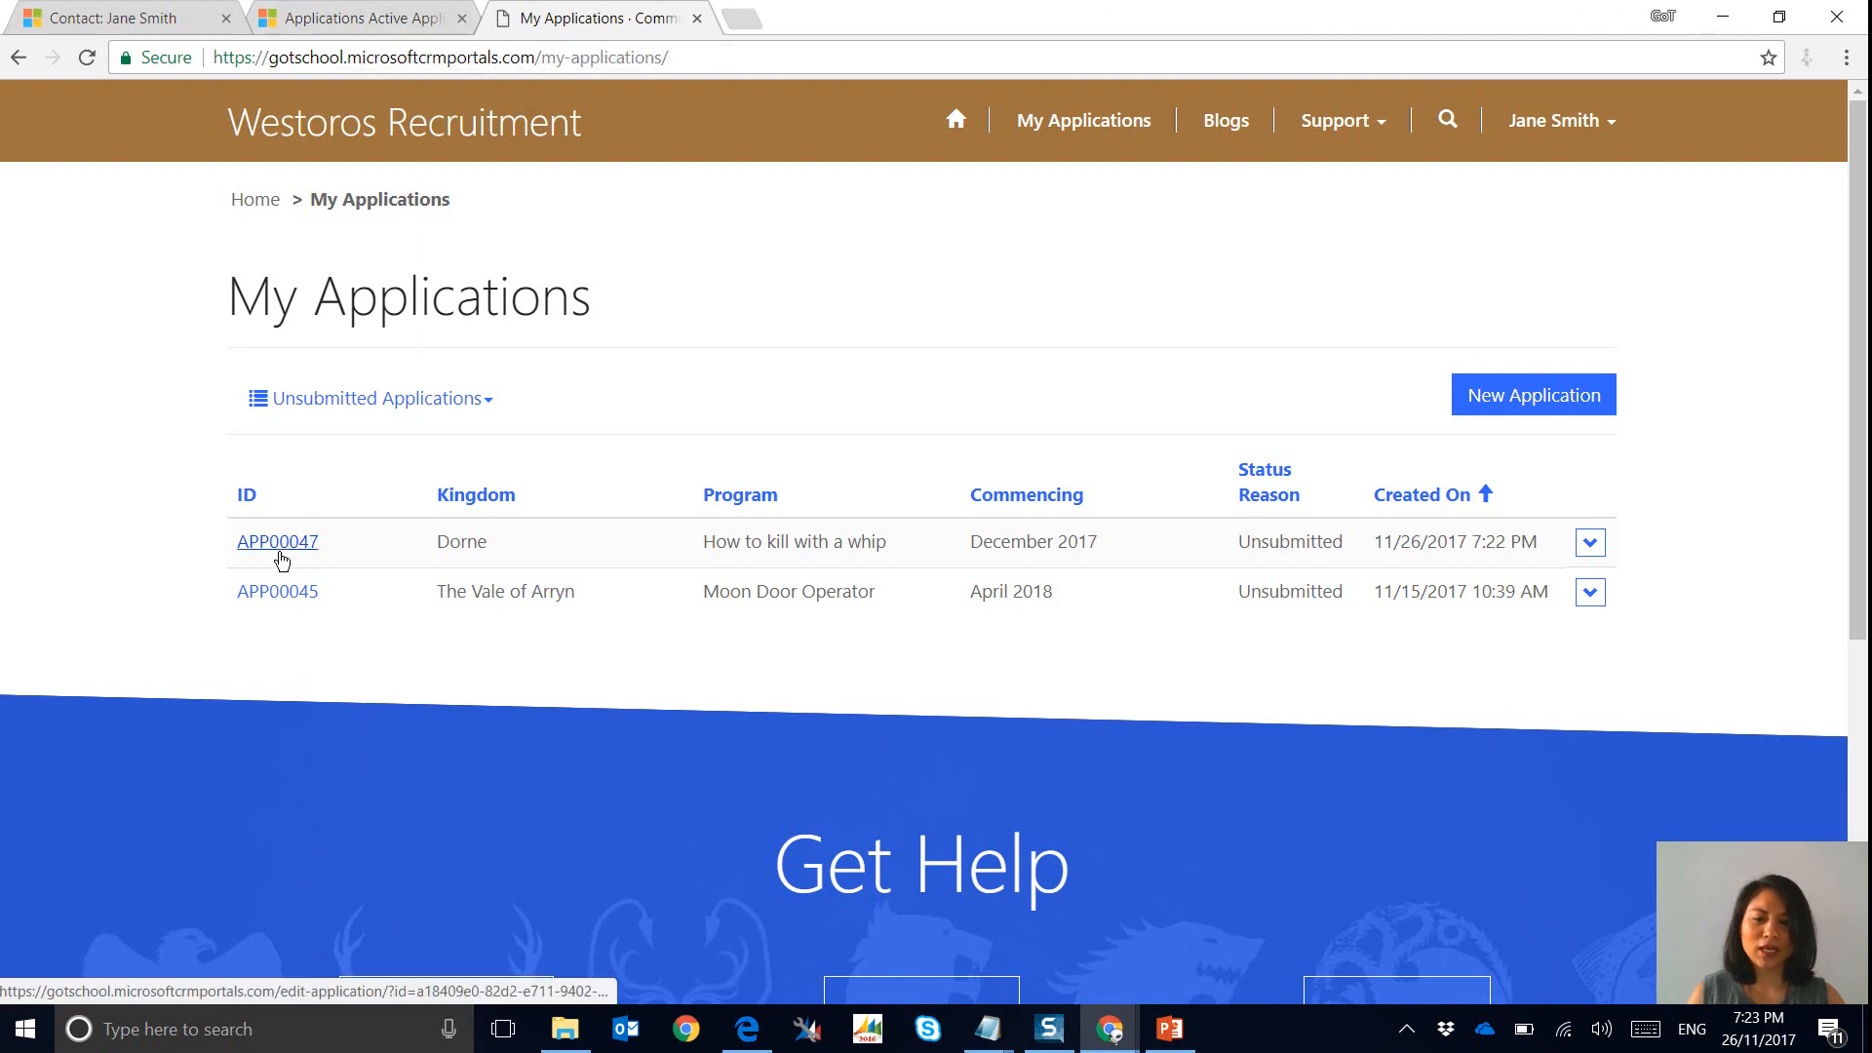
mouse_move(51, 465)
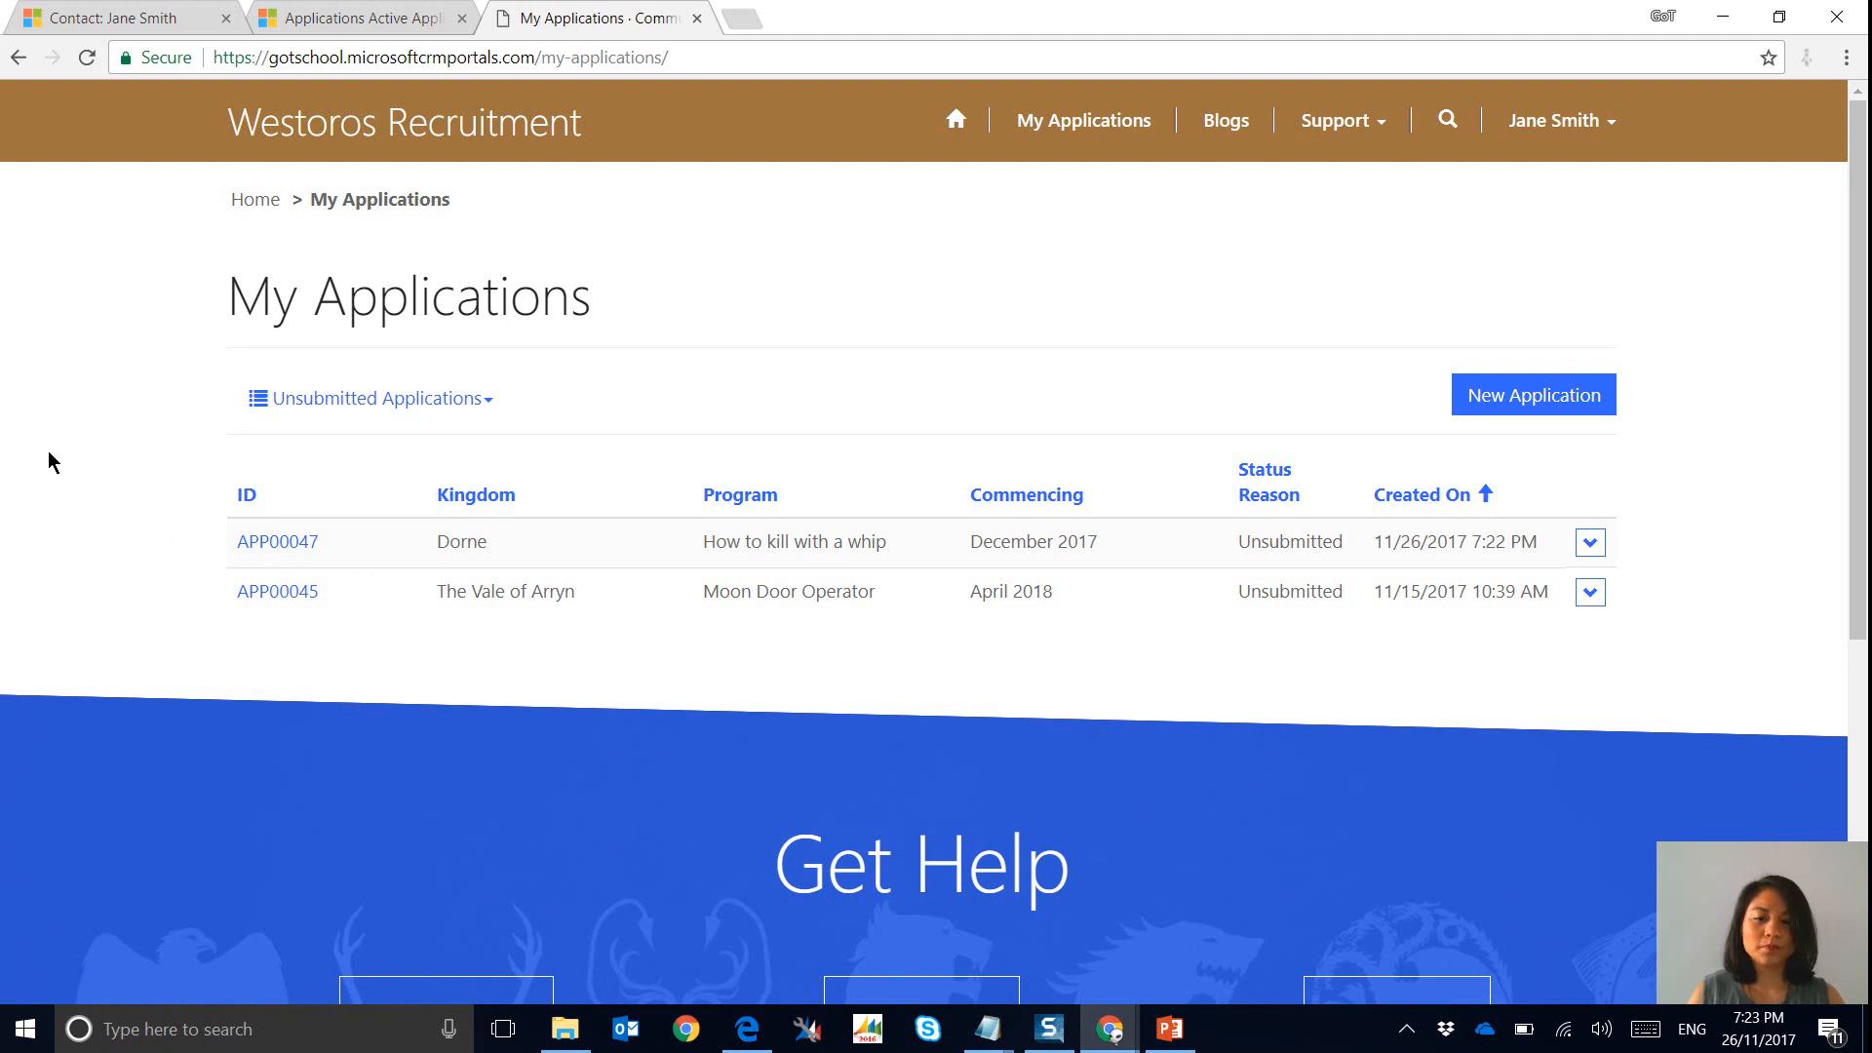
Delete application APP00045 from the Active Applications list and confirm.
left_click(359, 17)
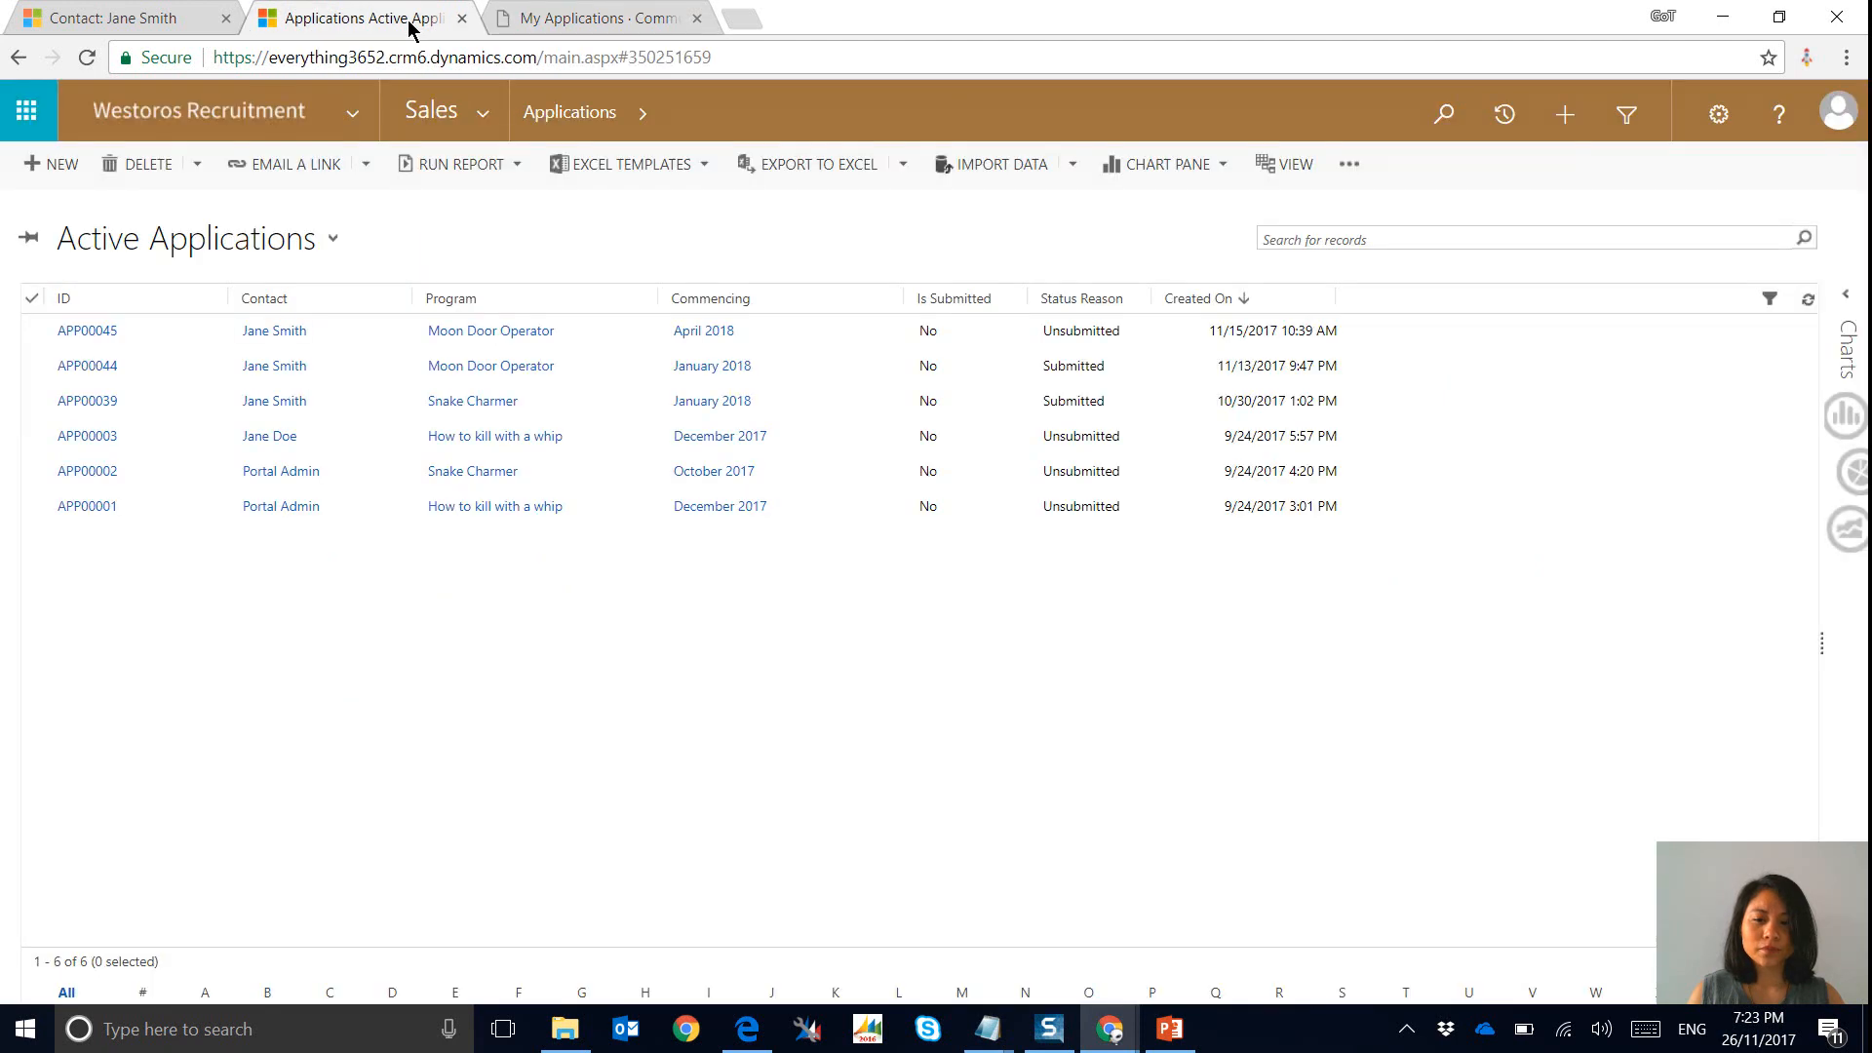
mouse_move(36, 339)
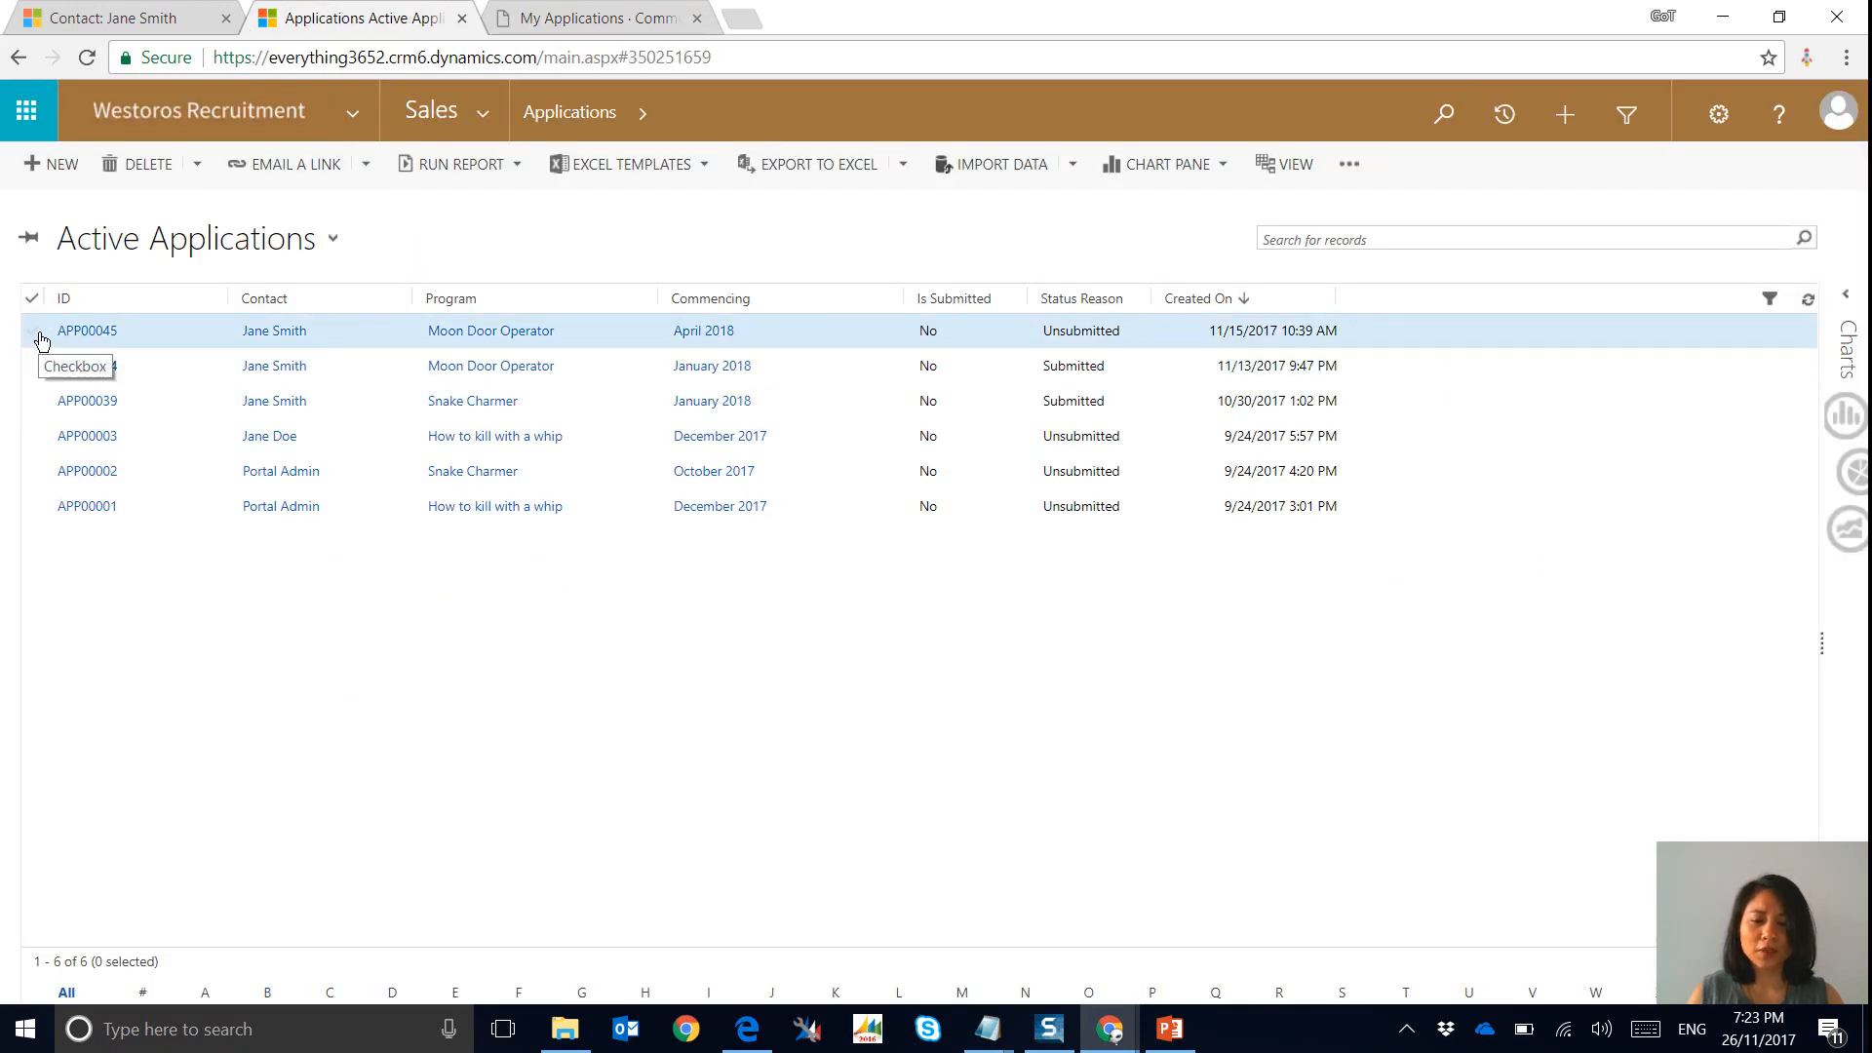
left_click(33, 331)
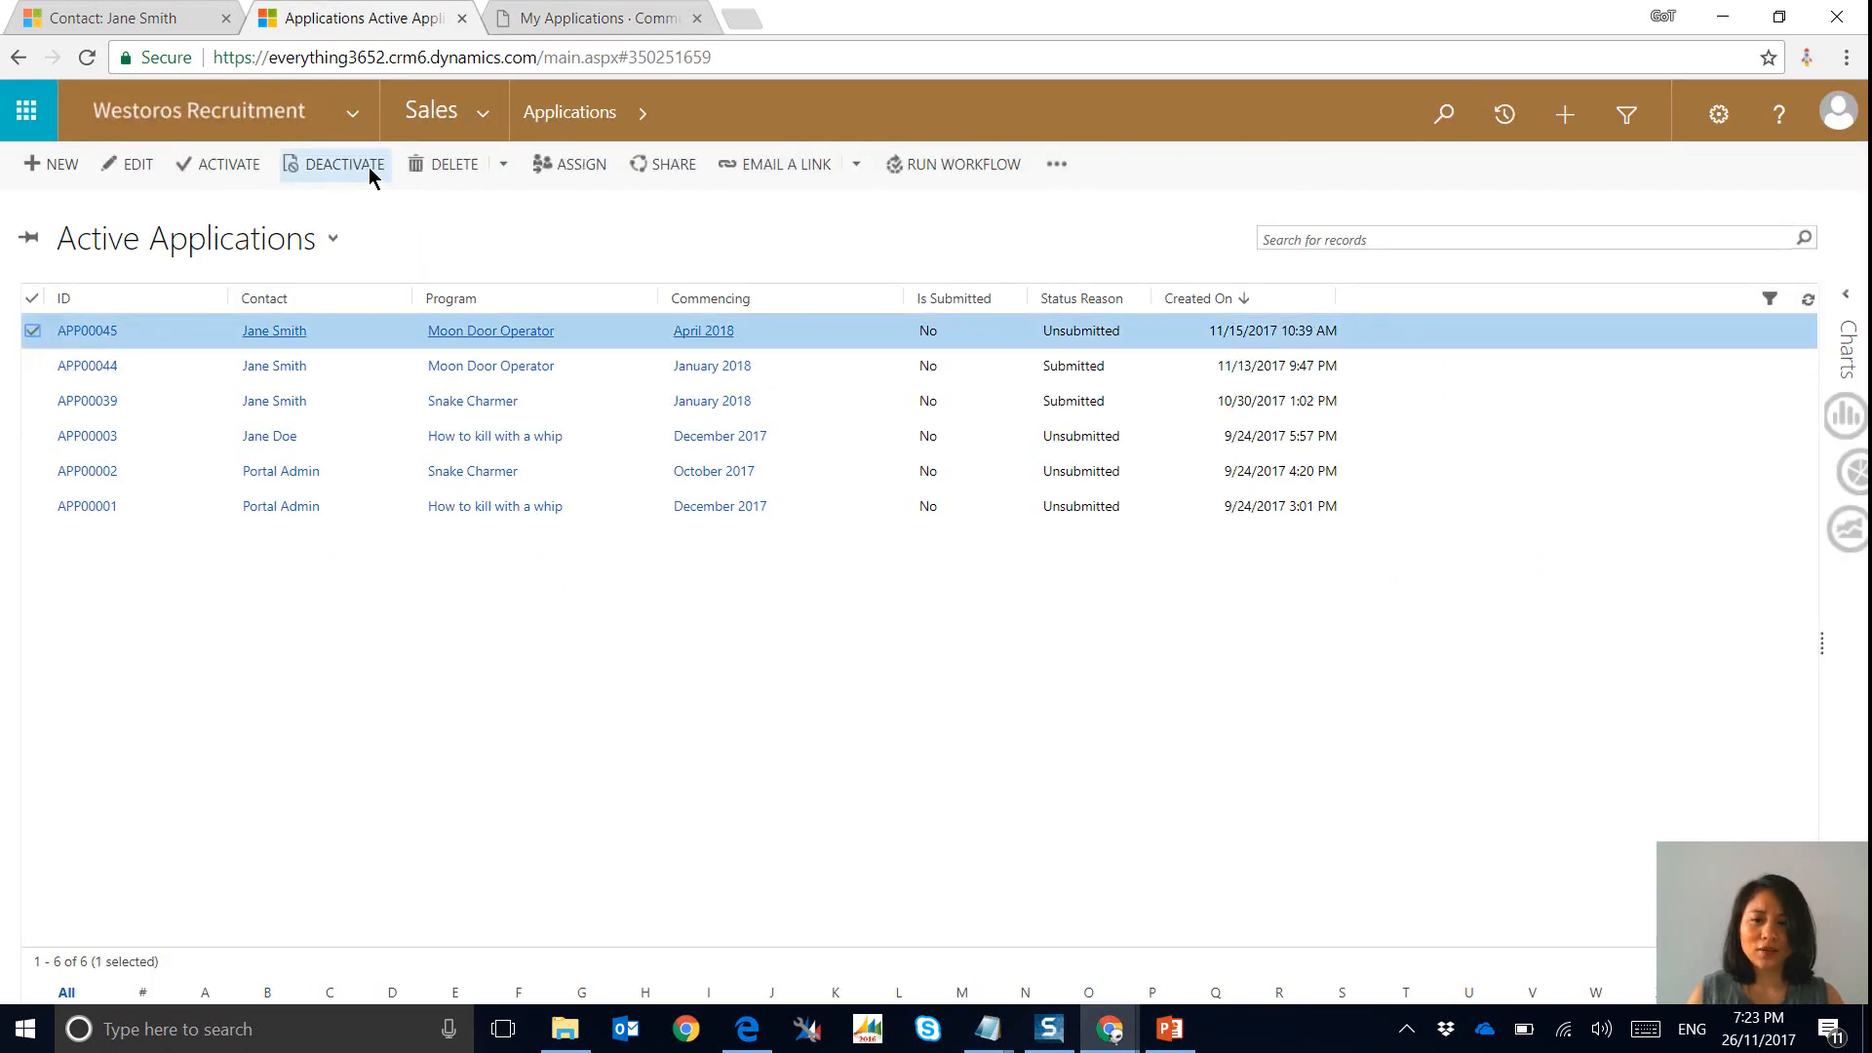
left_click(443, 164)
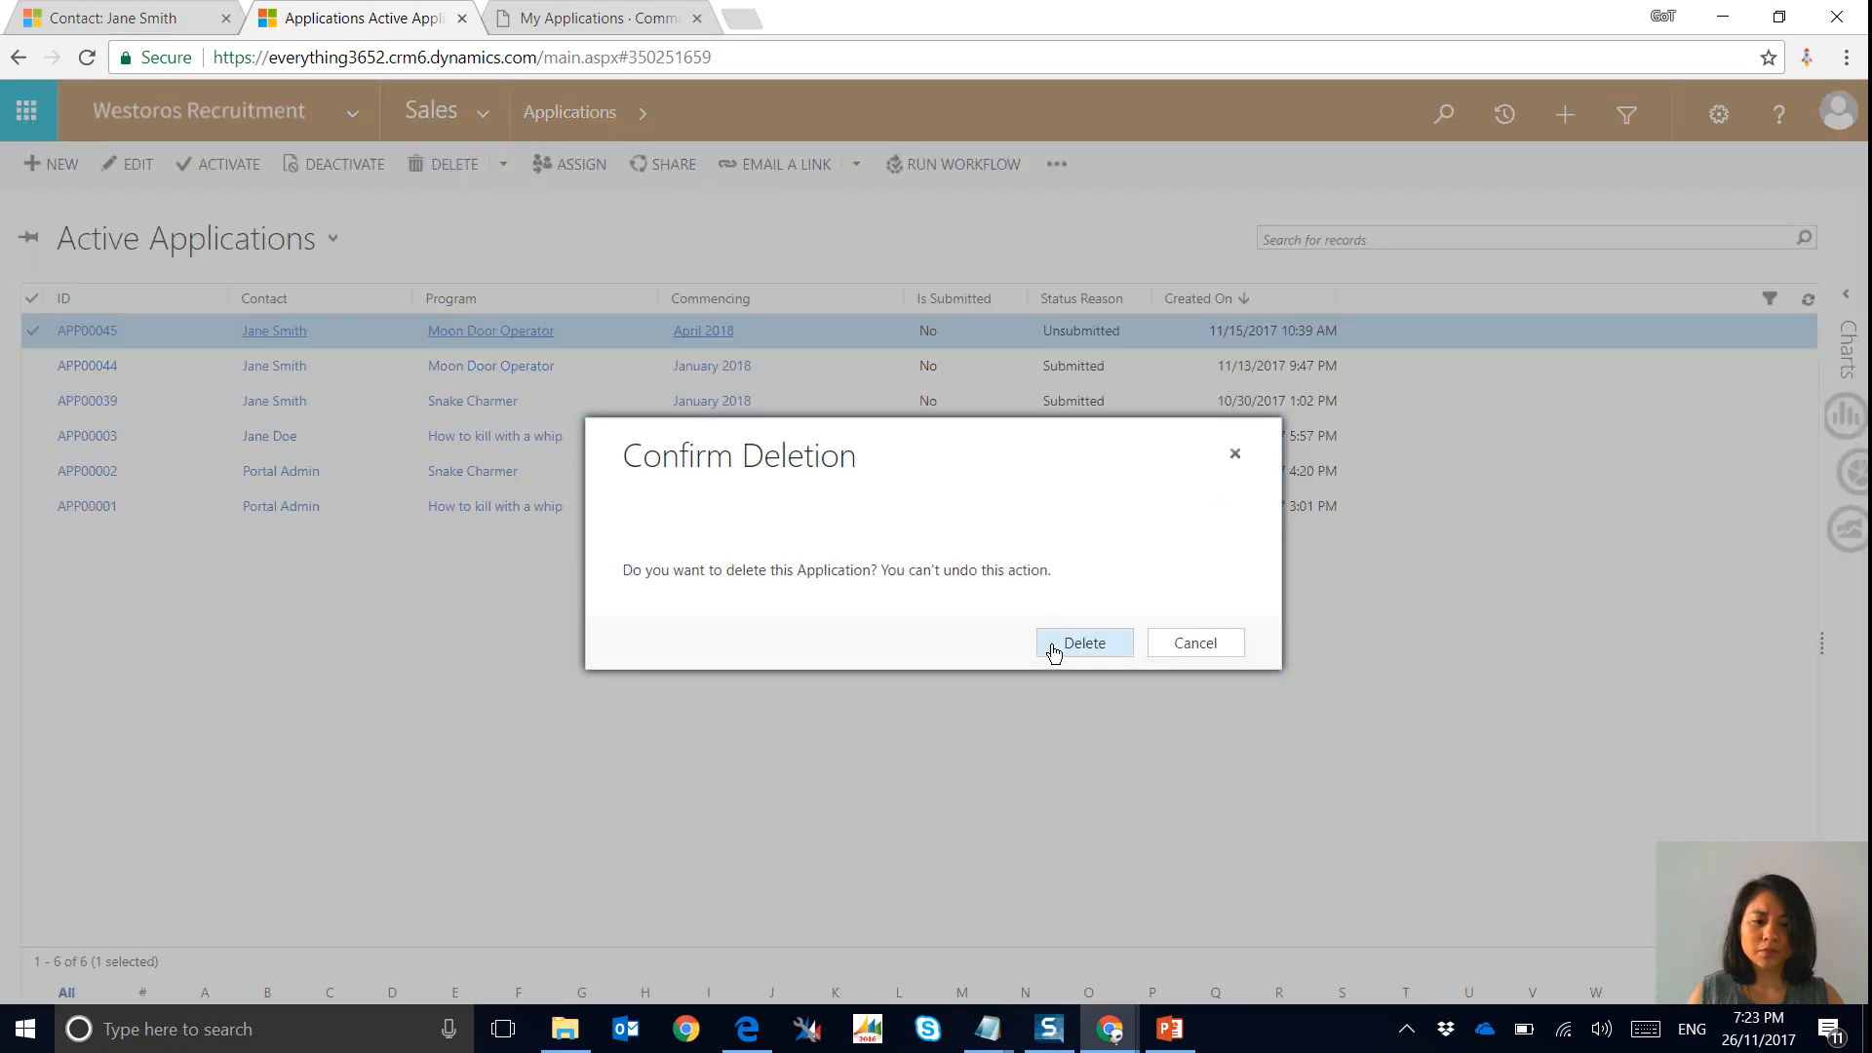
left_click(1082, 641)
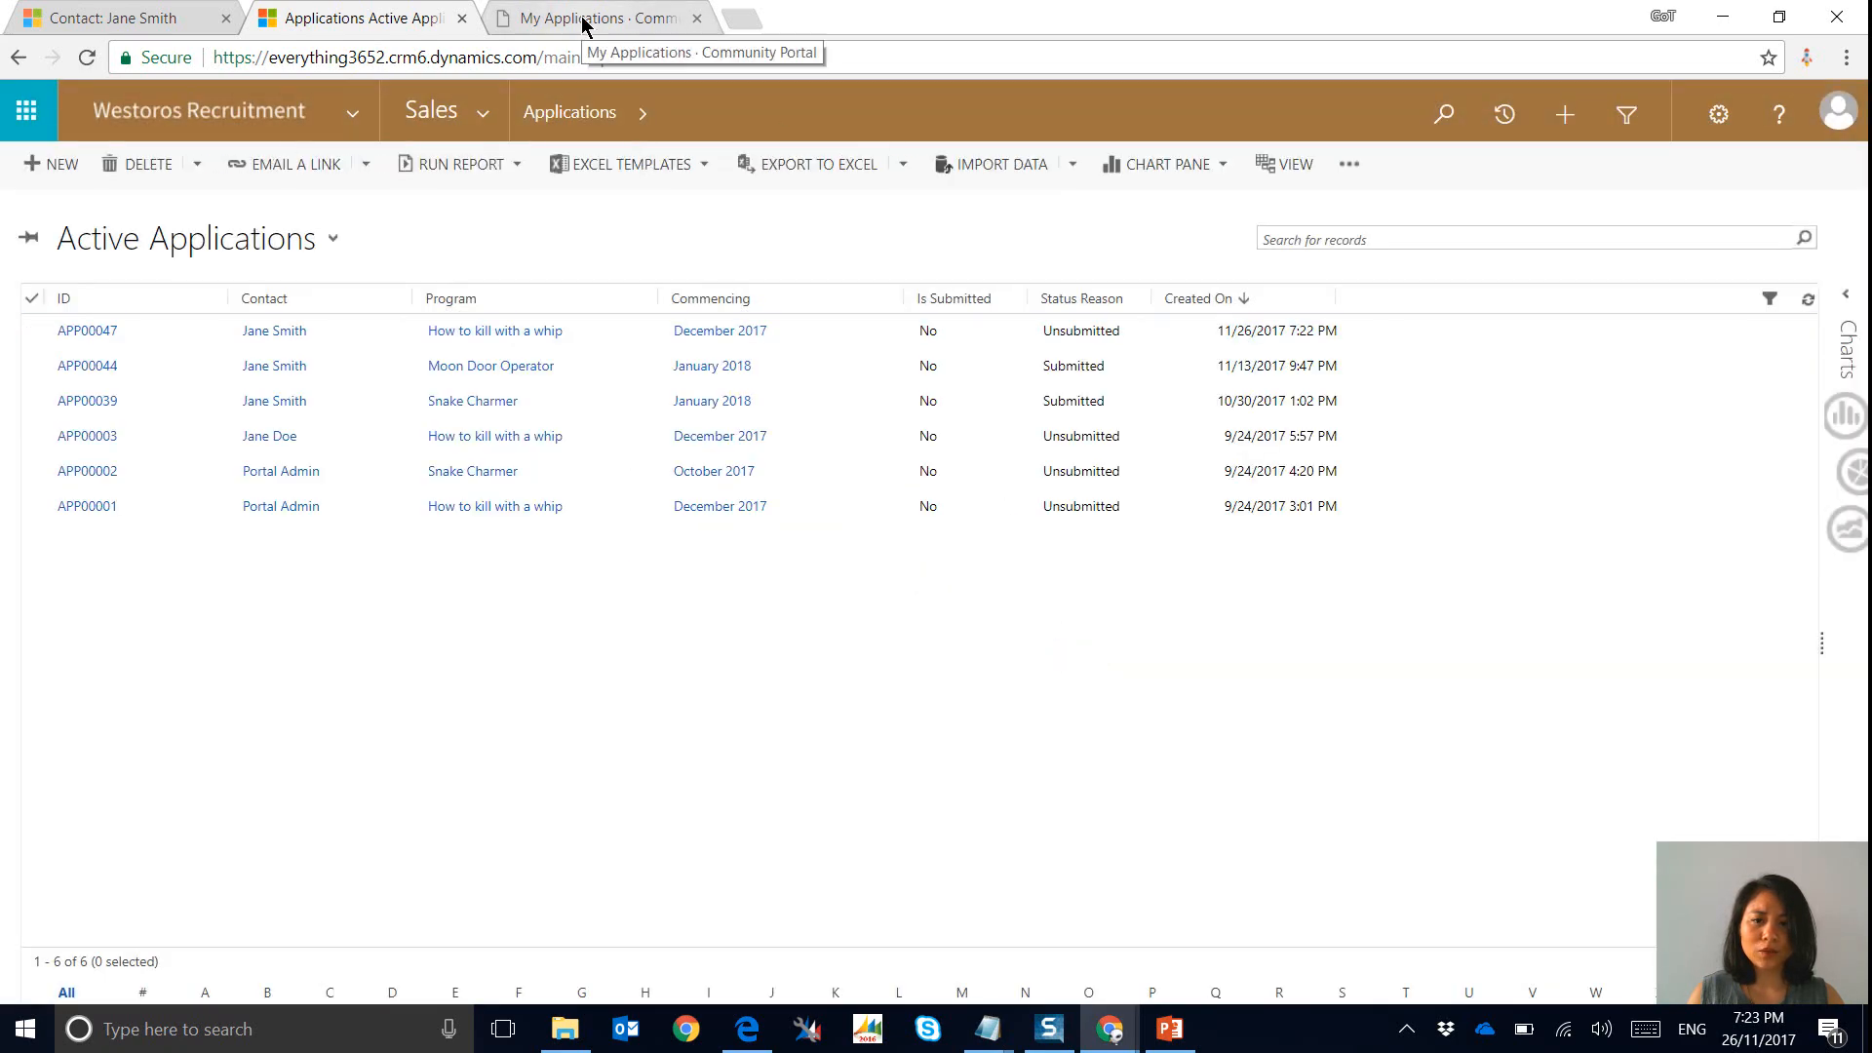
Reload the portal's My Applications page, which still lists APP00045, and start a new browser tab.
left_click(592, 18)
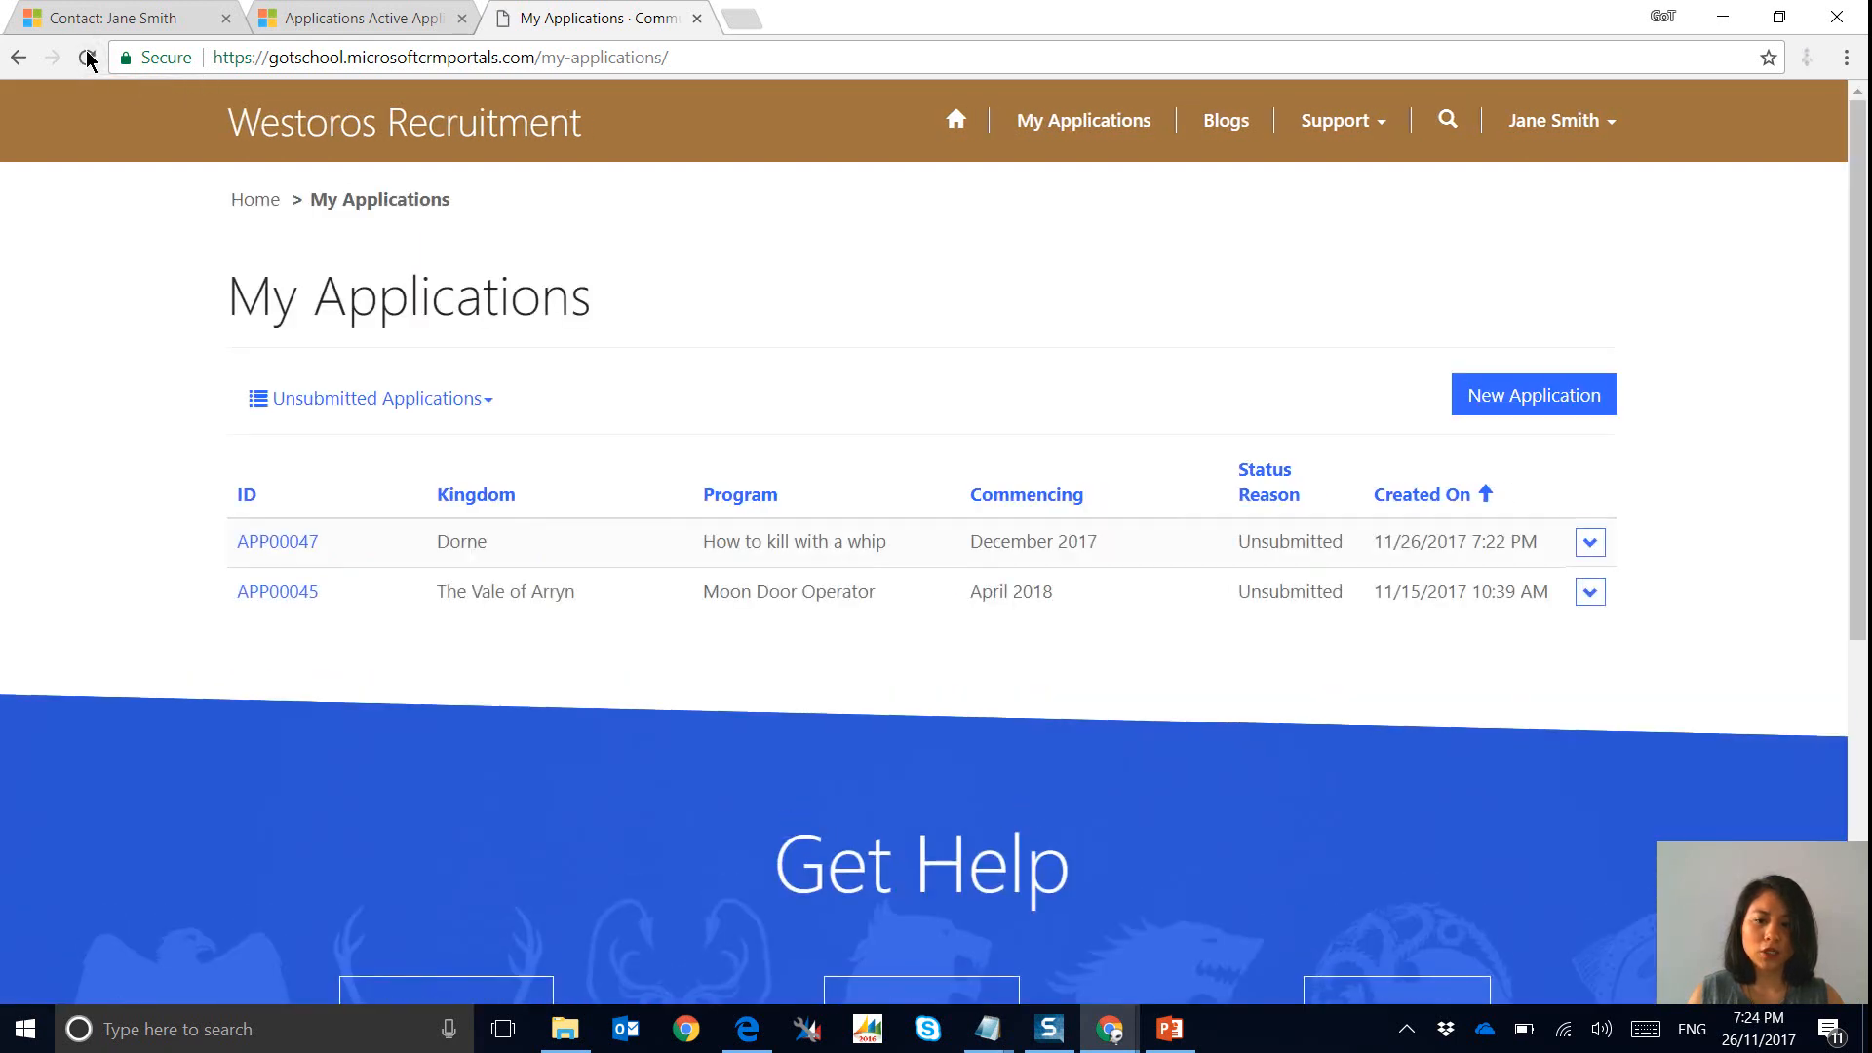
left_click(359, 17)
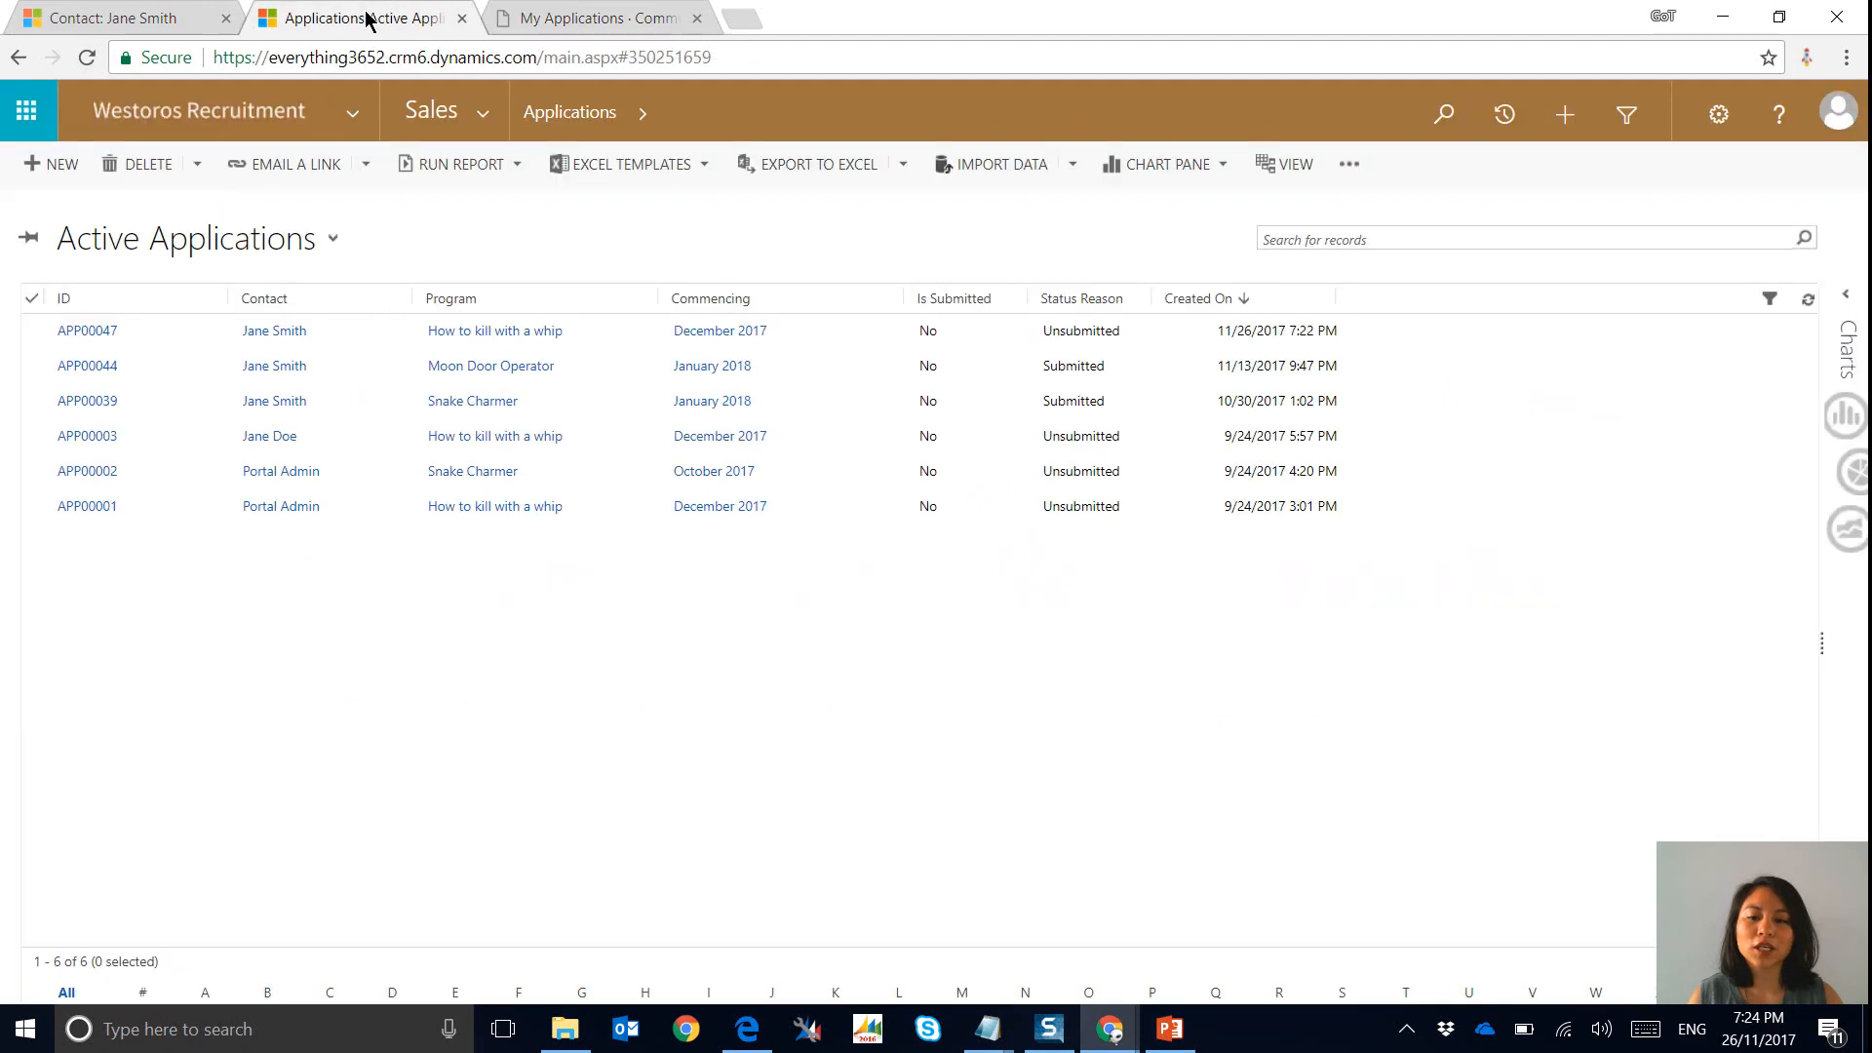
left_click(587, 17)
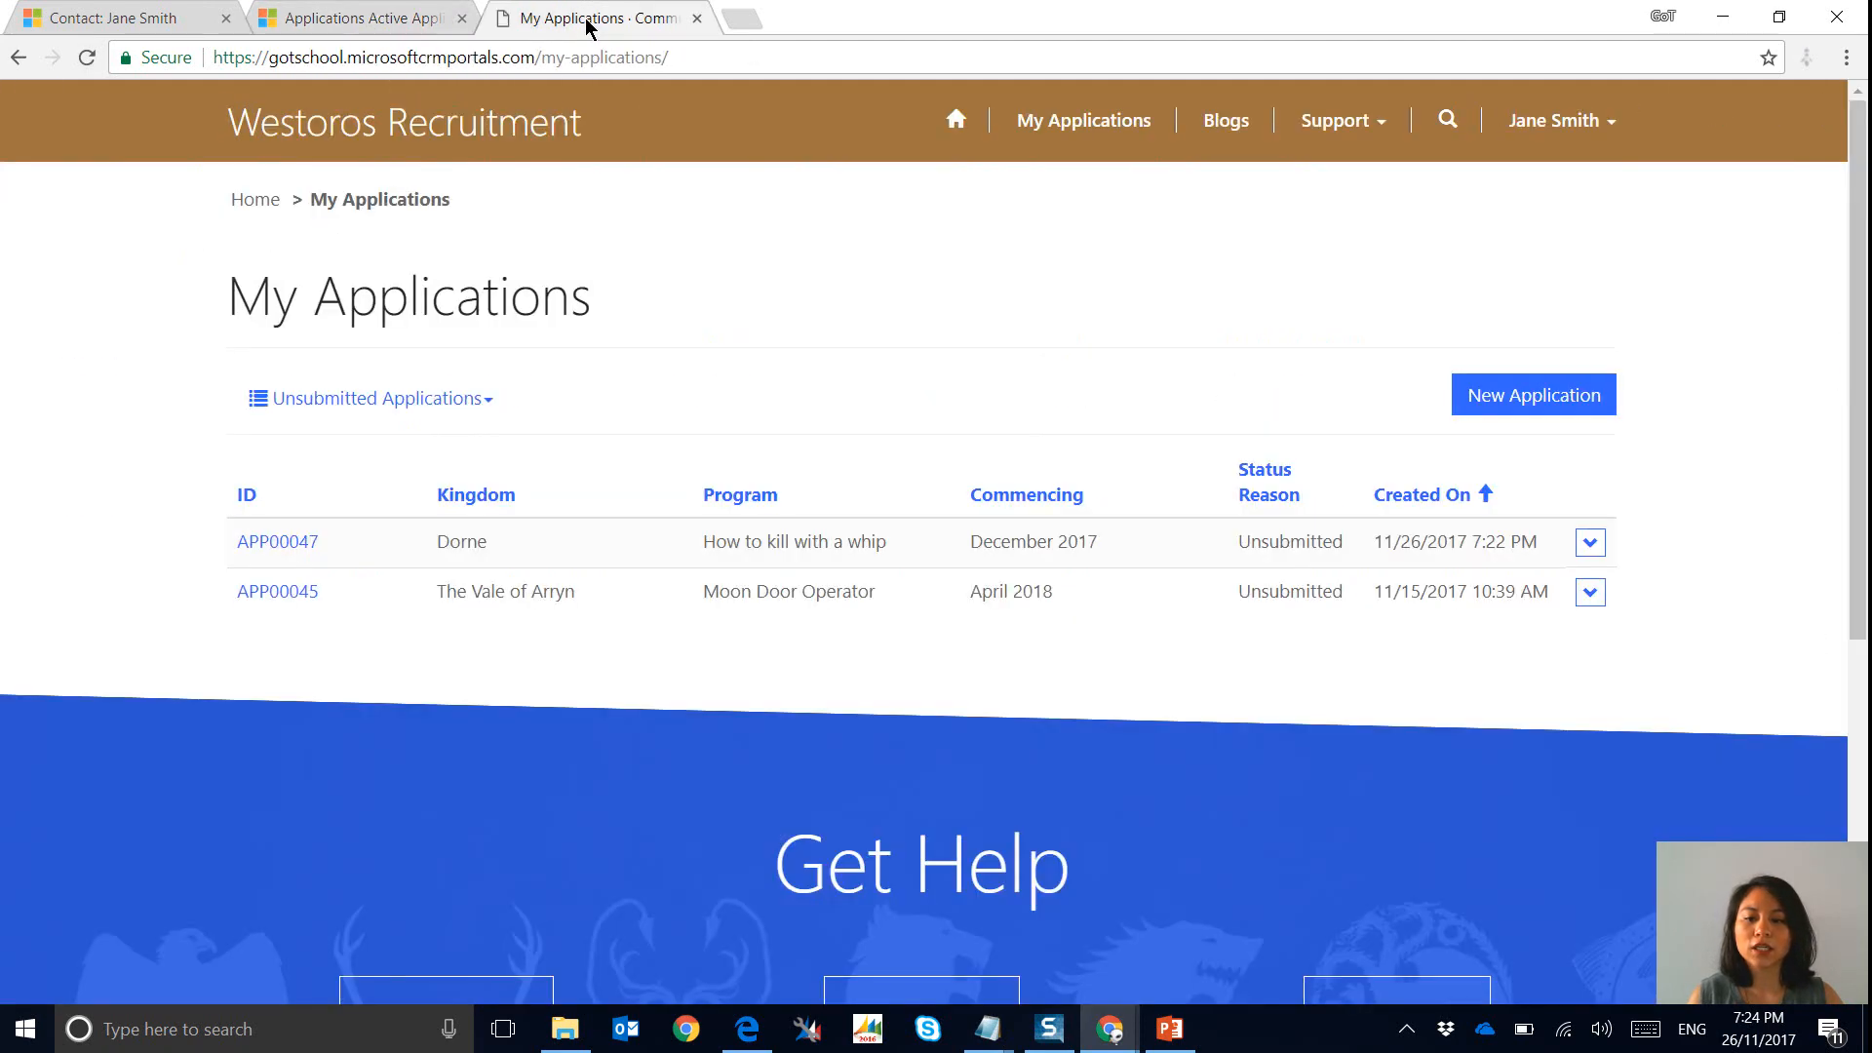
mouse_move(823, 57)
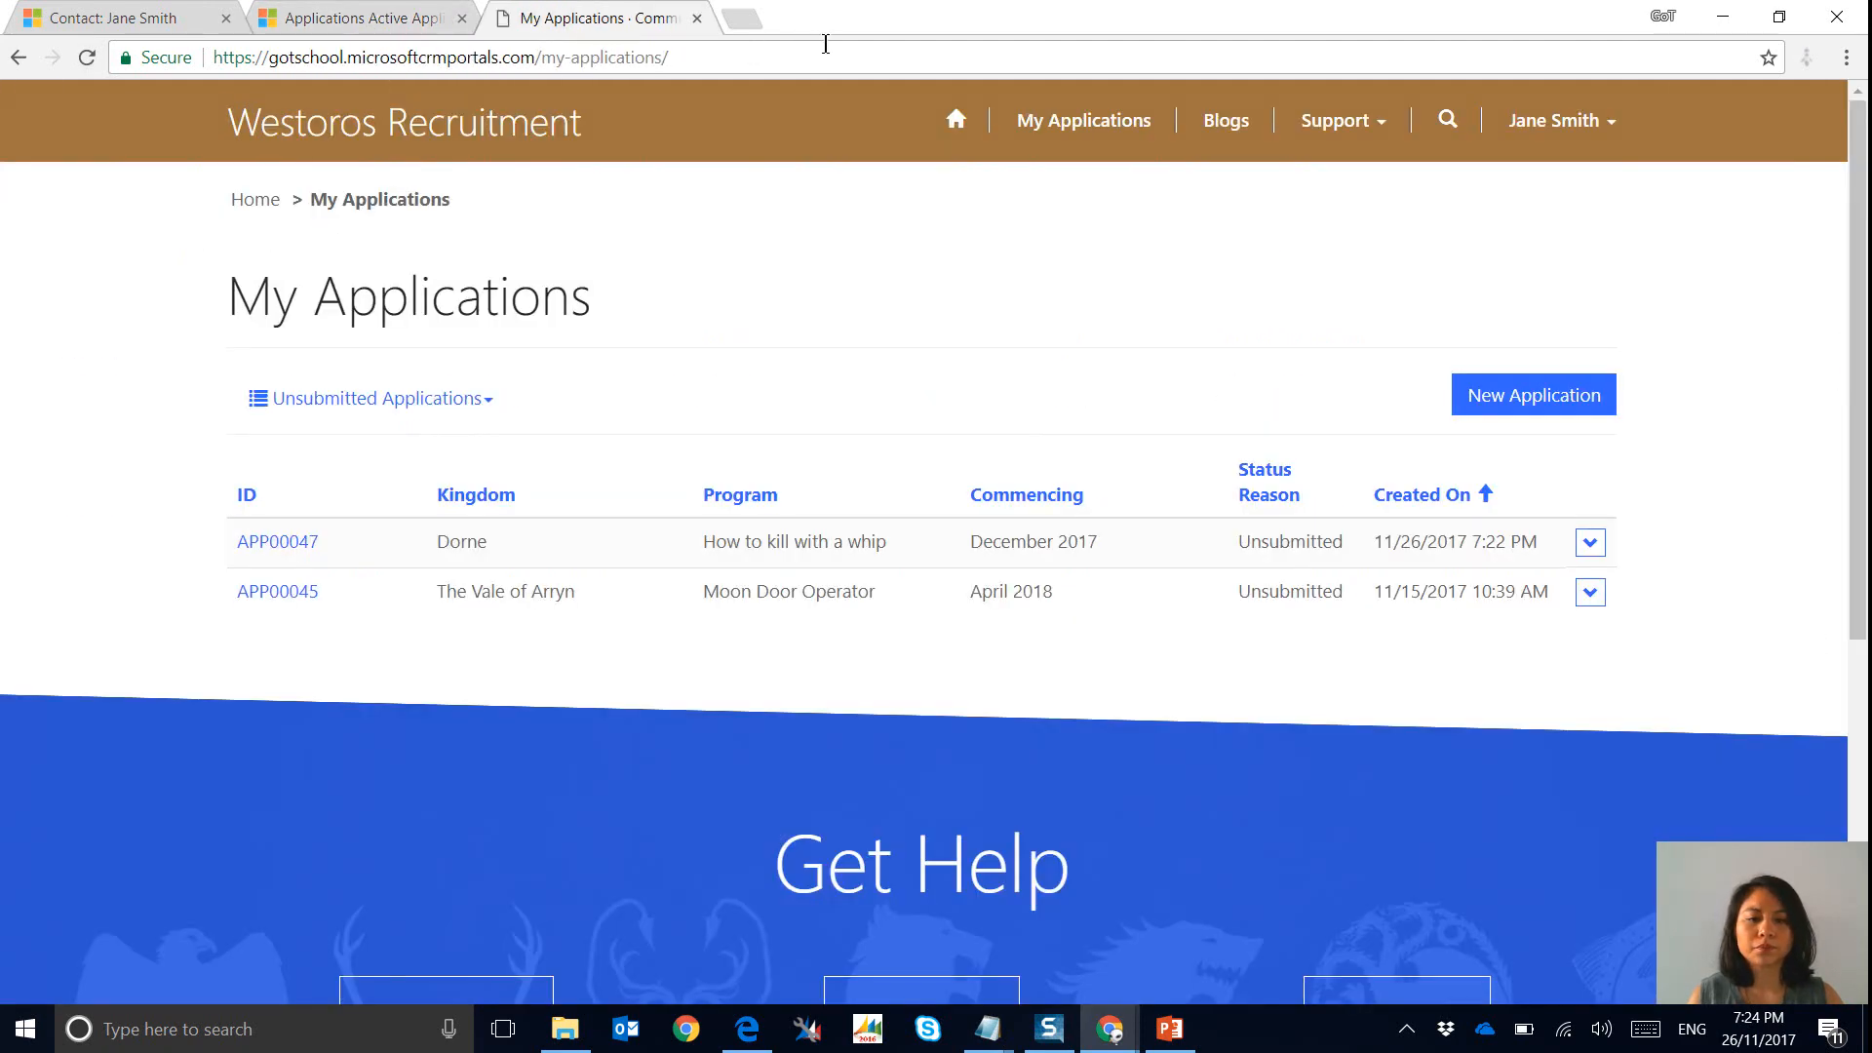
left_click(739, 18)
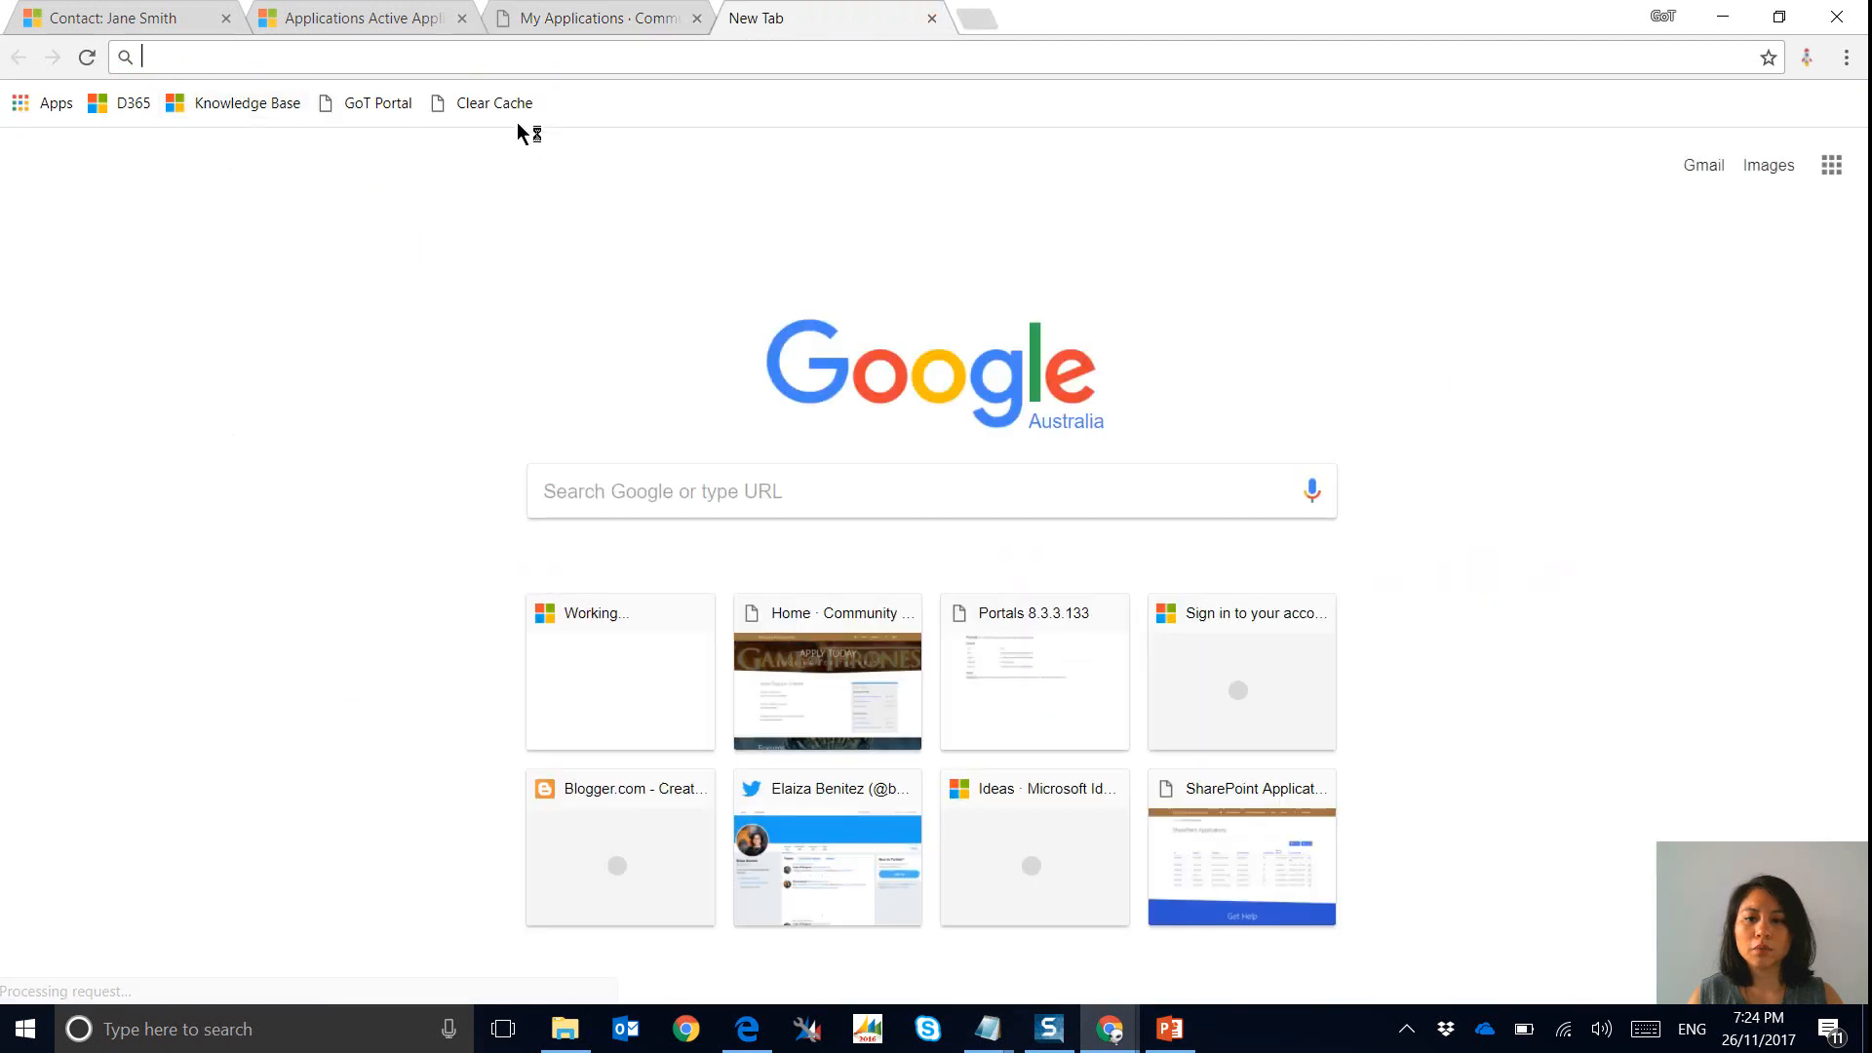
Load the portal's /_services/about page via the Clear Cache bookmark and bring up the cache-clearing docs.
left_click(1033, 673)
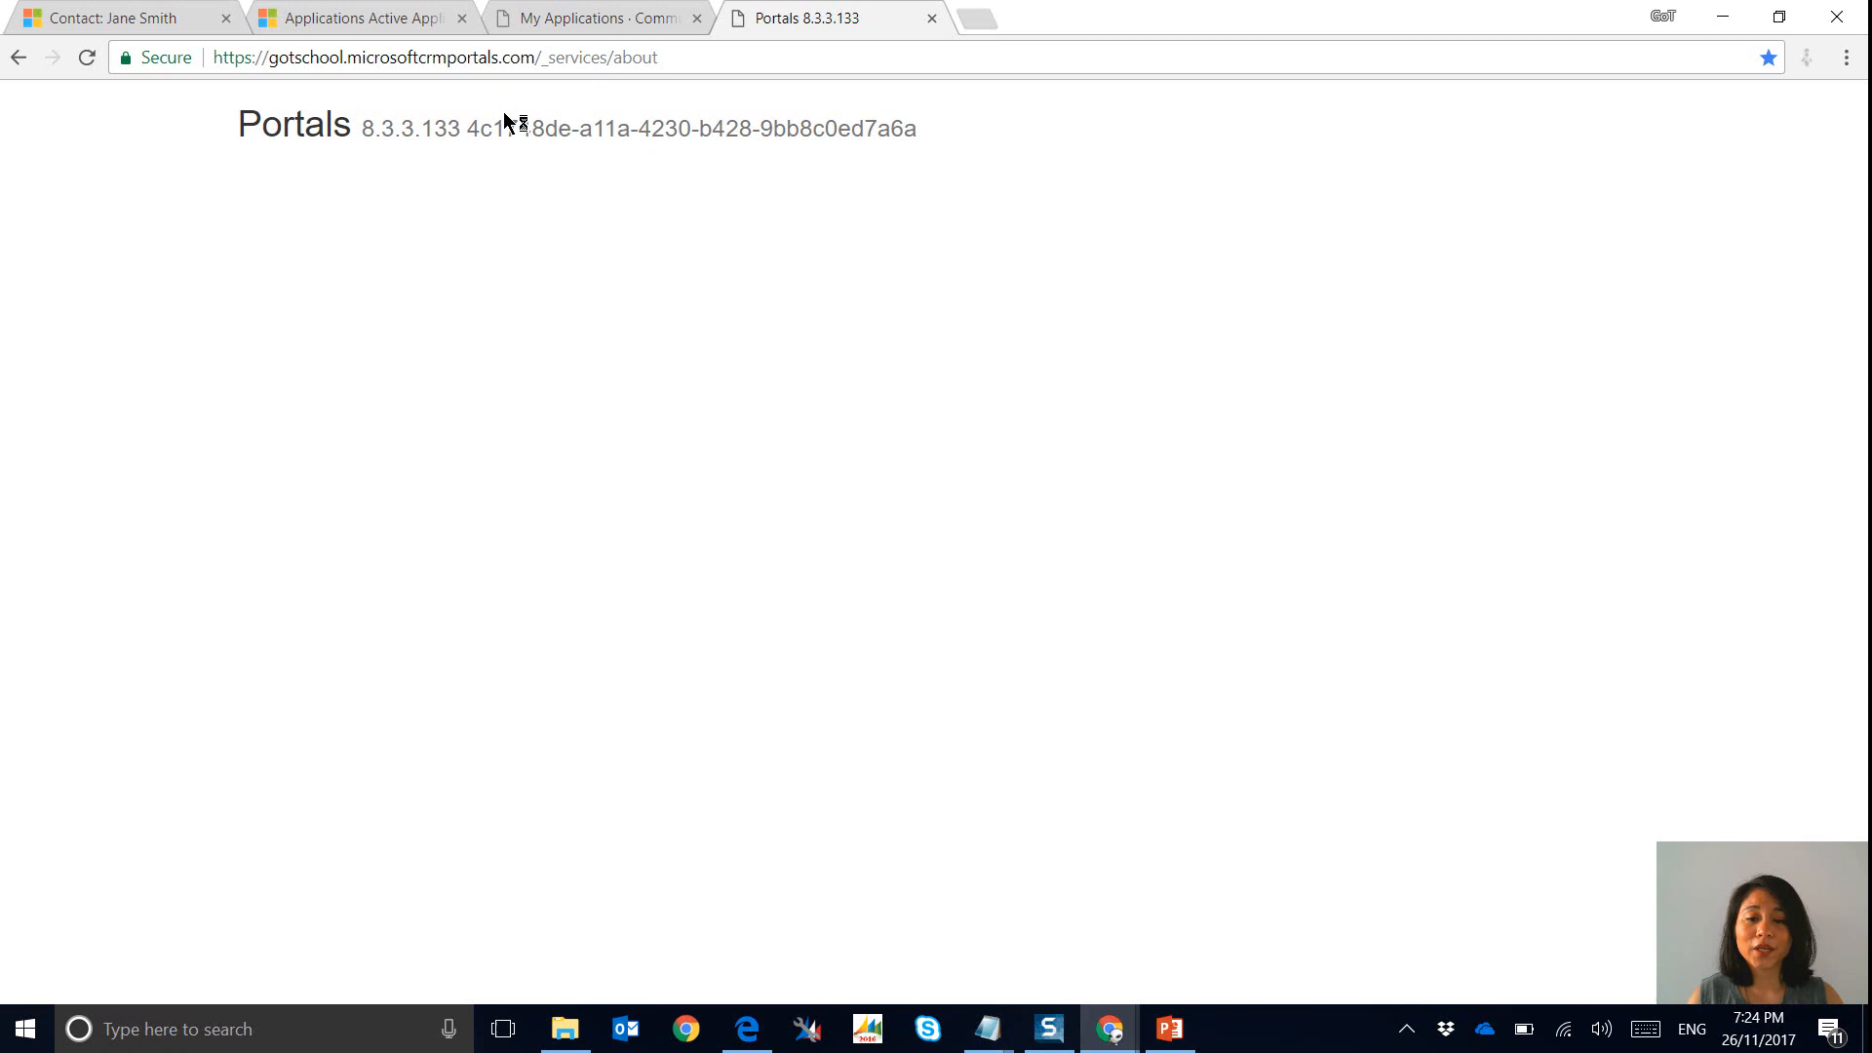
mouse_move(509, 117)
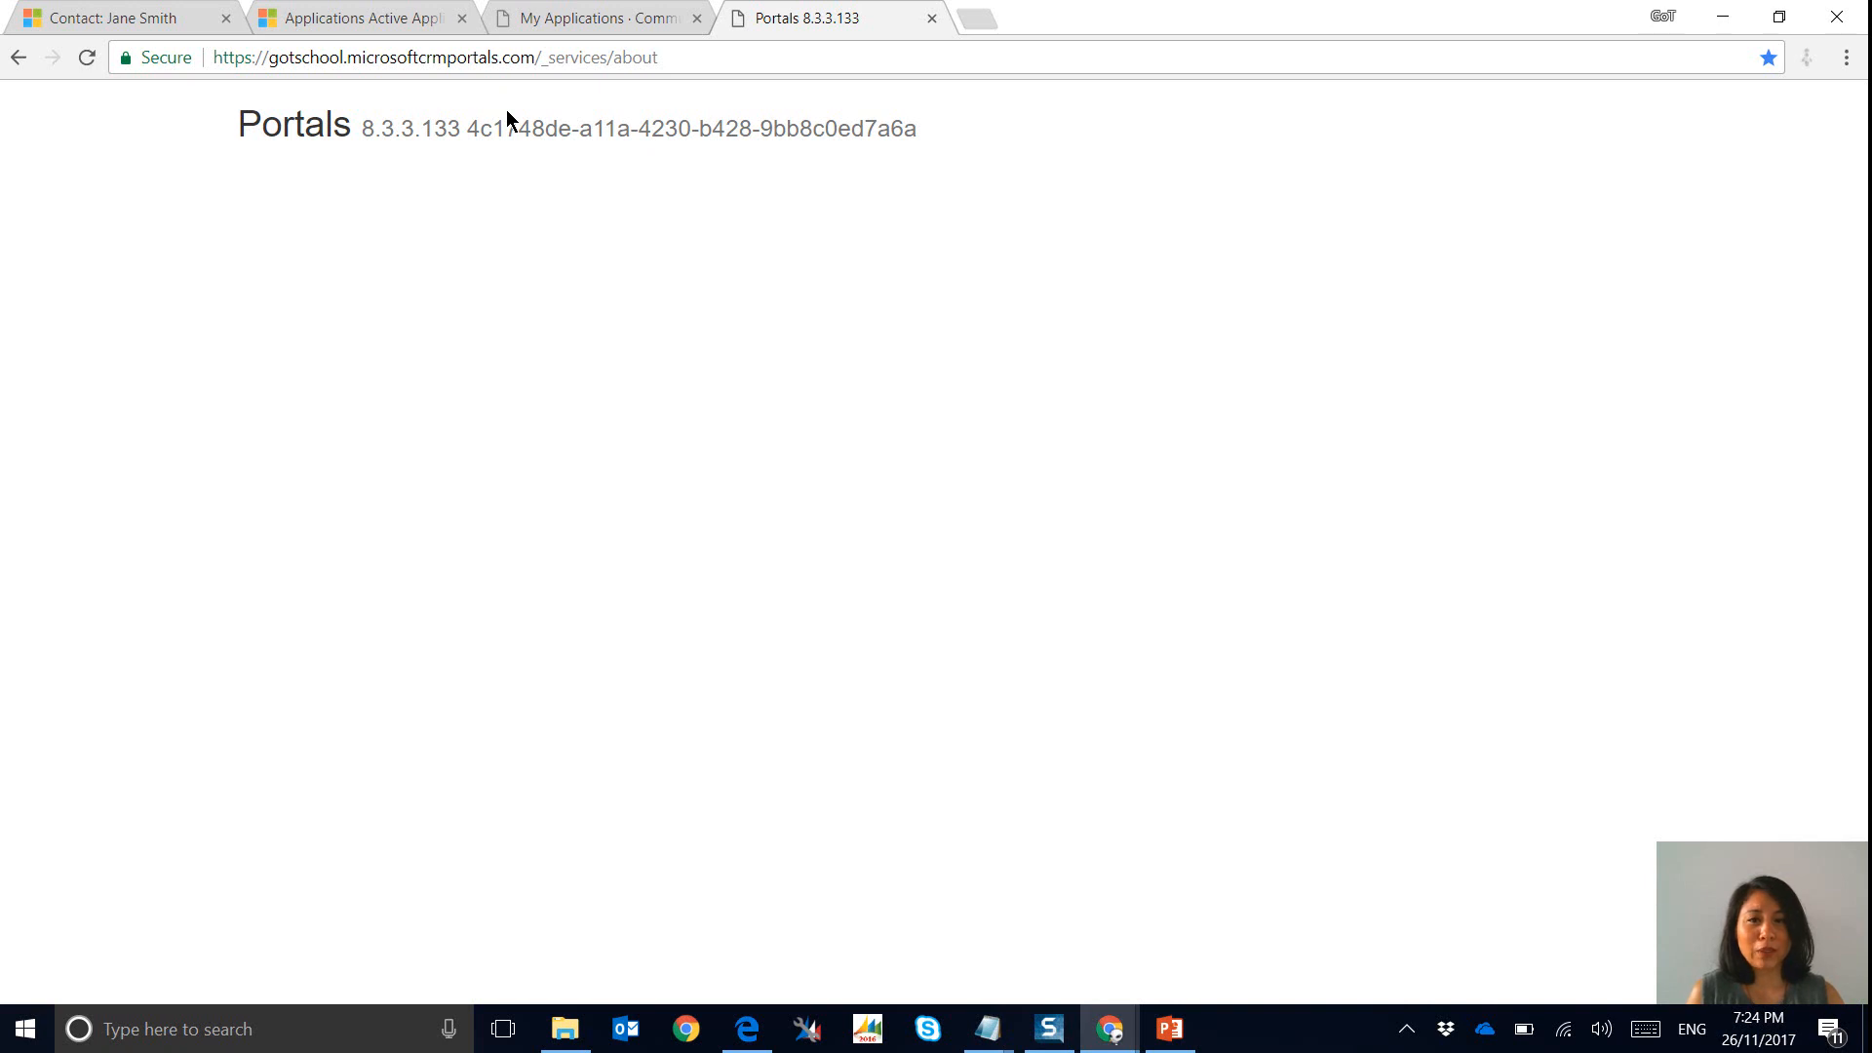
mouse_move(846, 691)
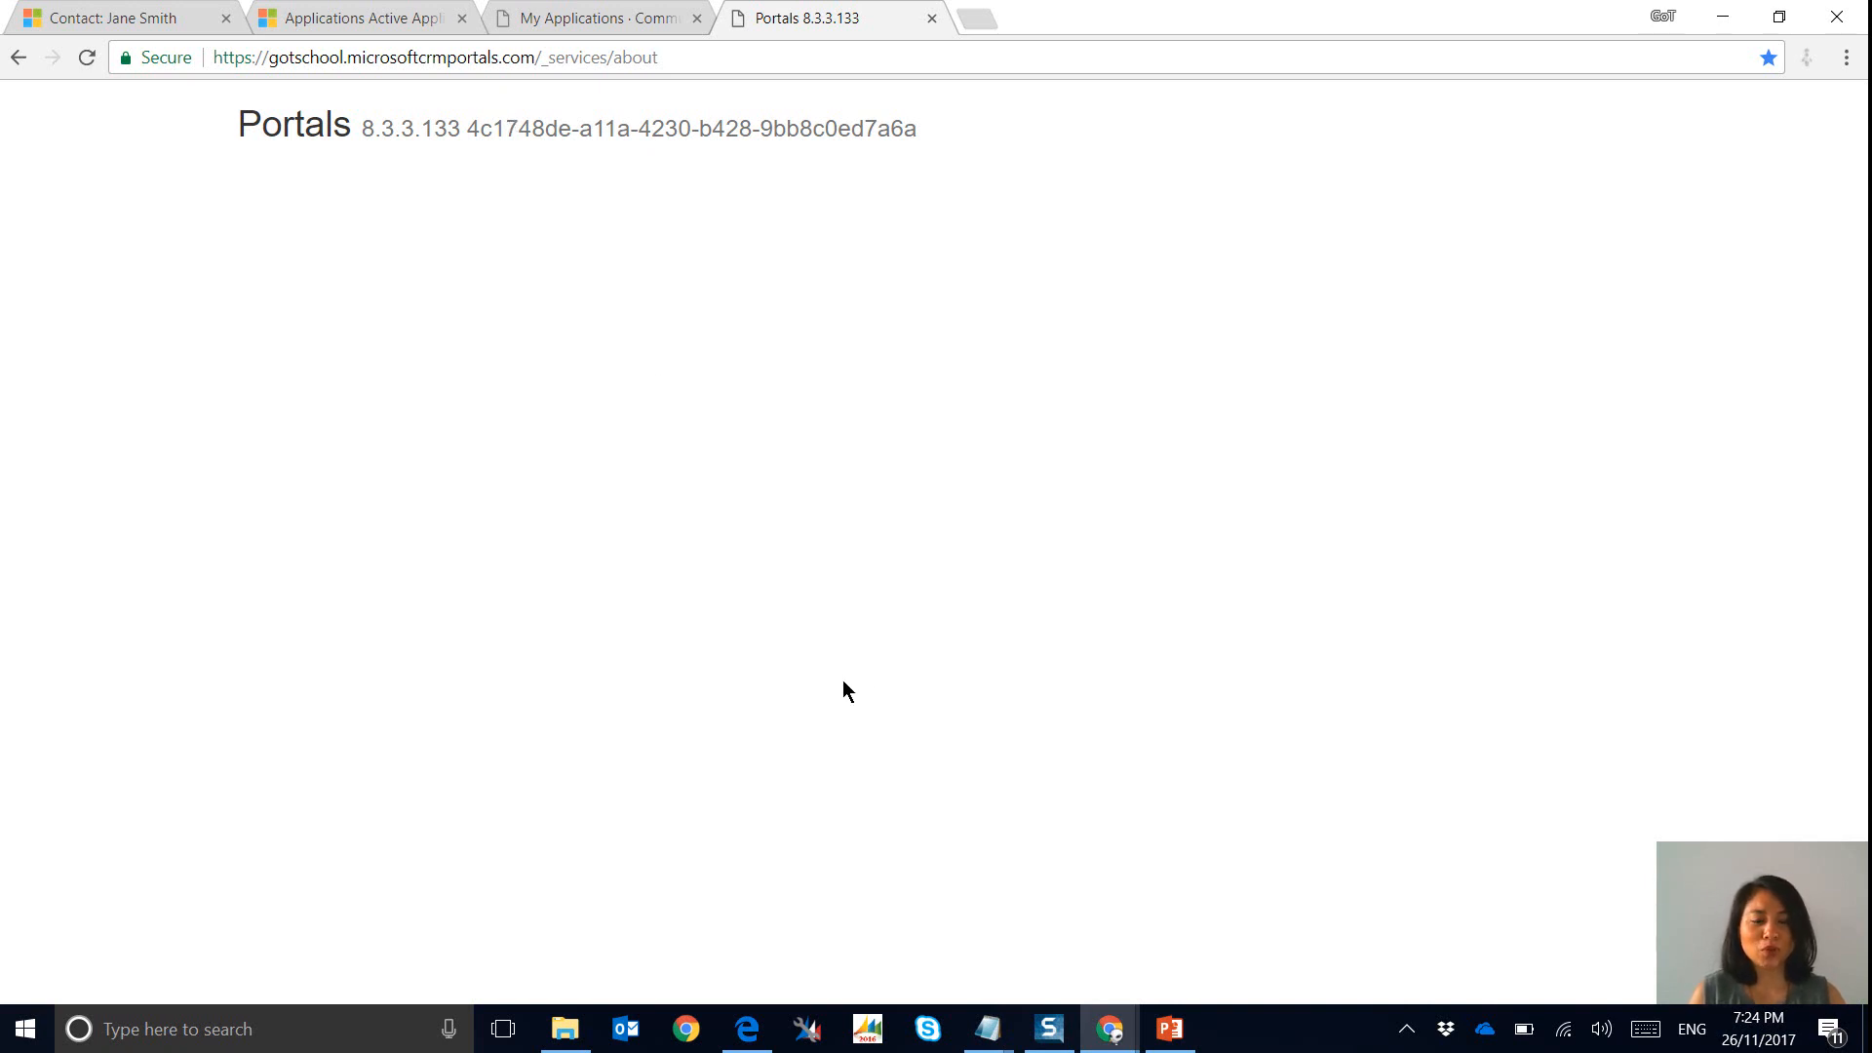
mouse_move(821, 682)
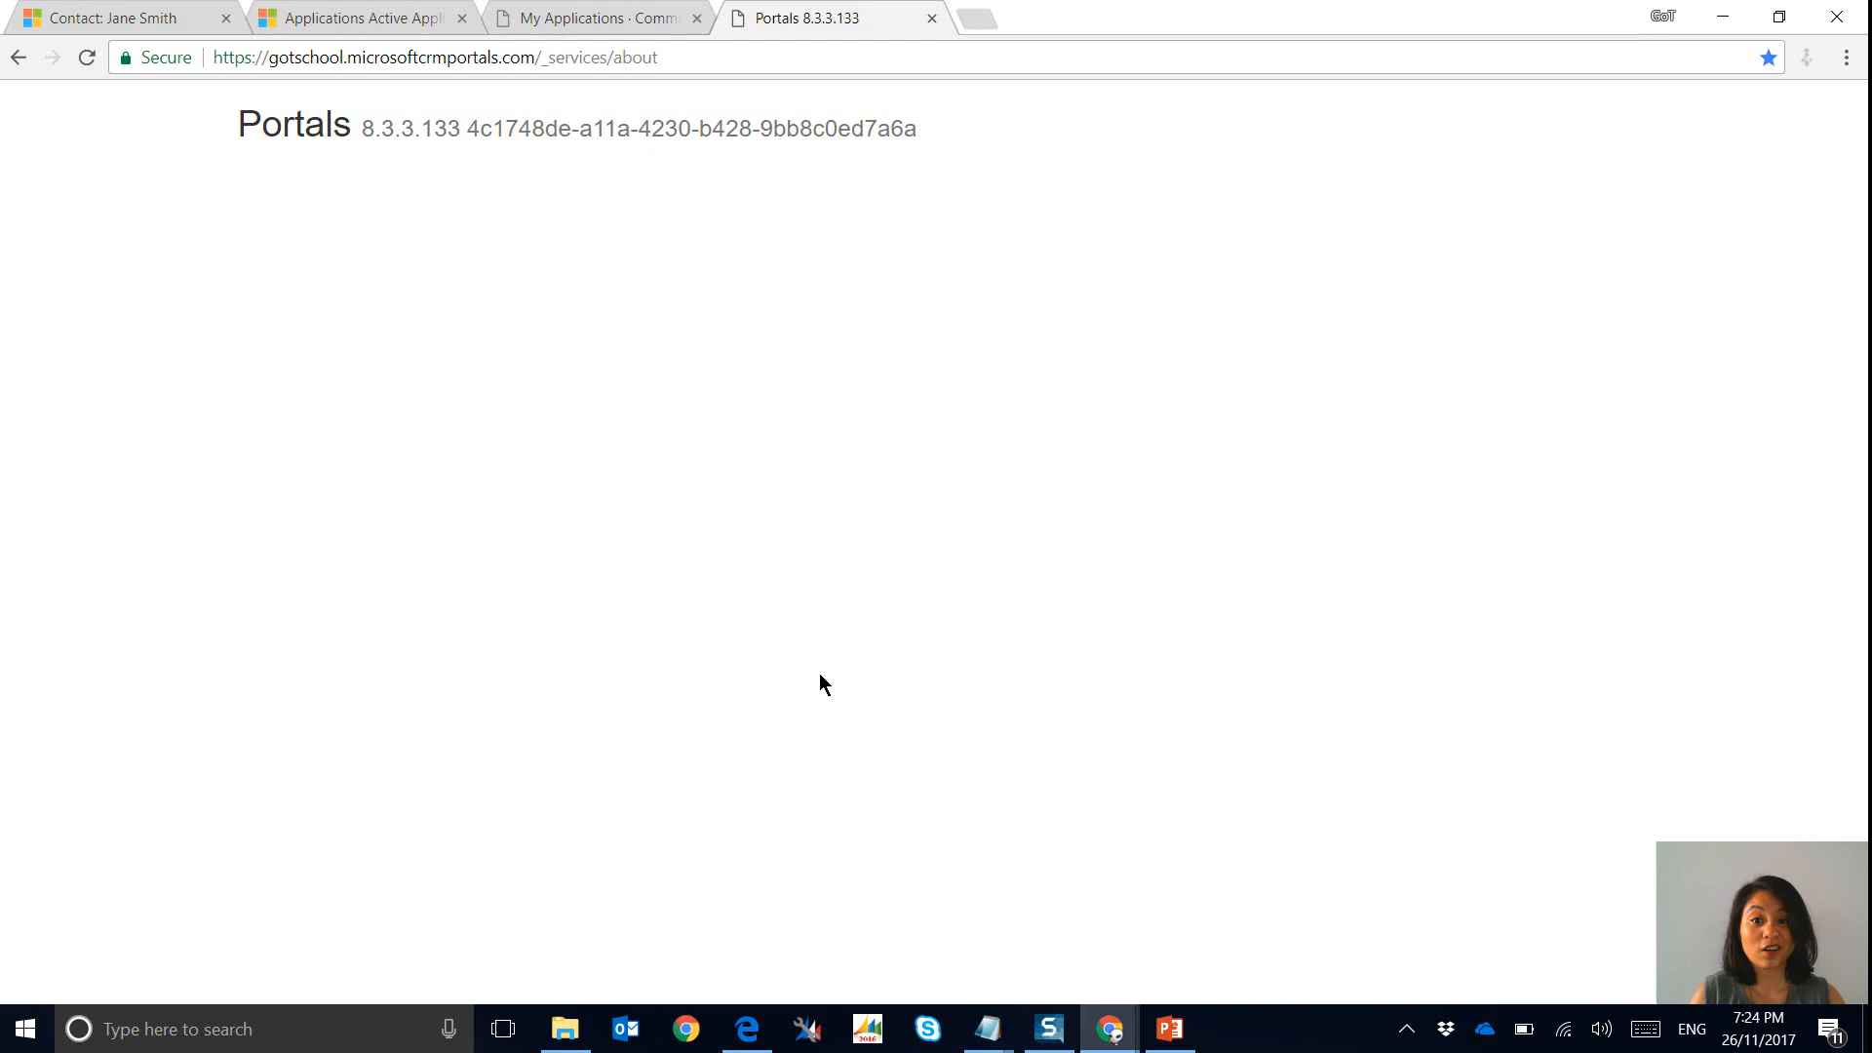
mouse_move(831, 673)
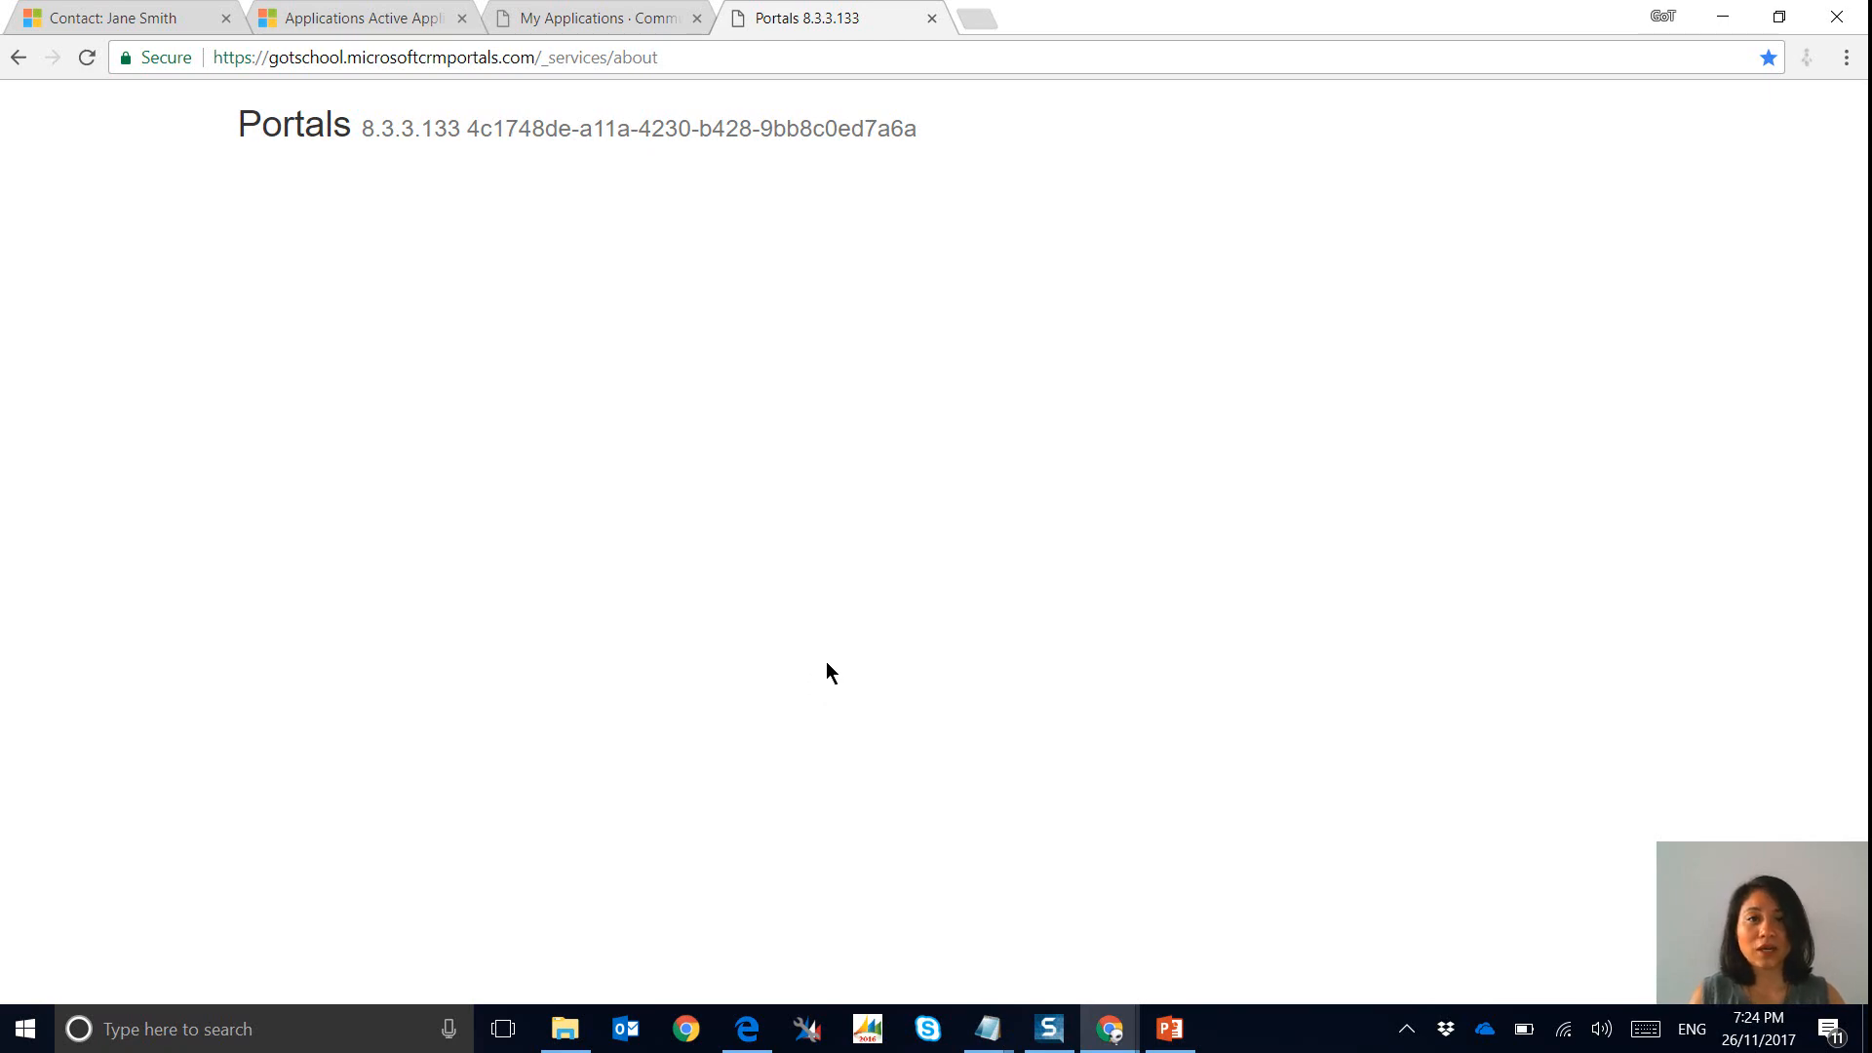
mouse_move(1109, 1028)
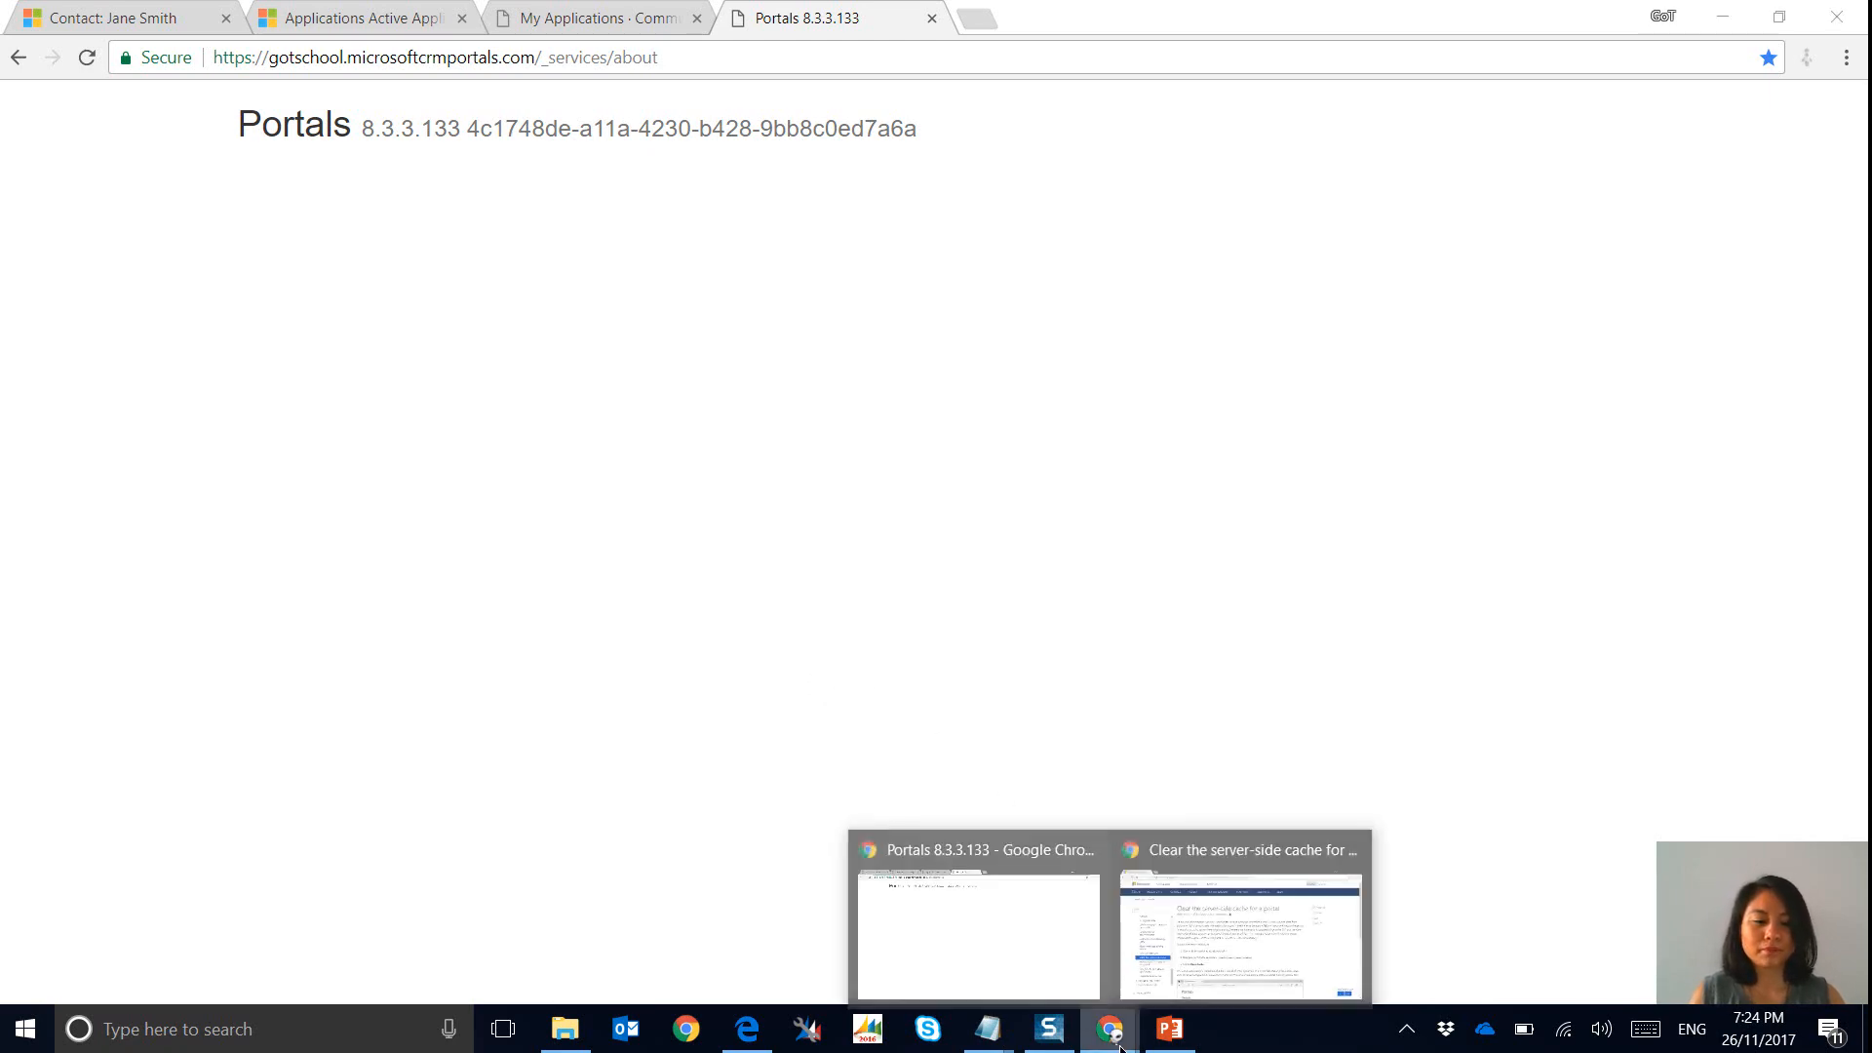
left_click(1240, 932)
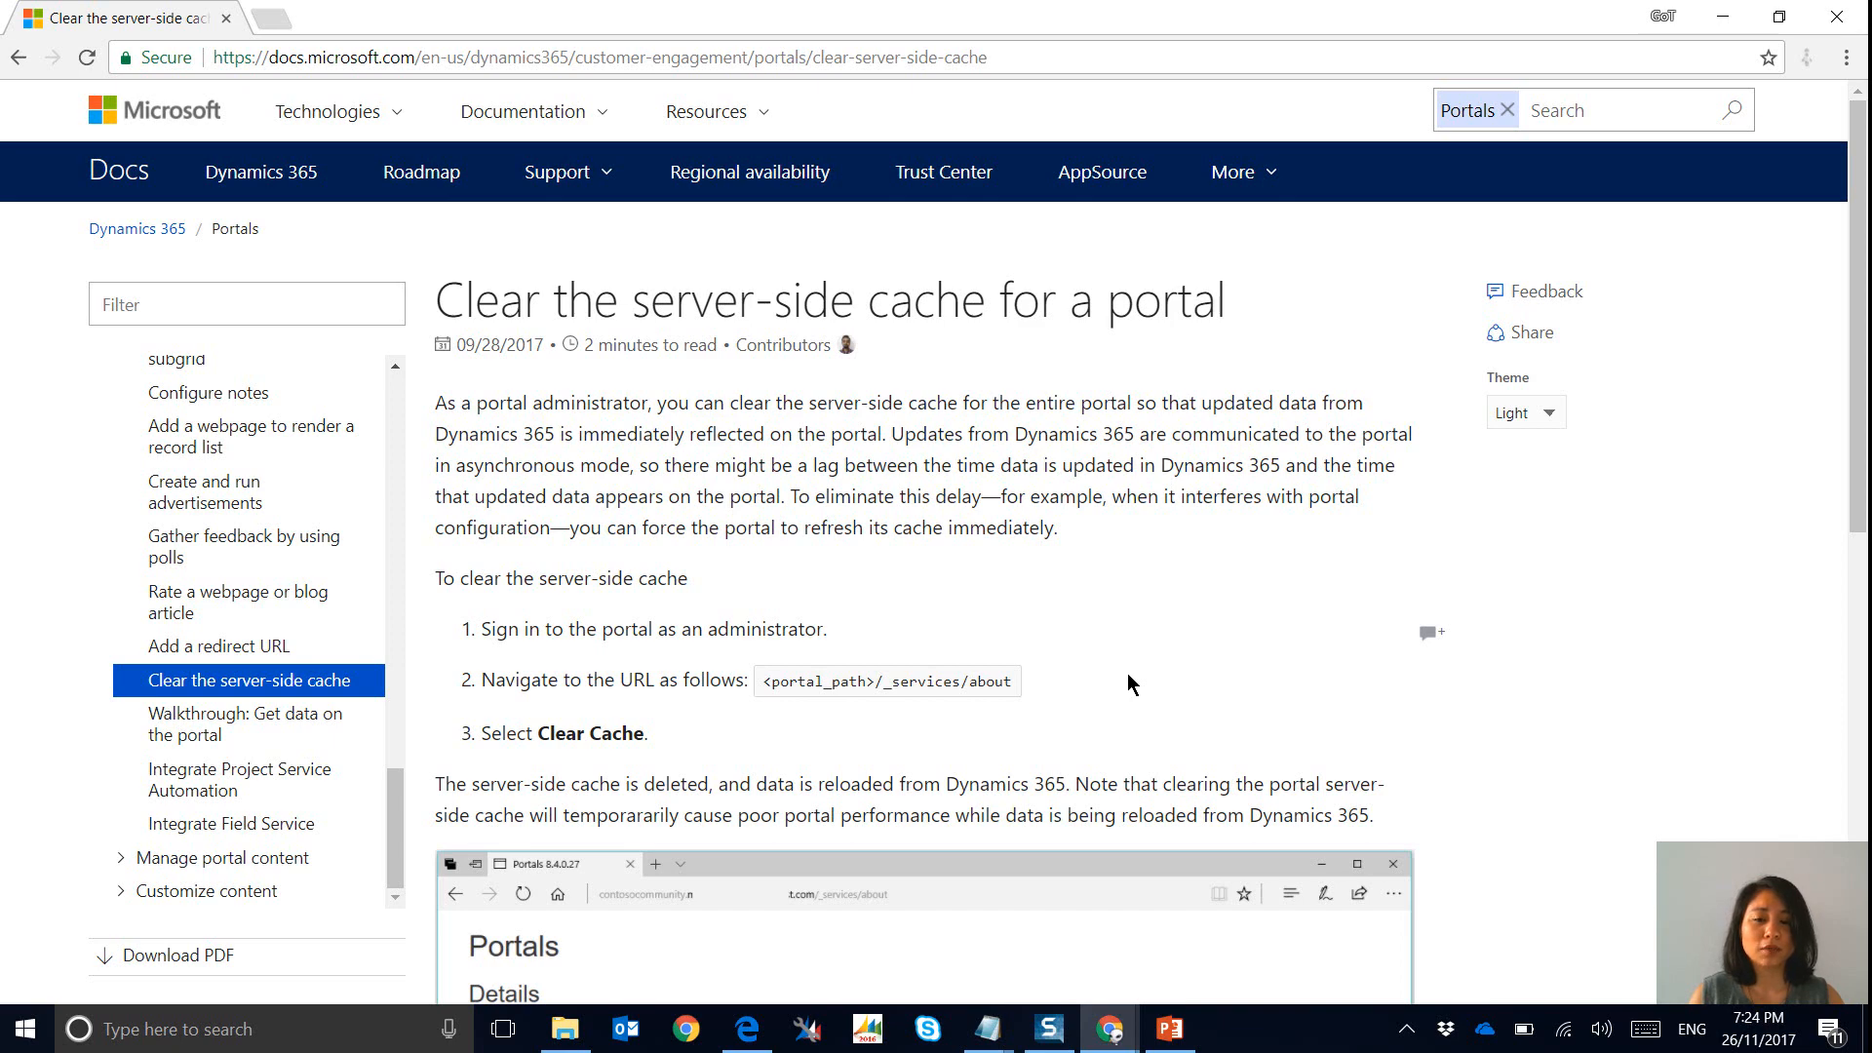
mouse_move(645, 638)
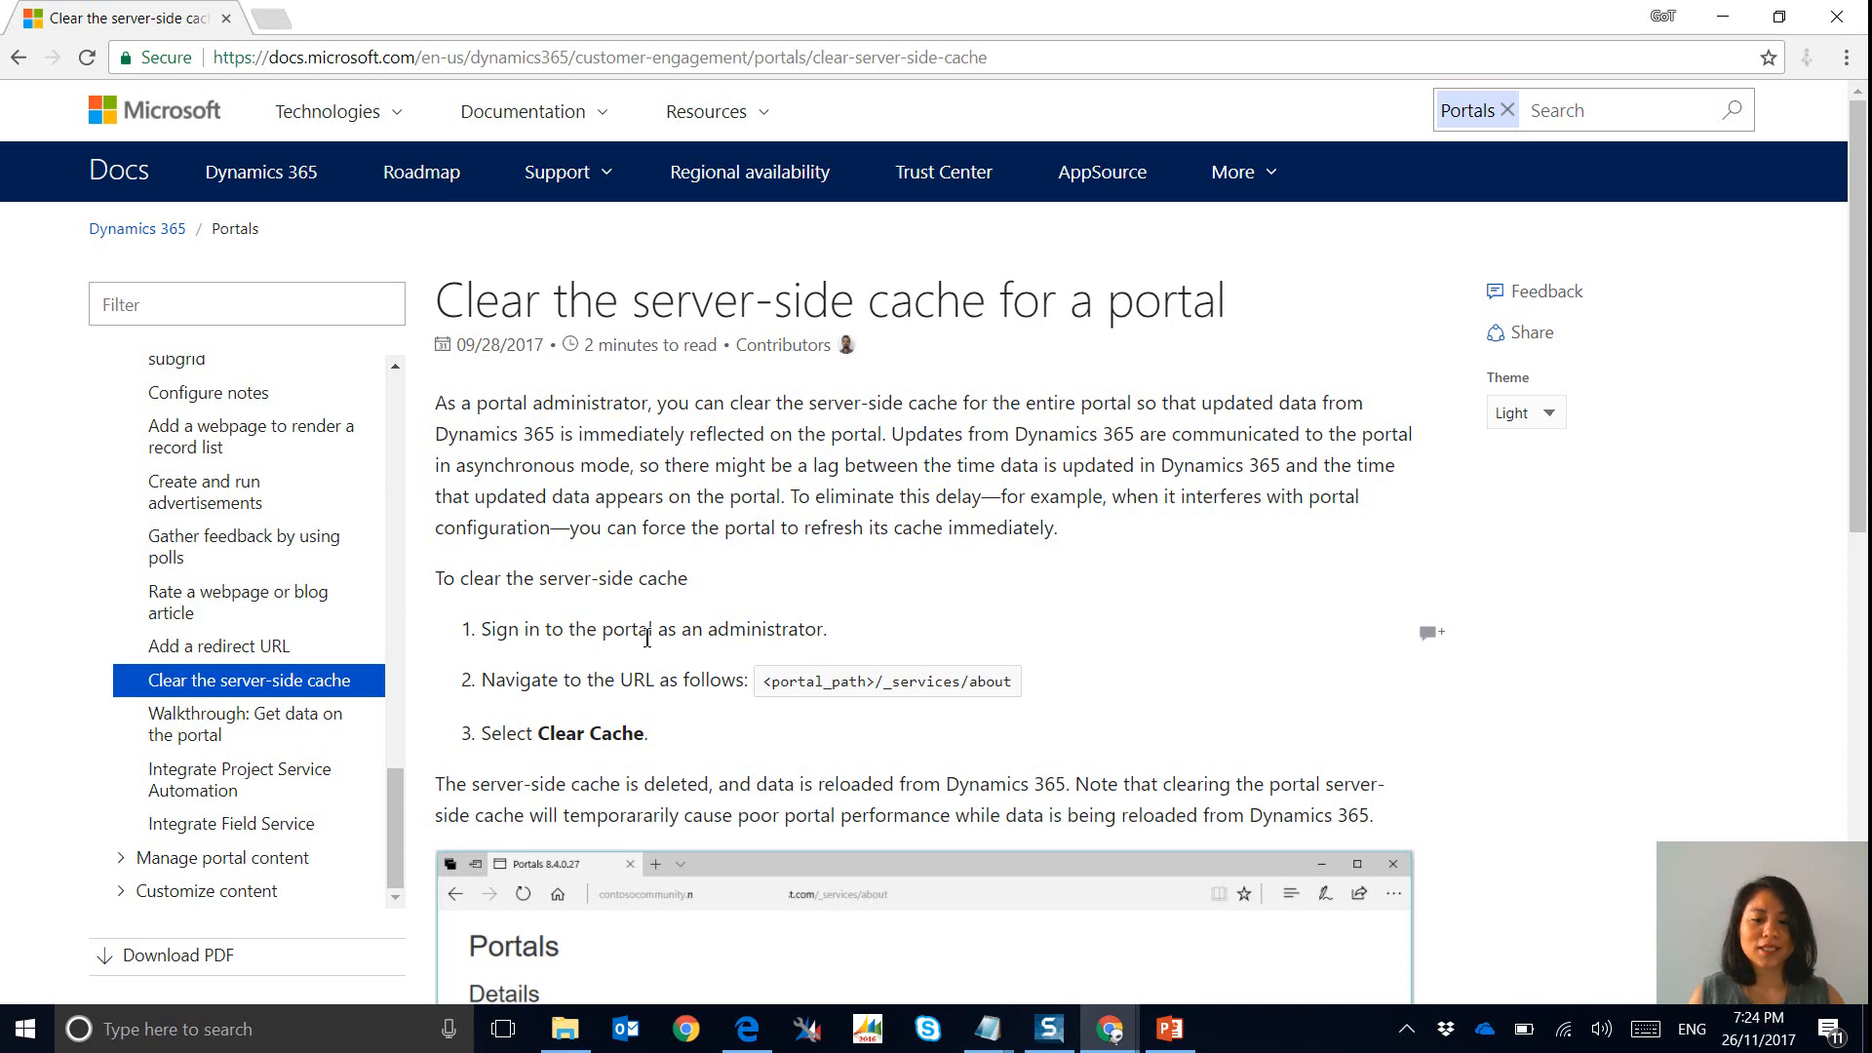
mouse_move(799, 657)
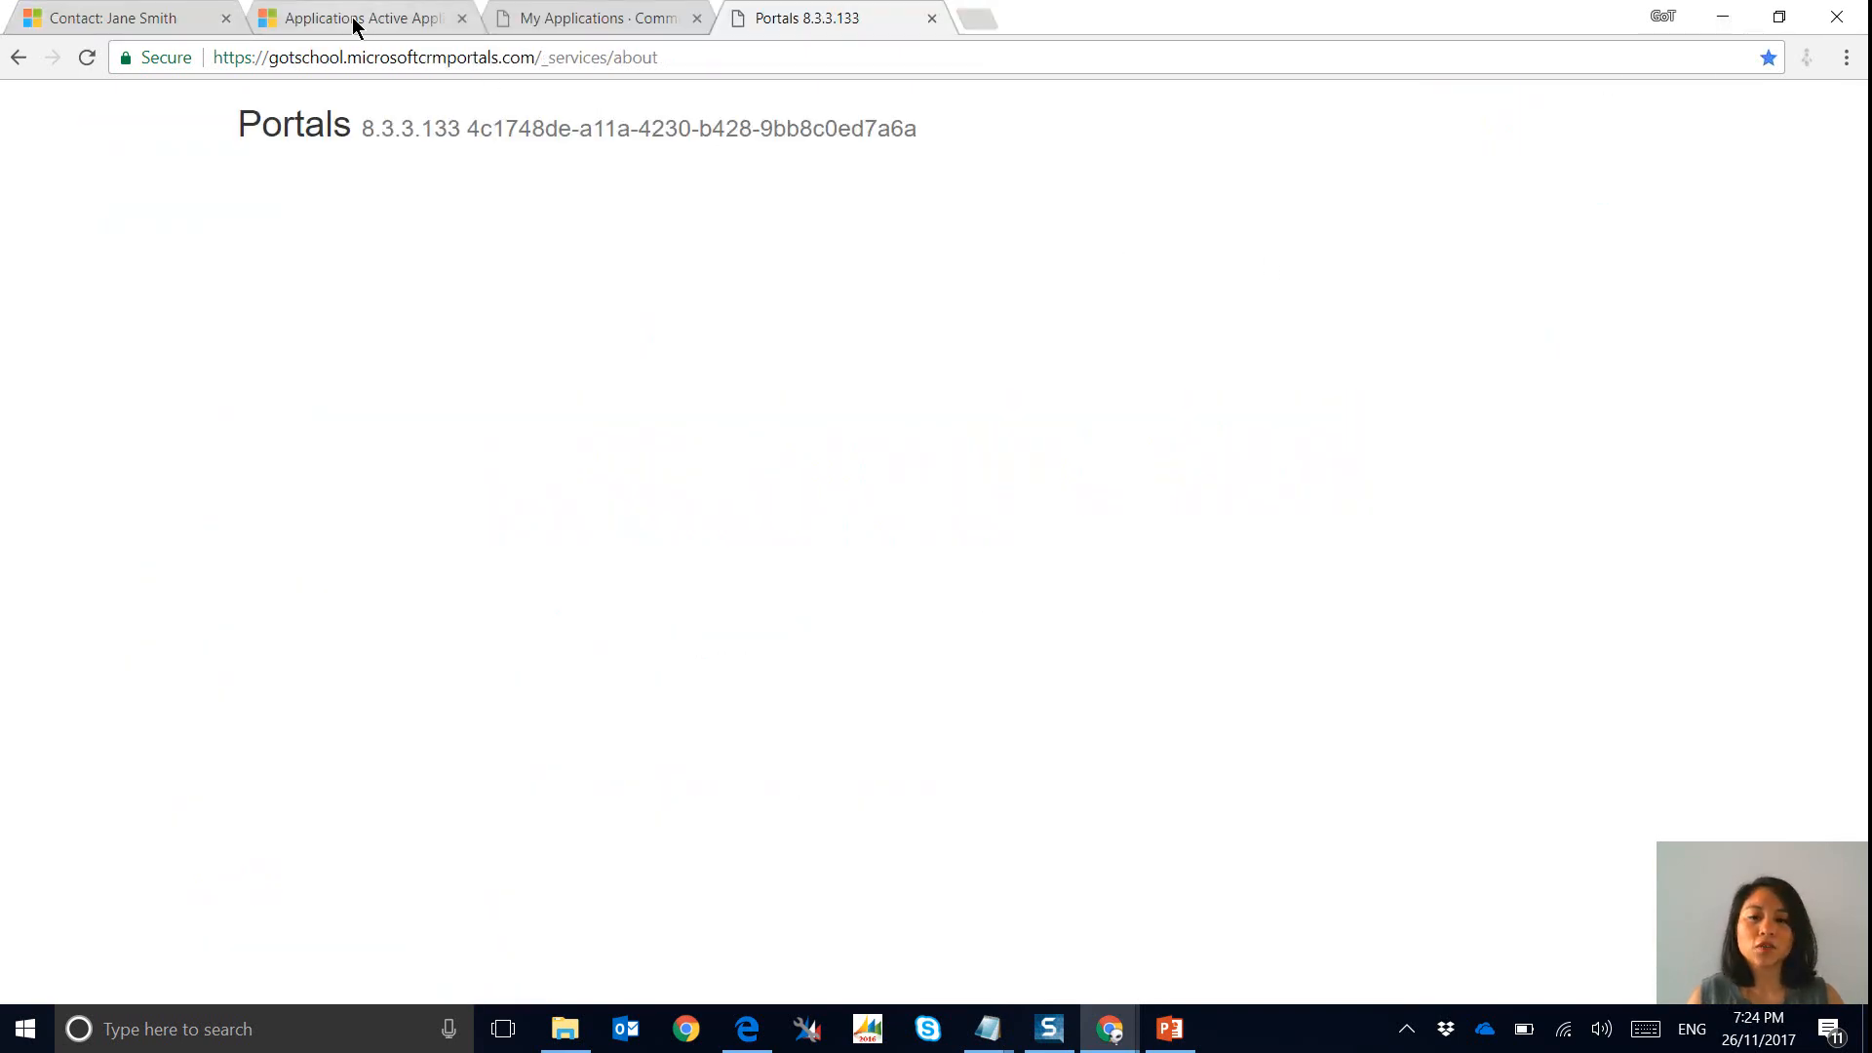
mouse_move(359, 17)
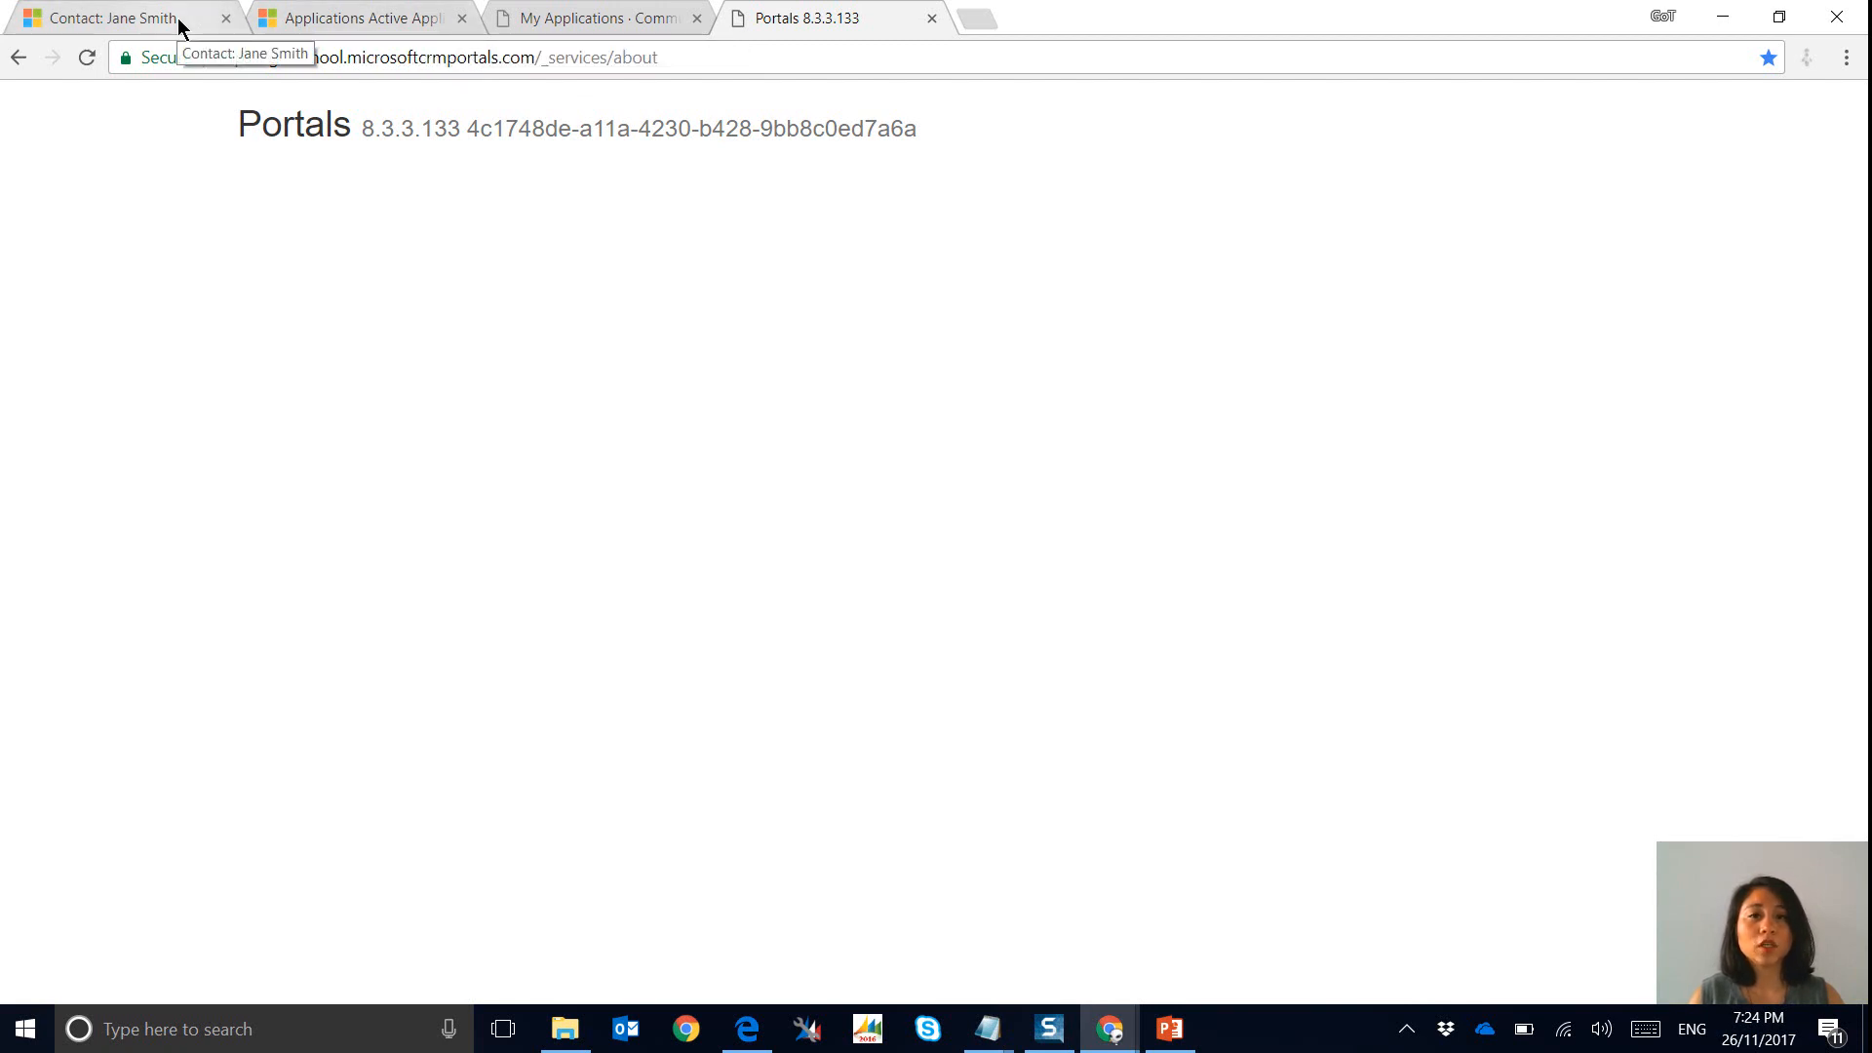
Add the Administrators web role to Jane Smith's contact record, then return to the about page.
left_click(119, 18)
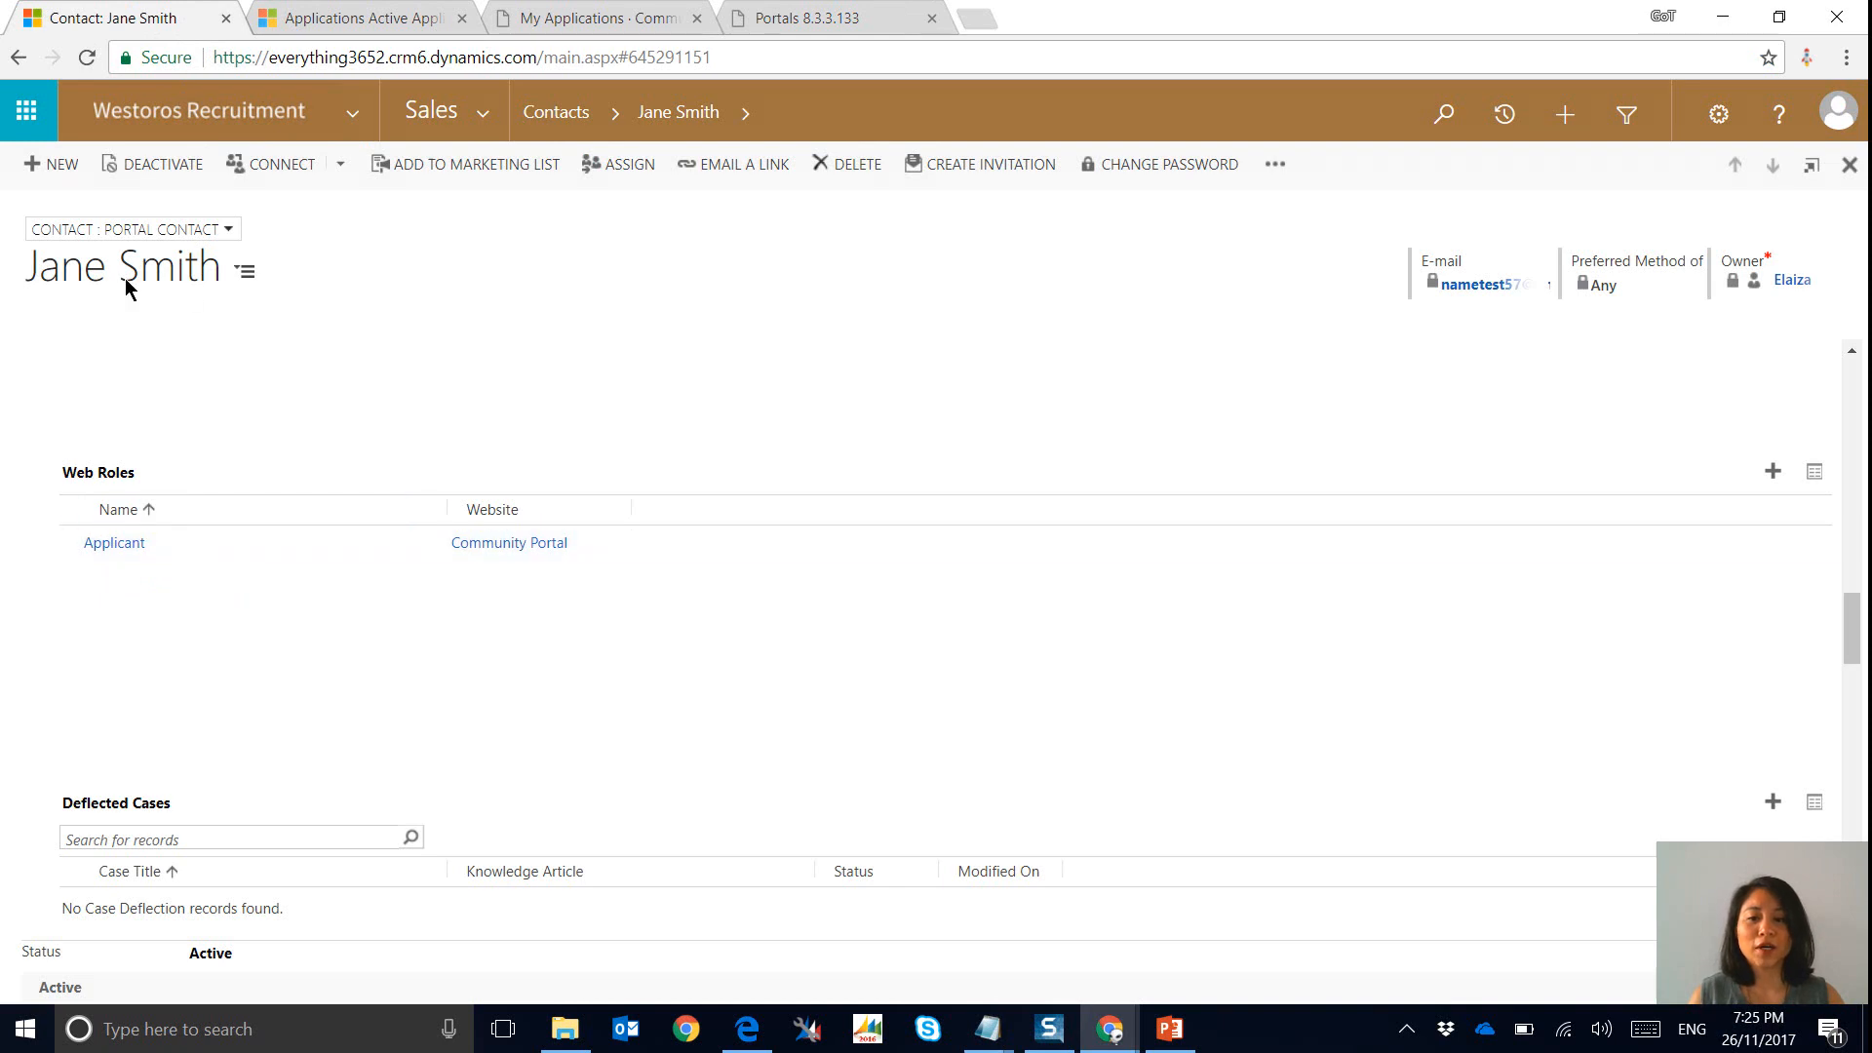
mouse_move(131, 286)
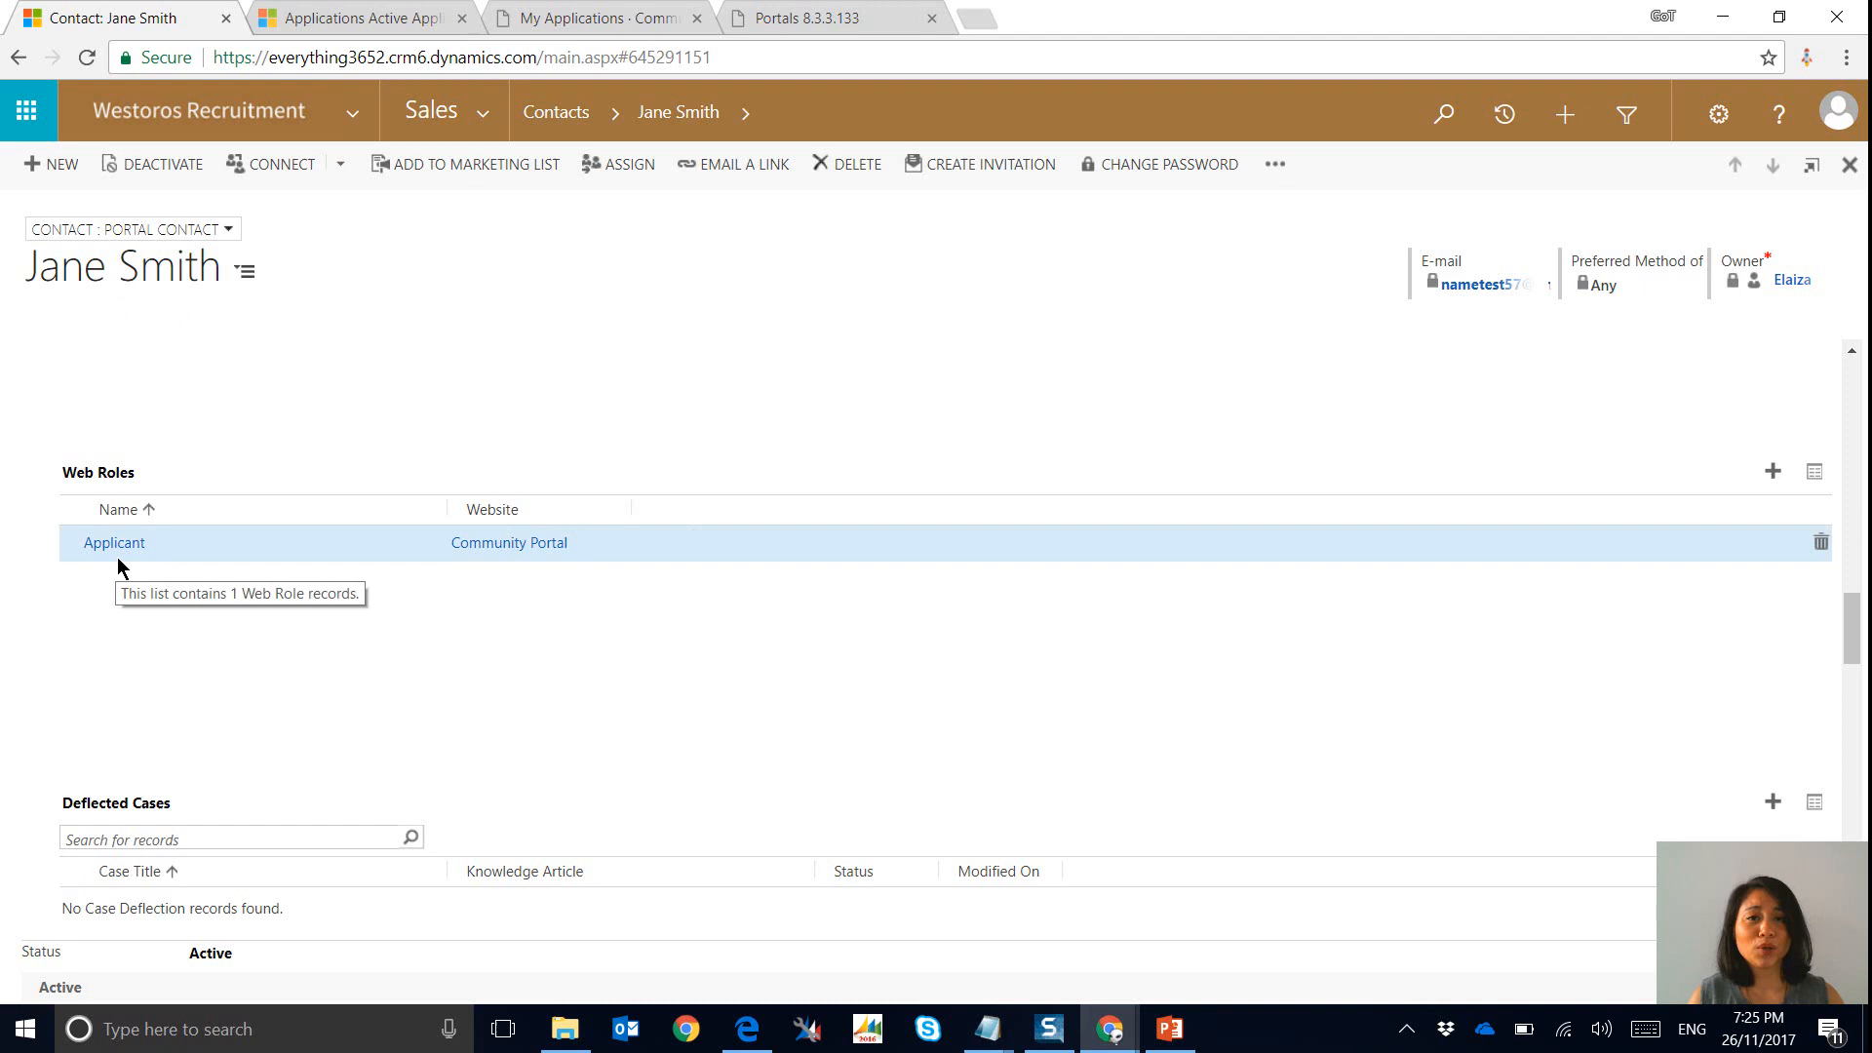
mouse_move(1773, 470)
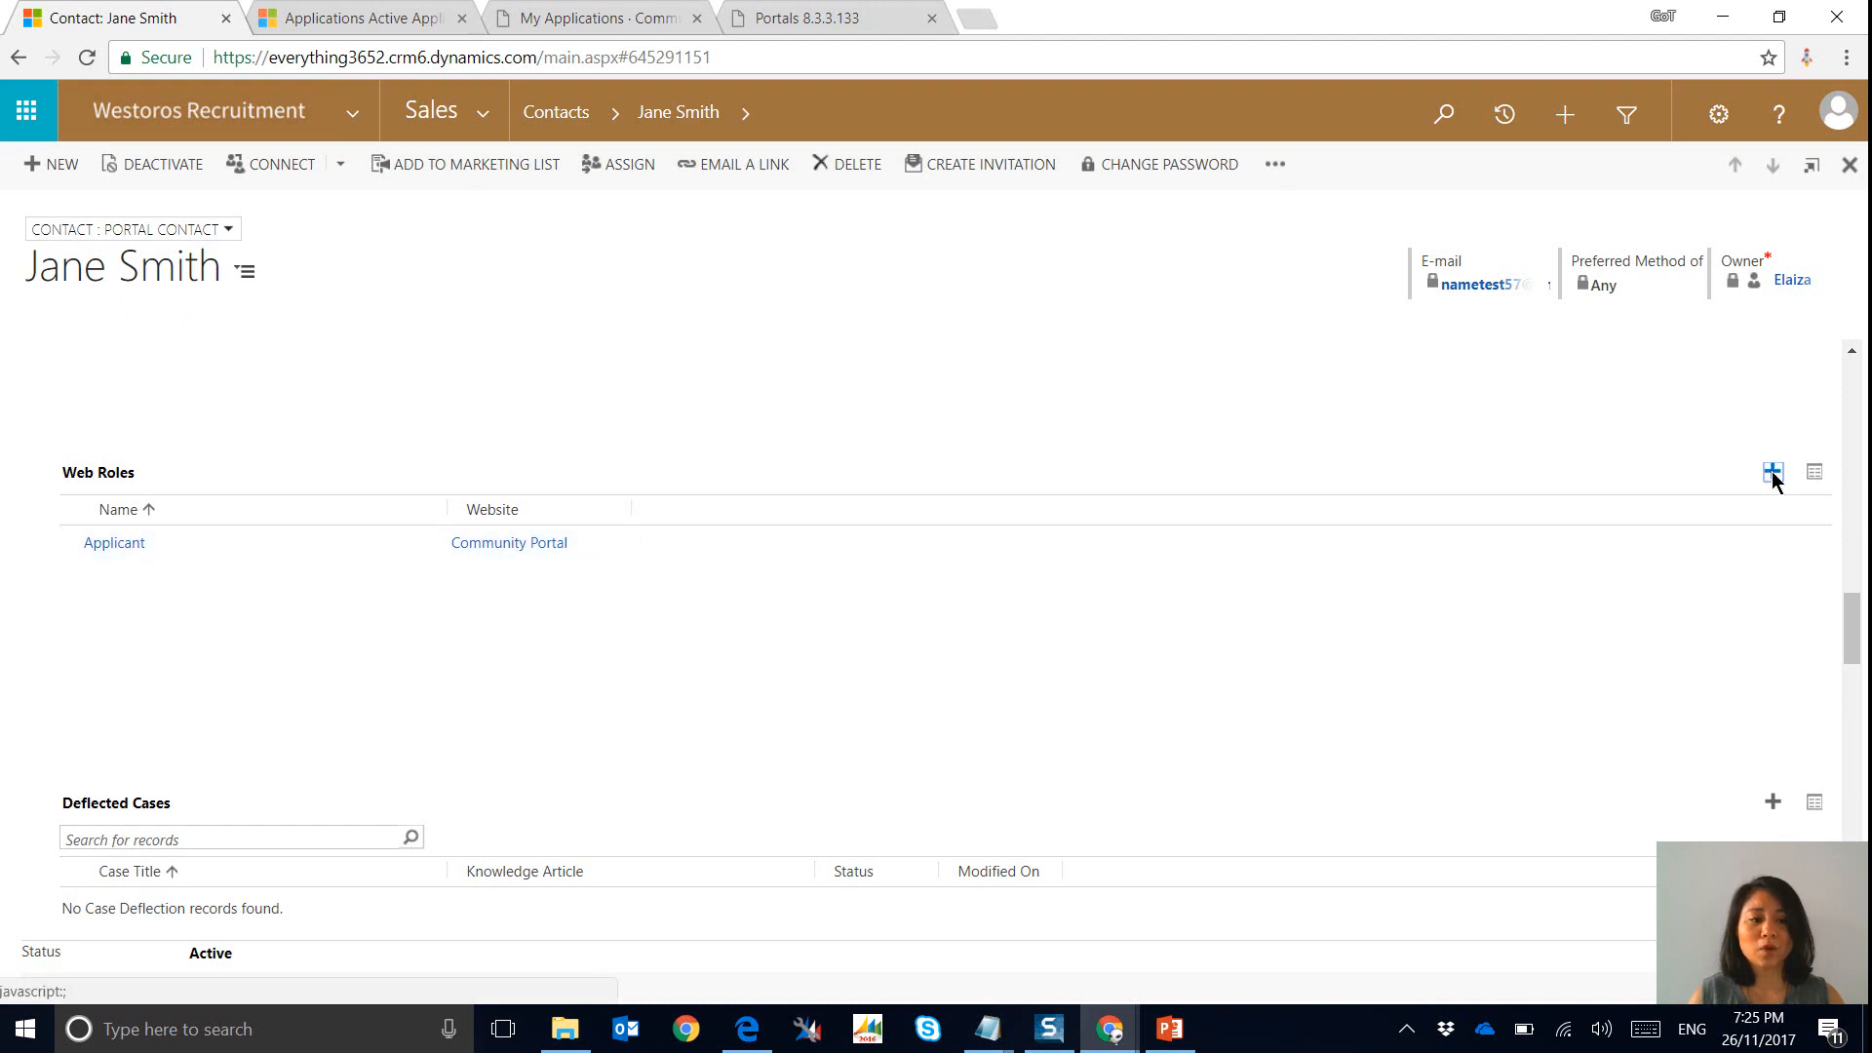
left_click(1773, 470)
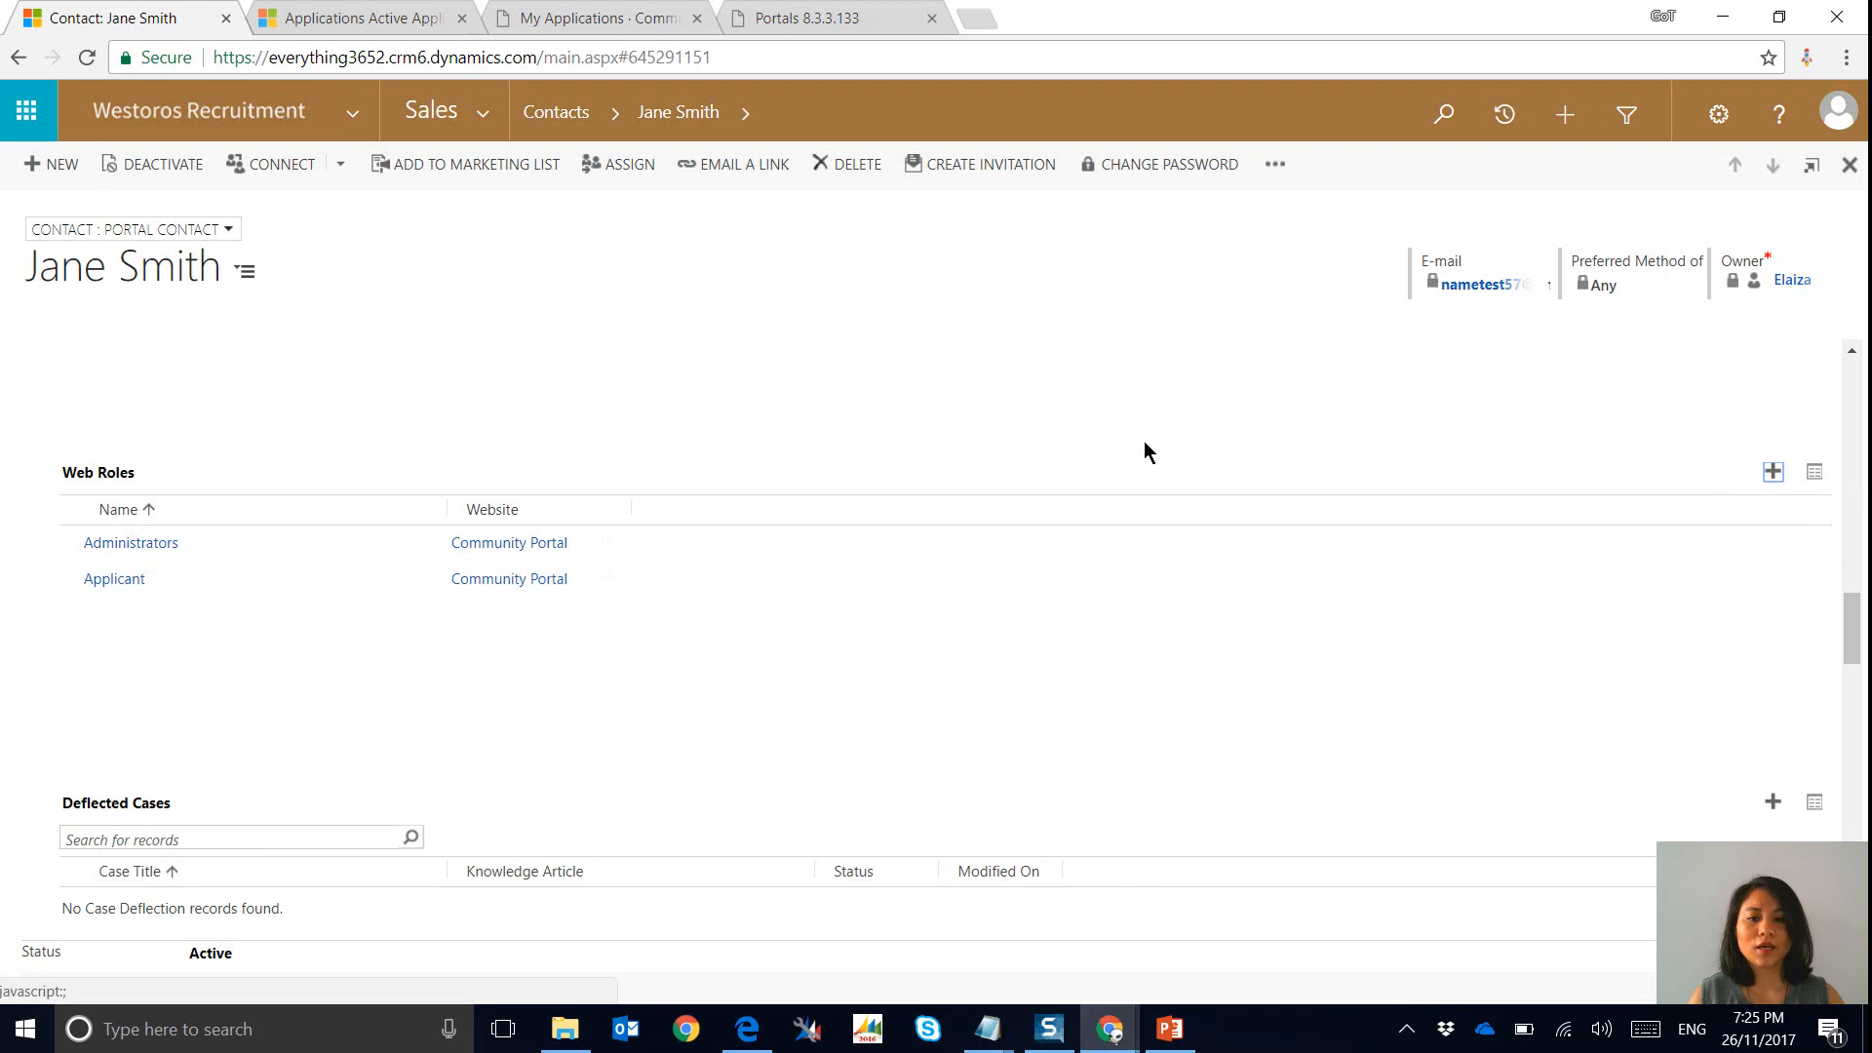
mouse_move(821, 22)
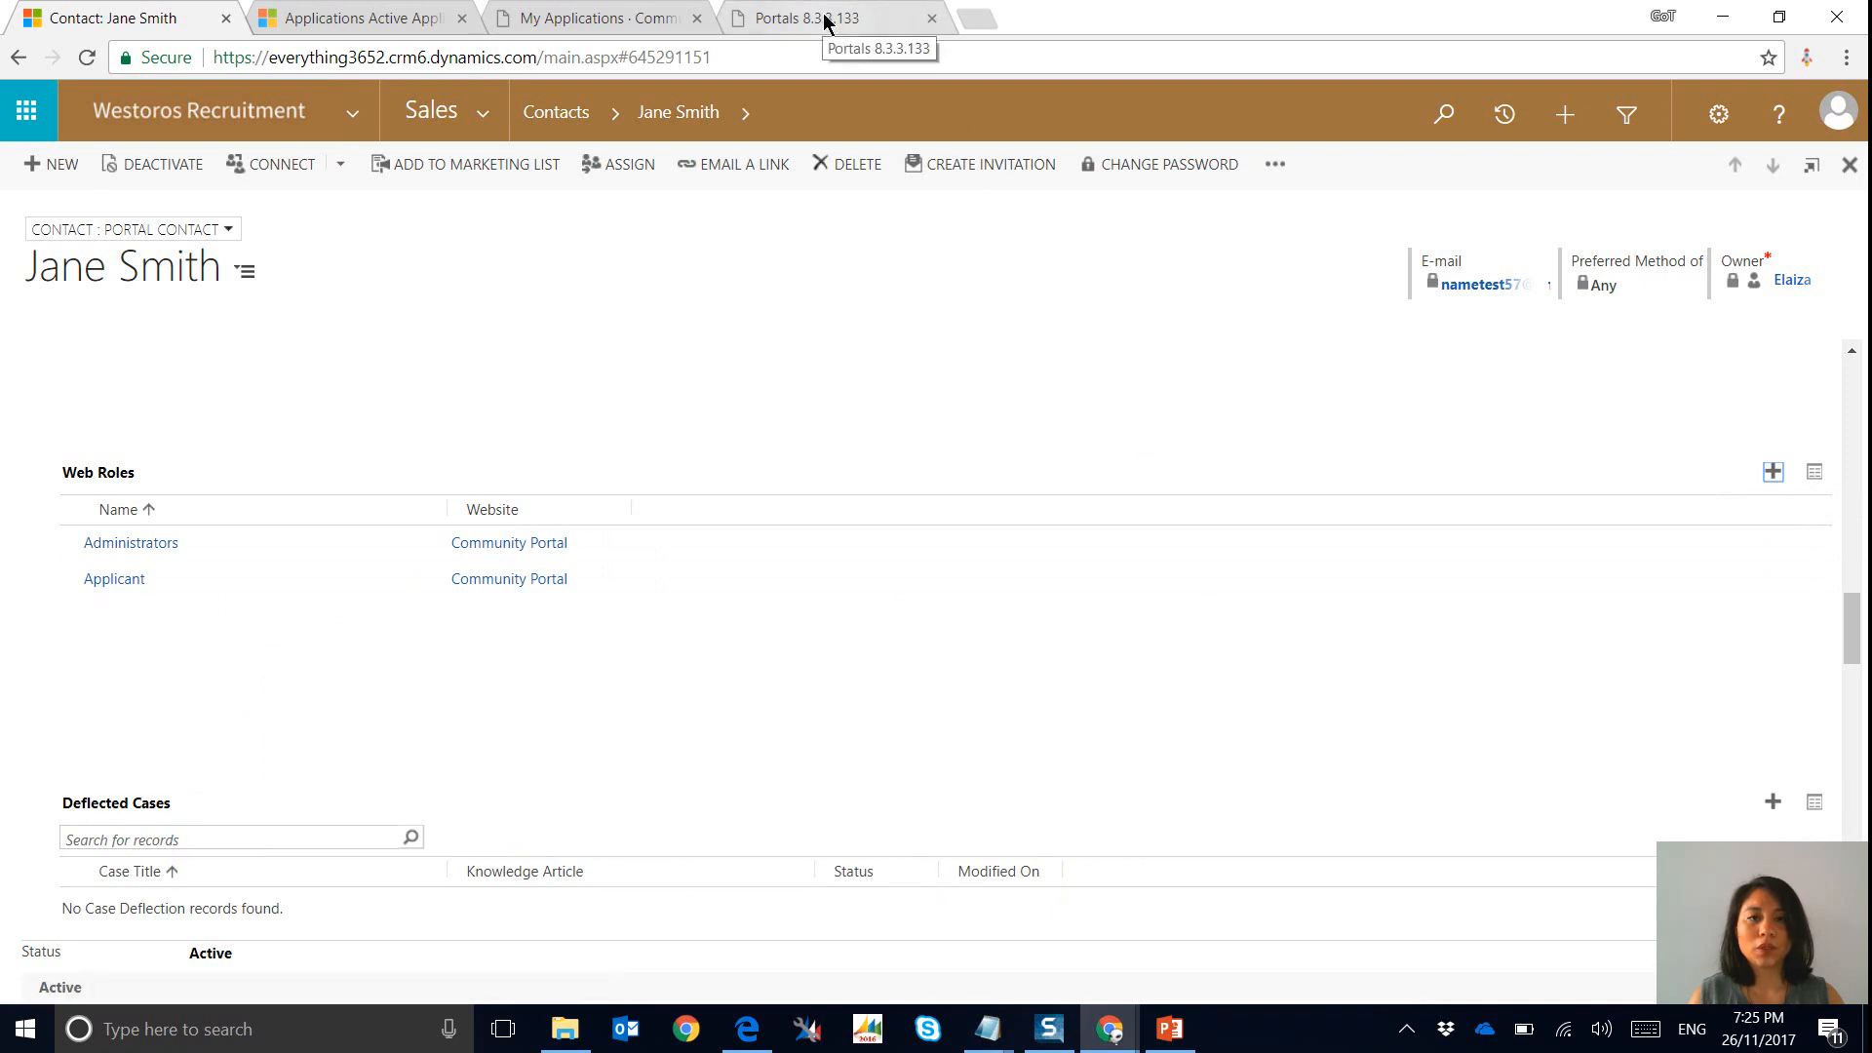
left_click(818, 18)
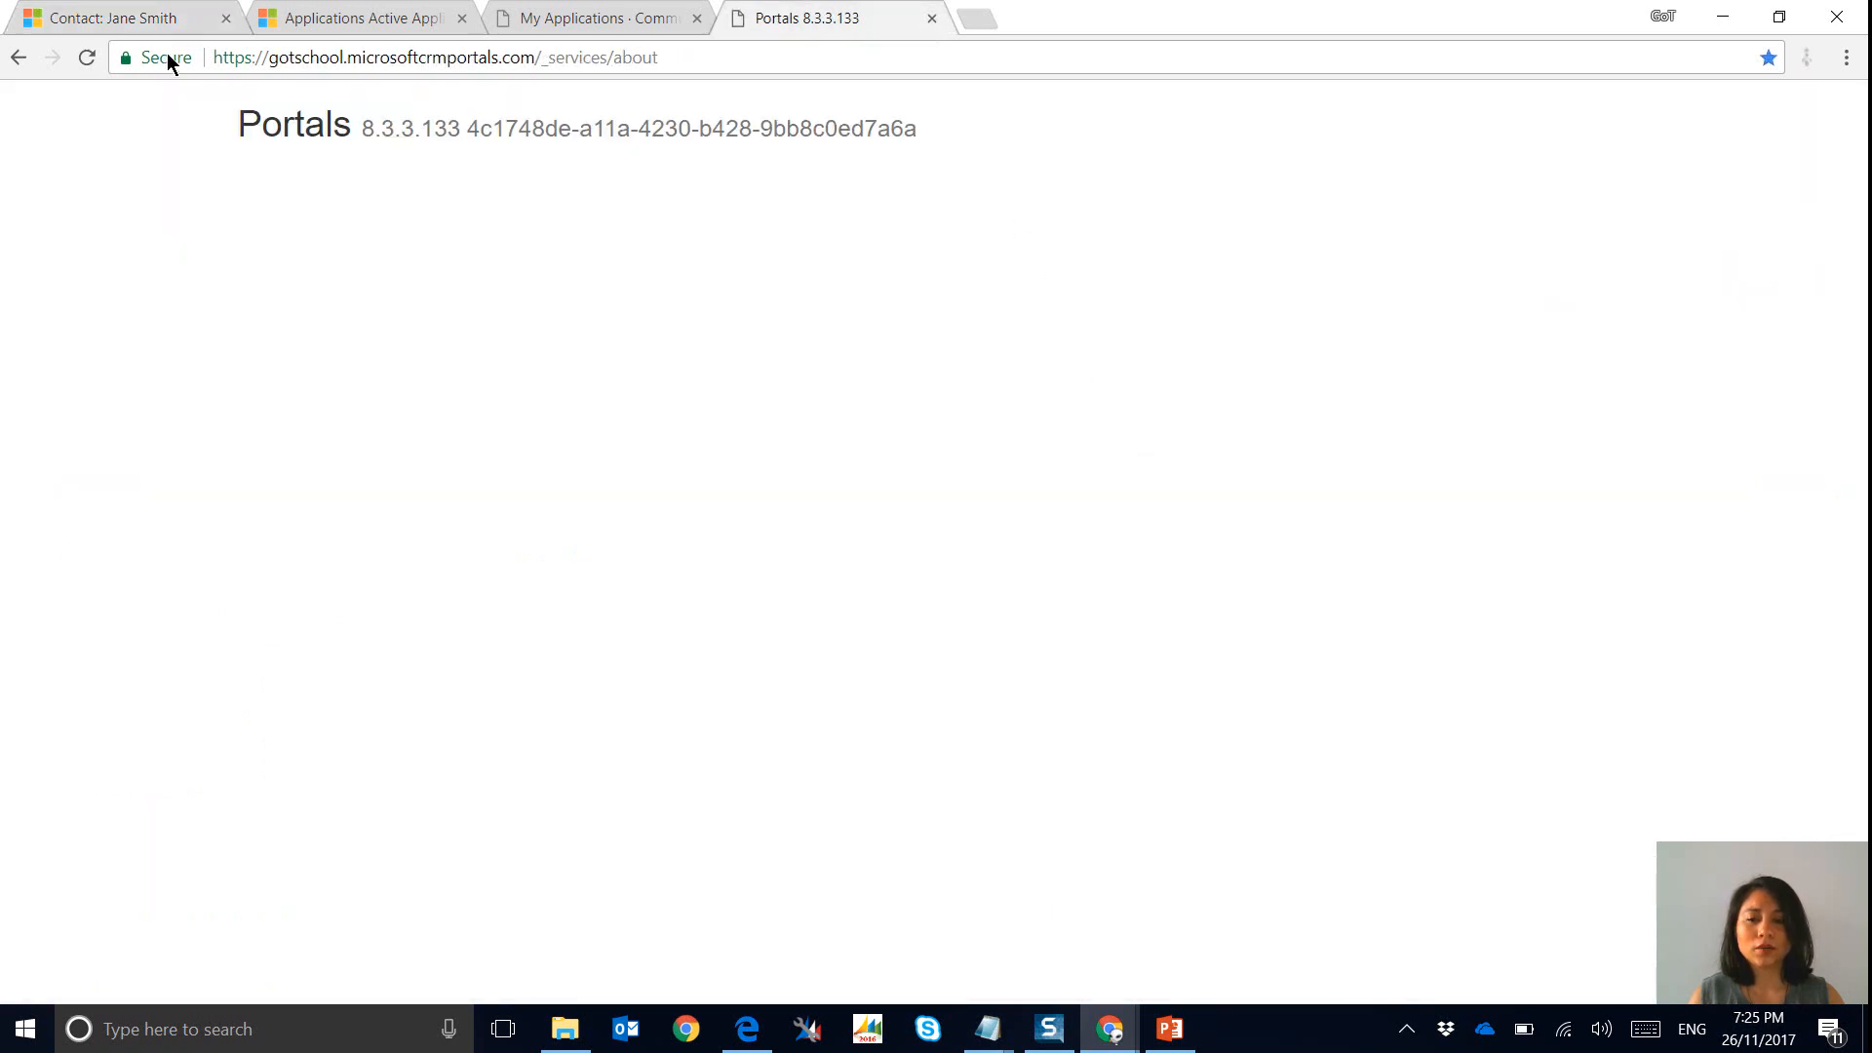
mouse_move(86, 56)
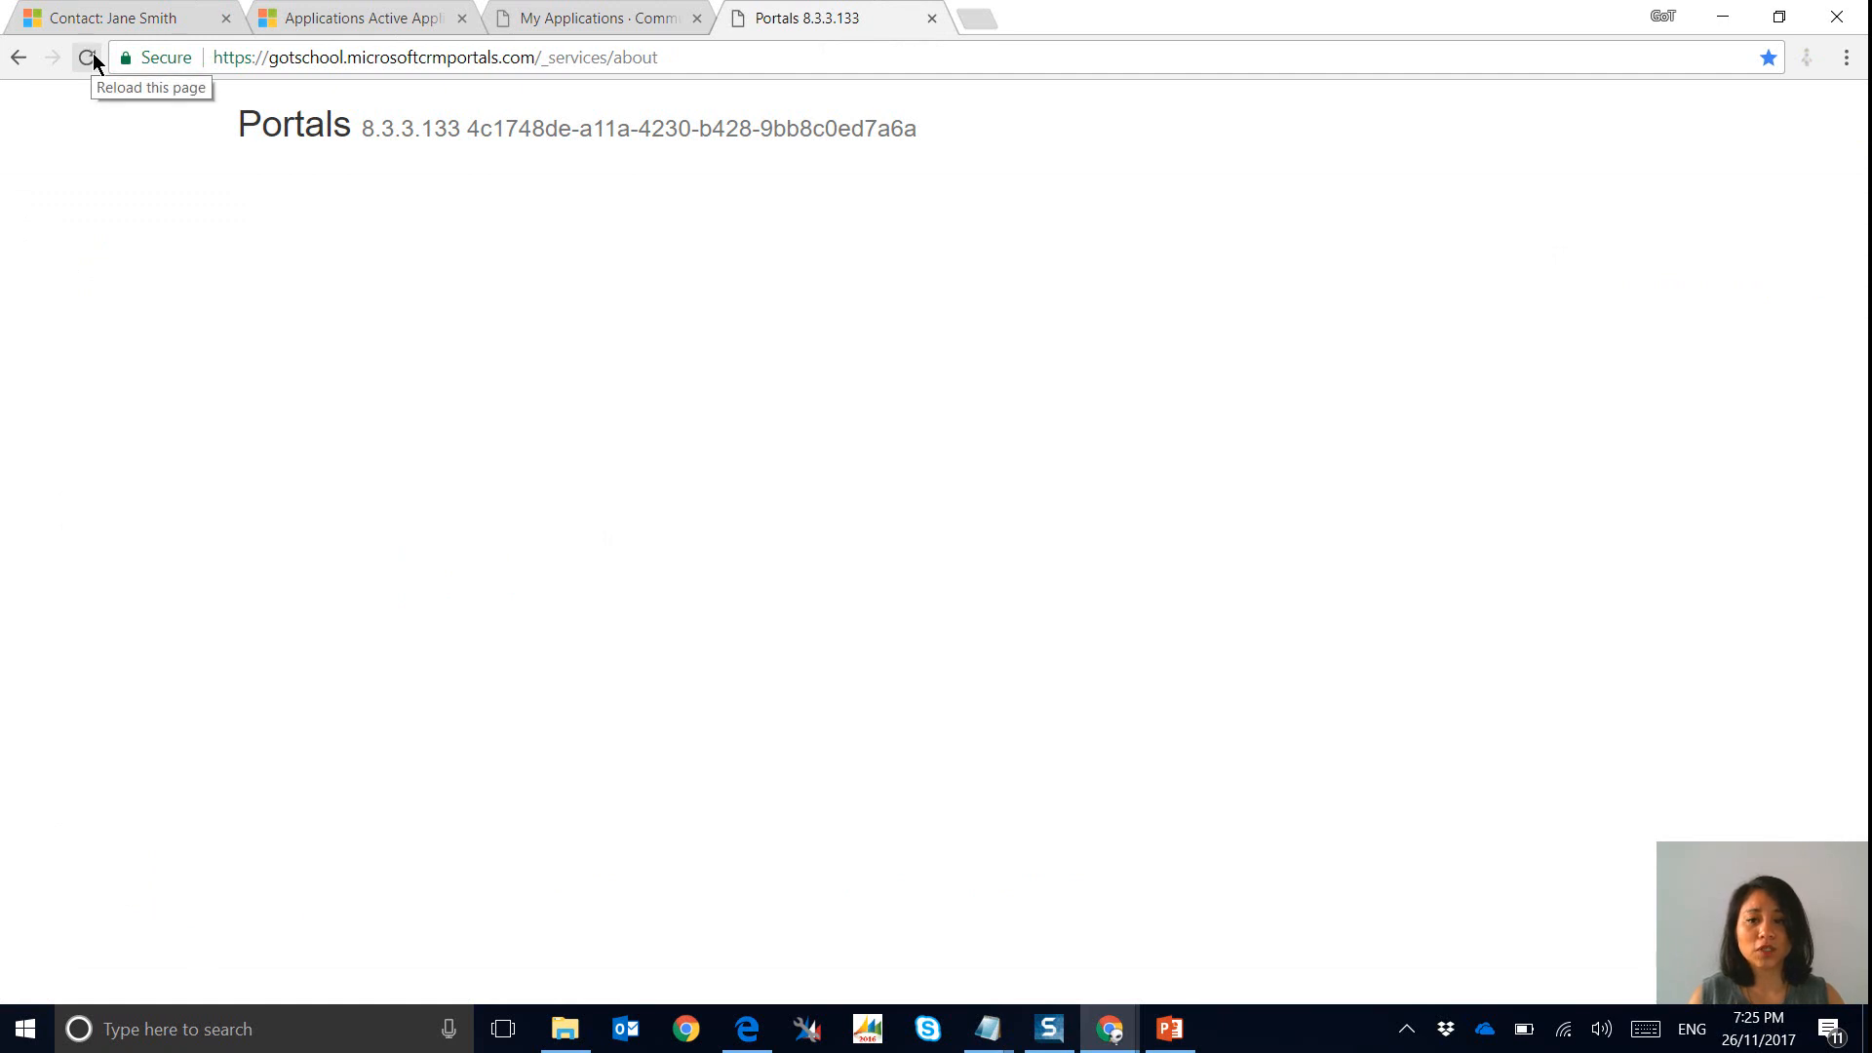
Reload the about page with admin rights and clear the portal's server-side cache.
left_click(86, 56)
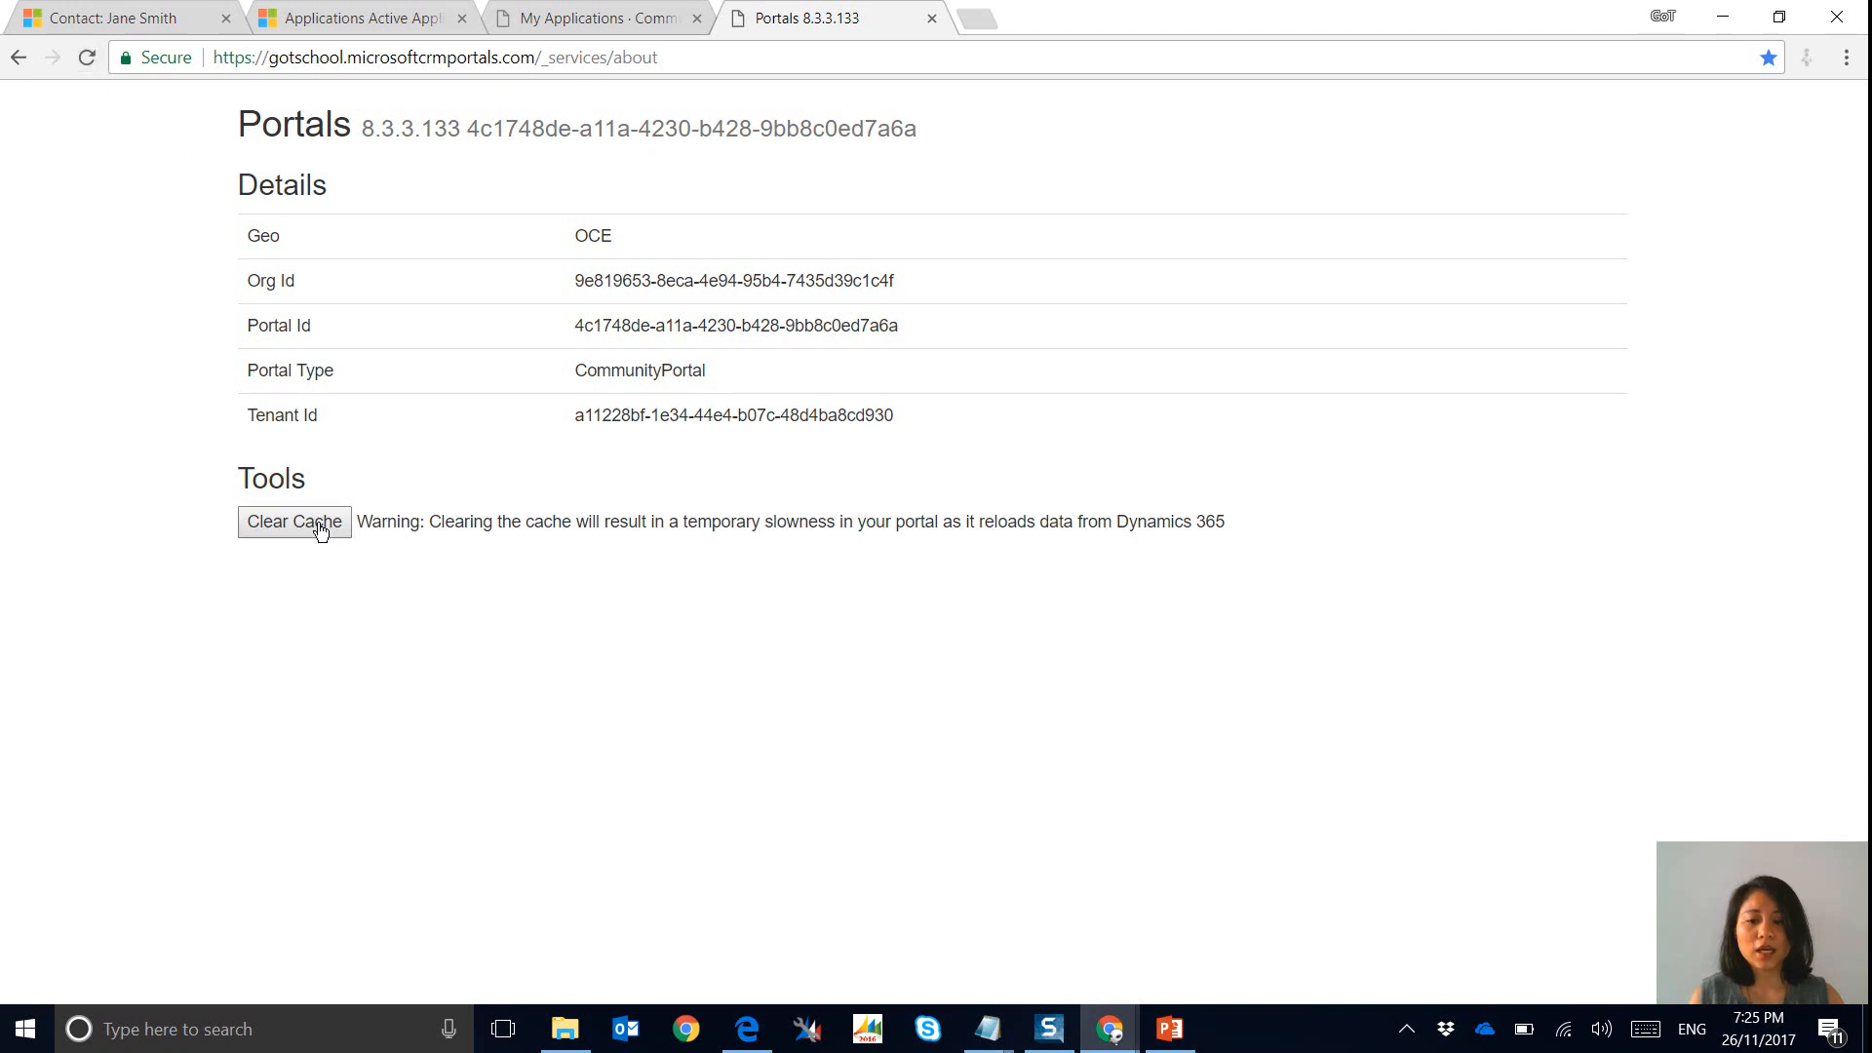
left_click(294, 522)
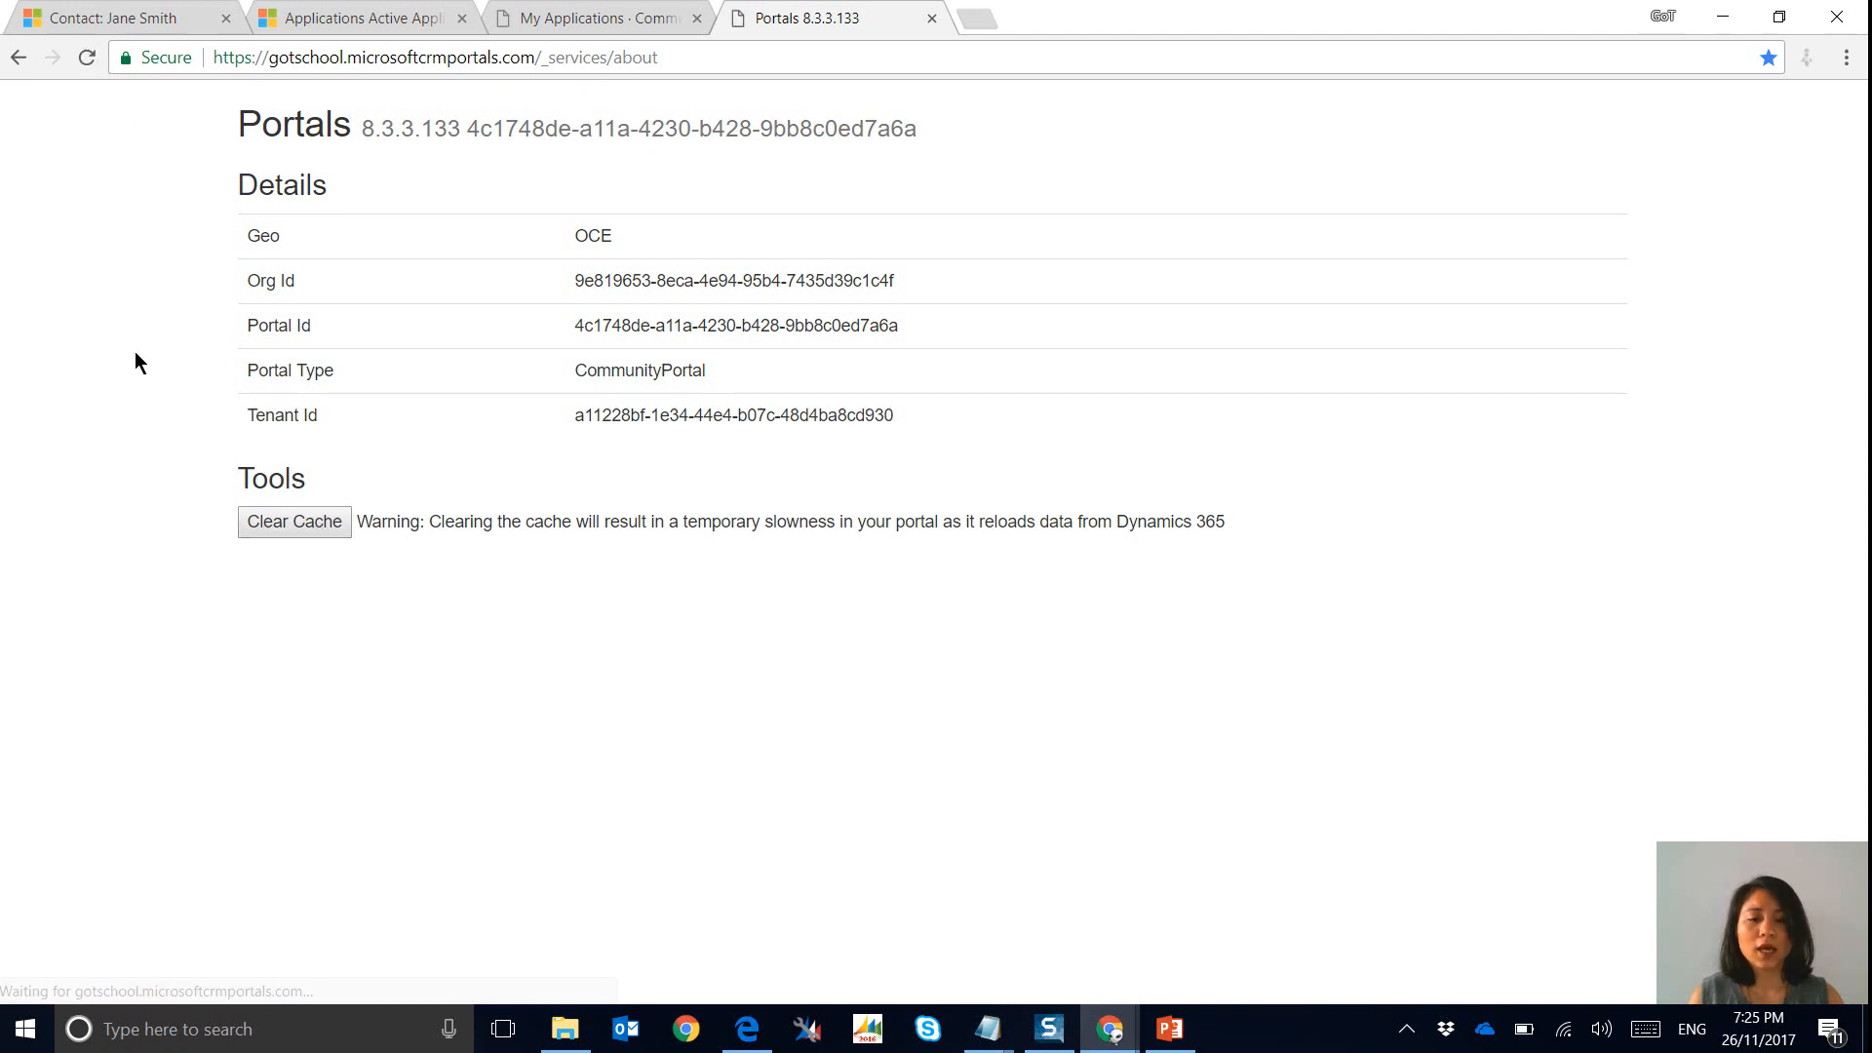
left_click(591, 18)
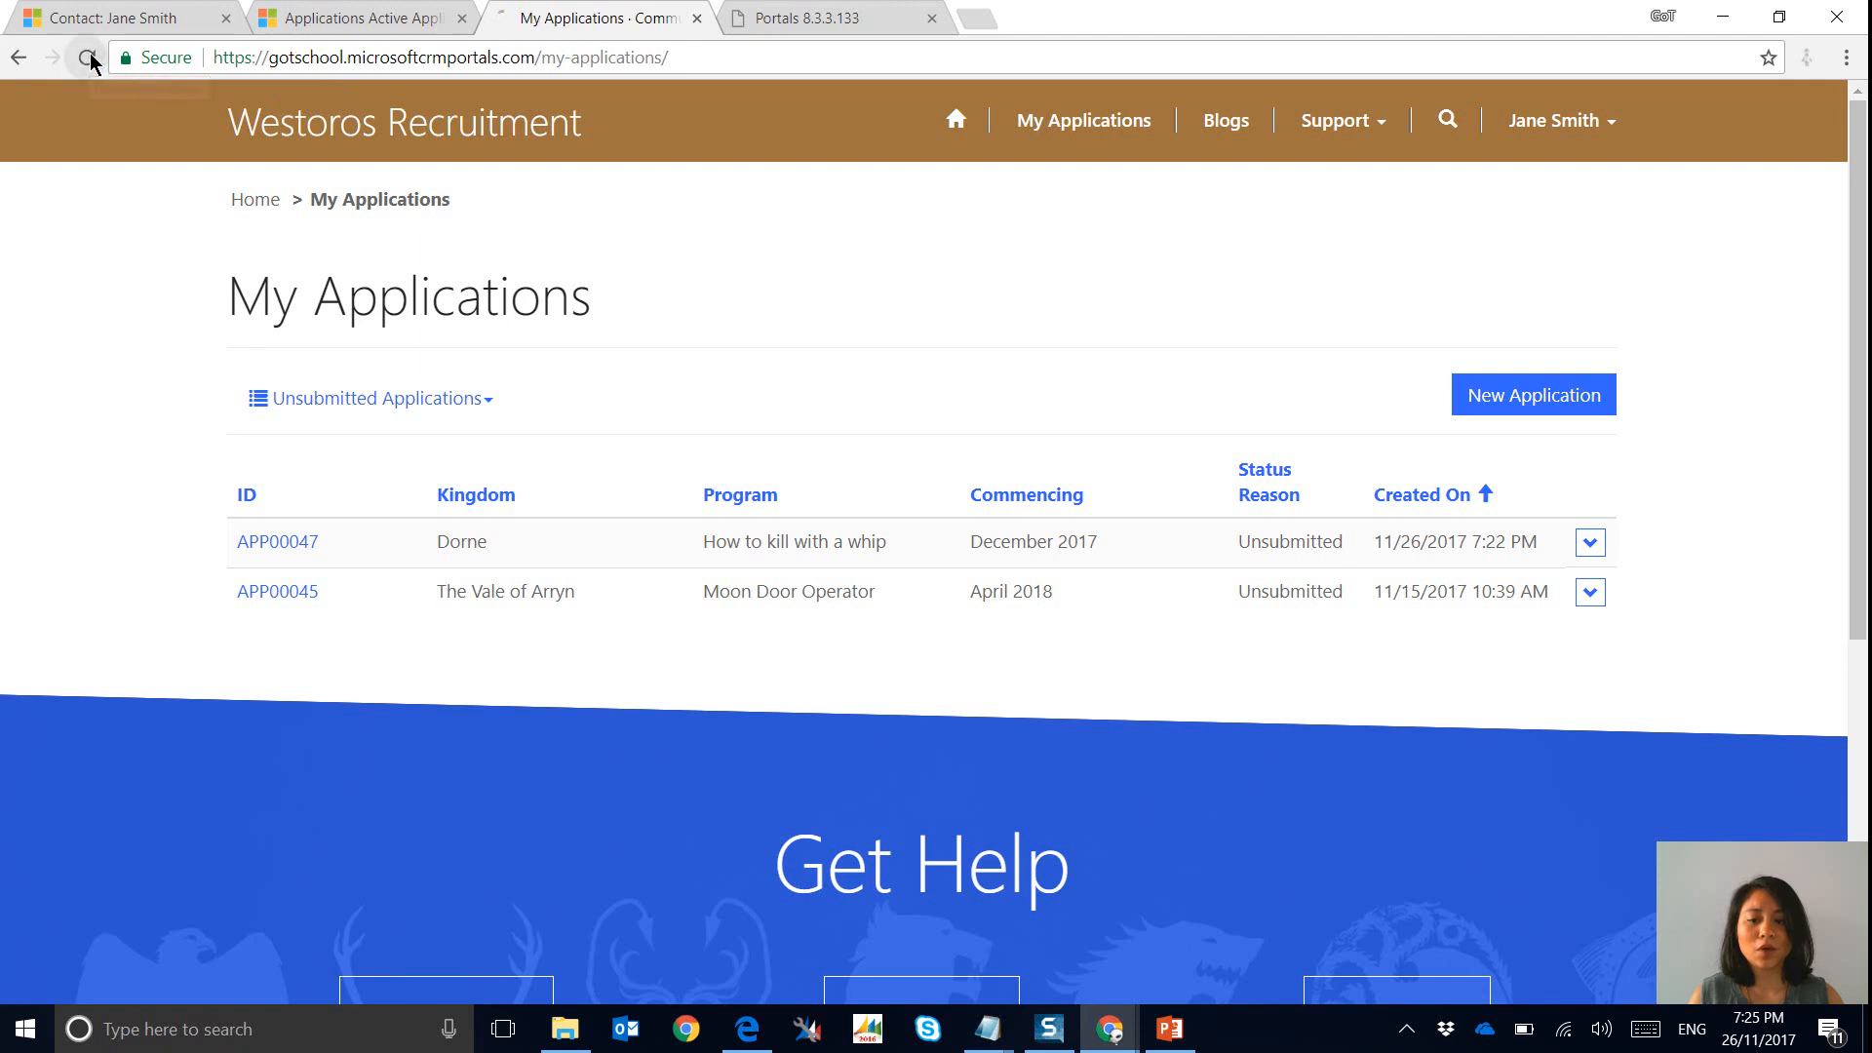
Reload My Applications until it lists only APP00047, then return to the contact record.
left_click(88, 57)
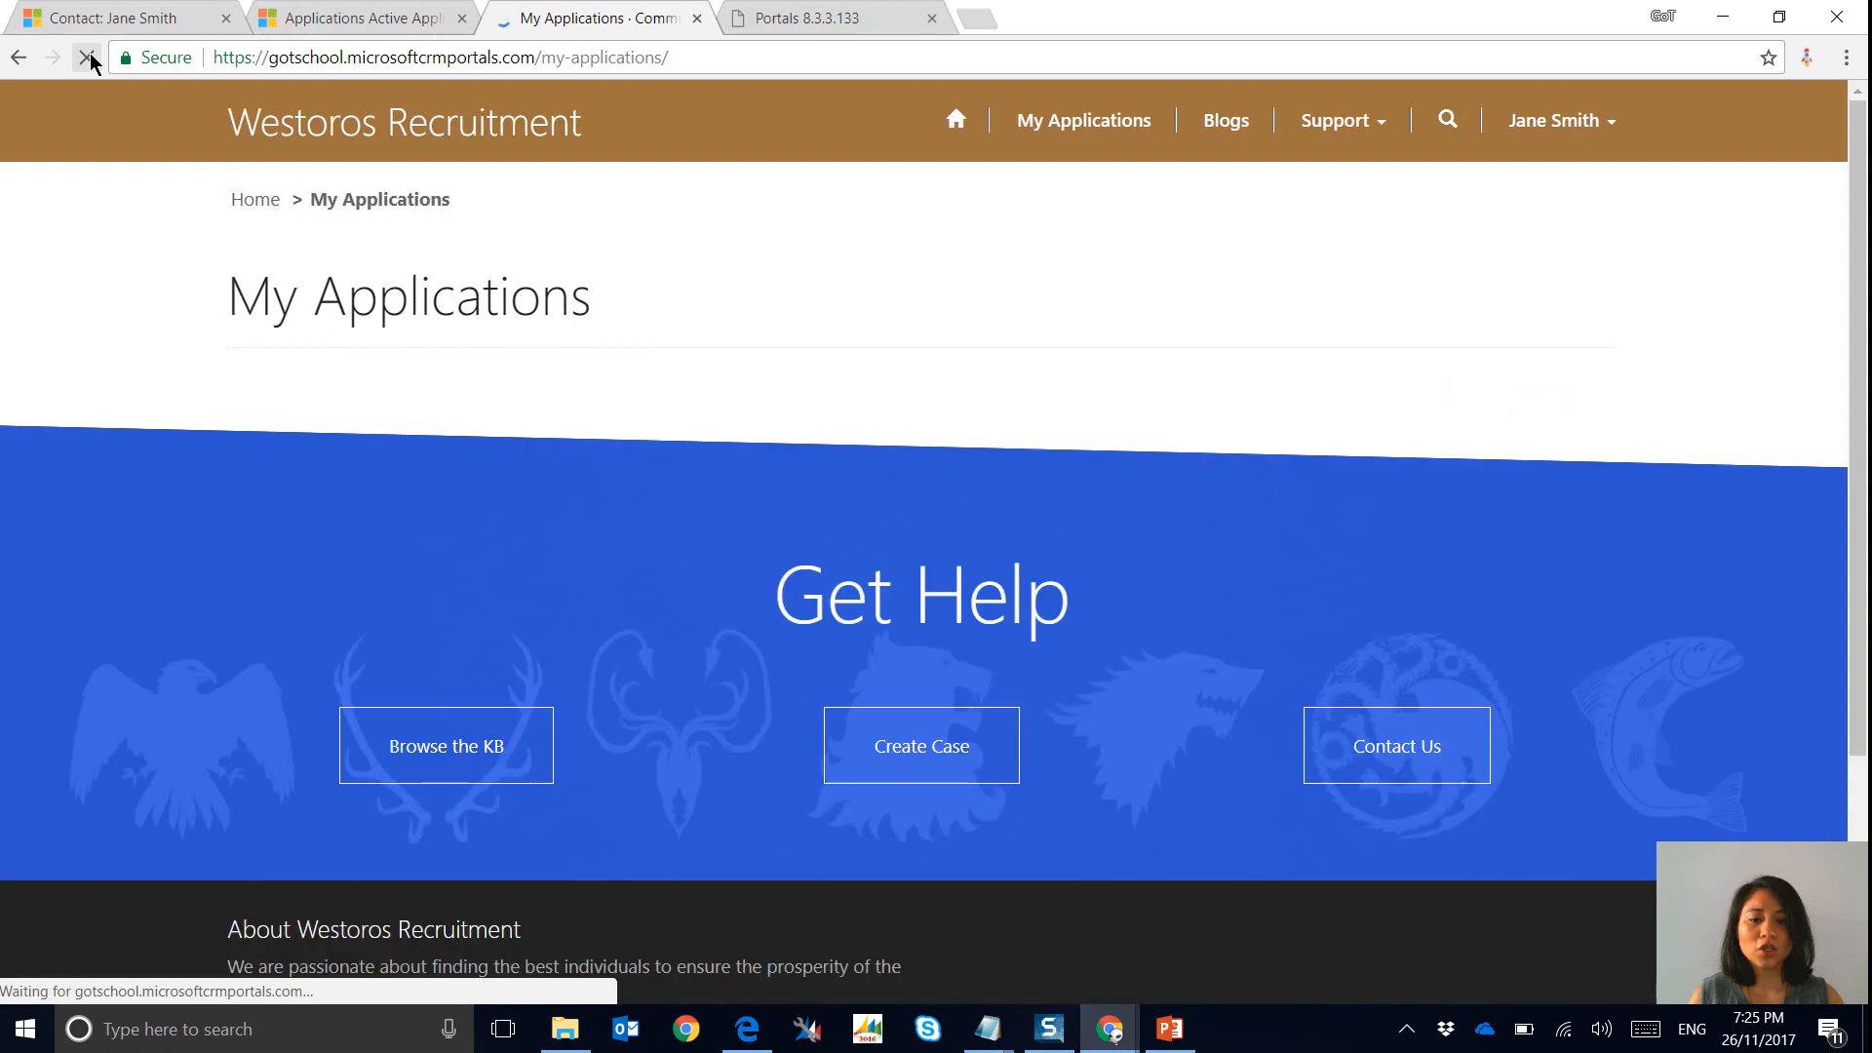
left_click(86, 56)
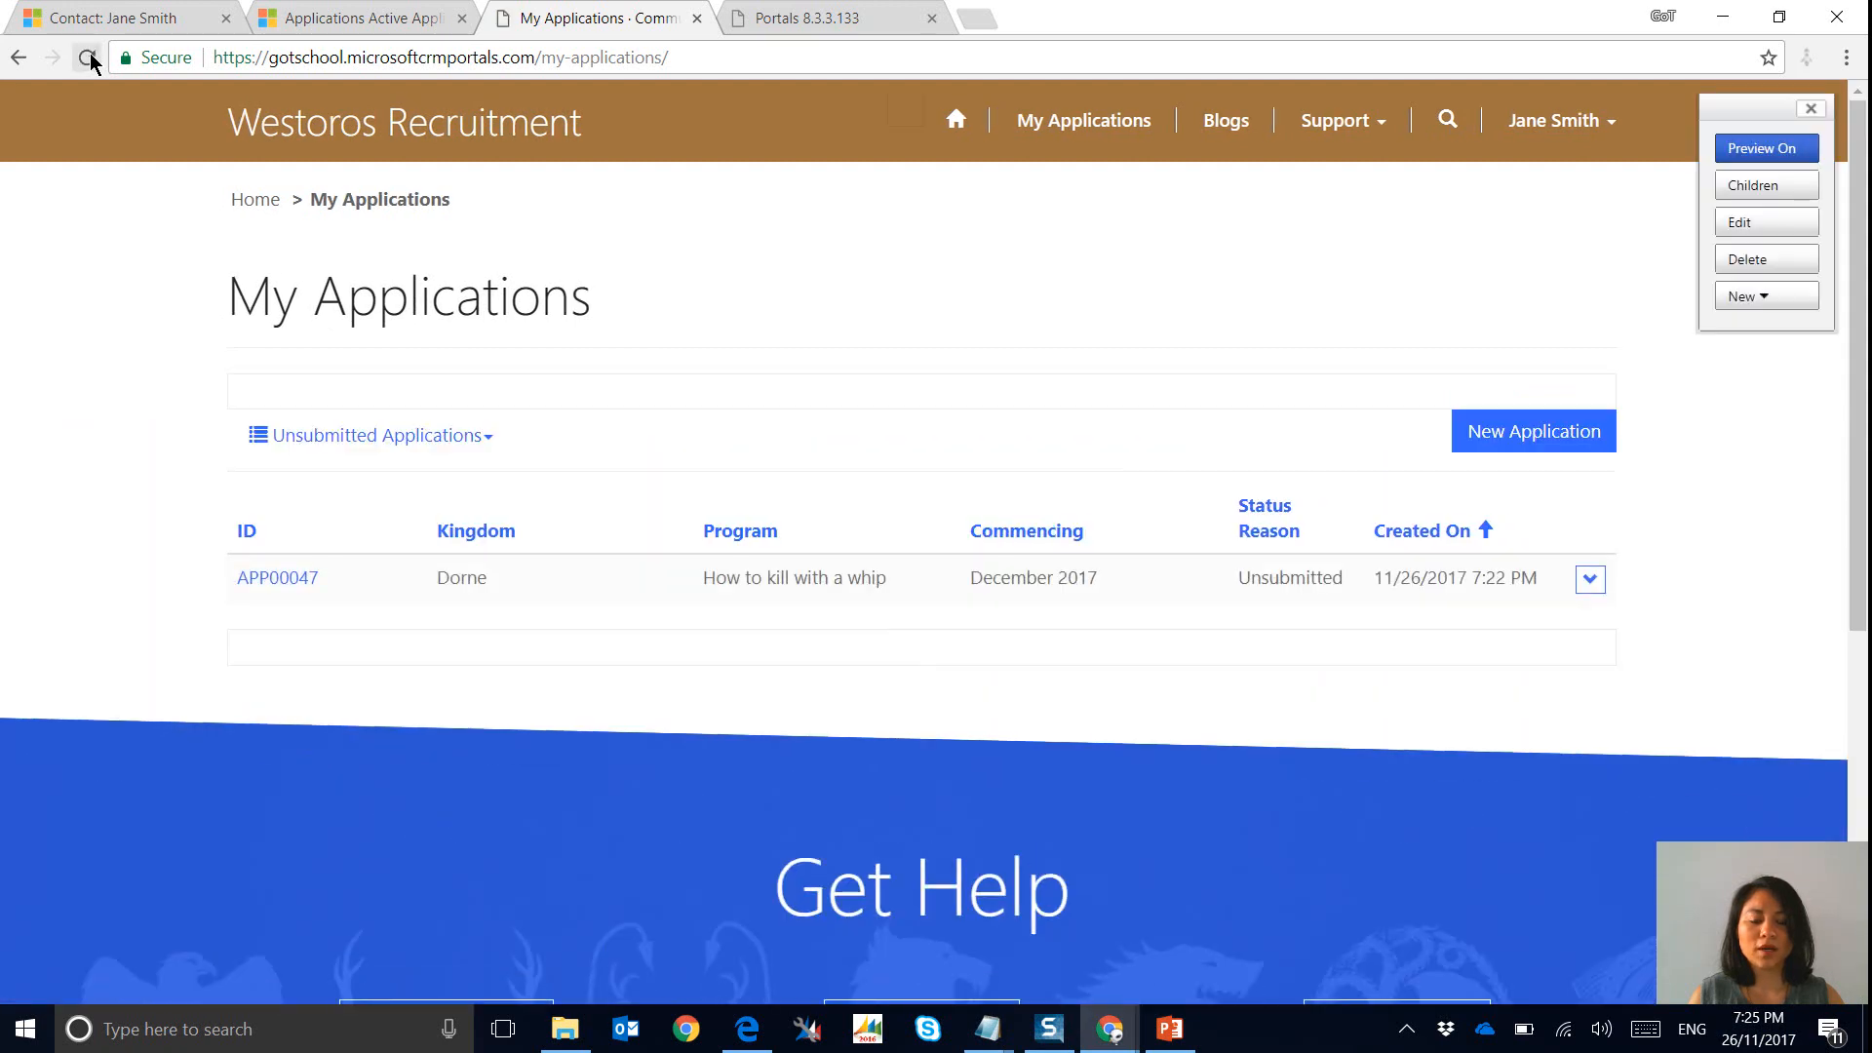
left_click(86, 56)
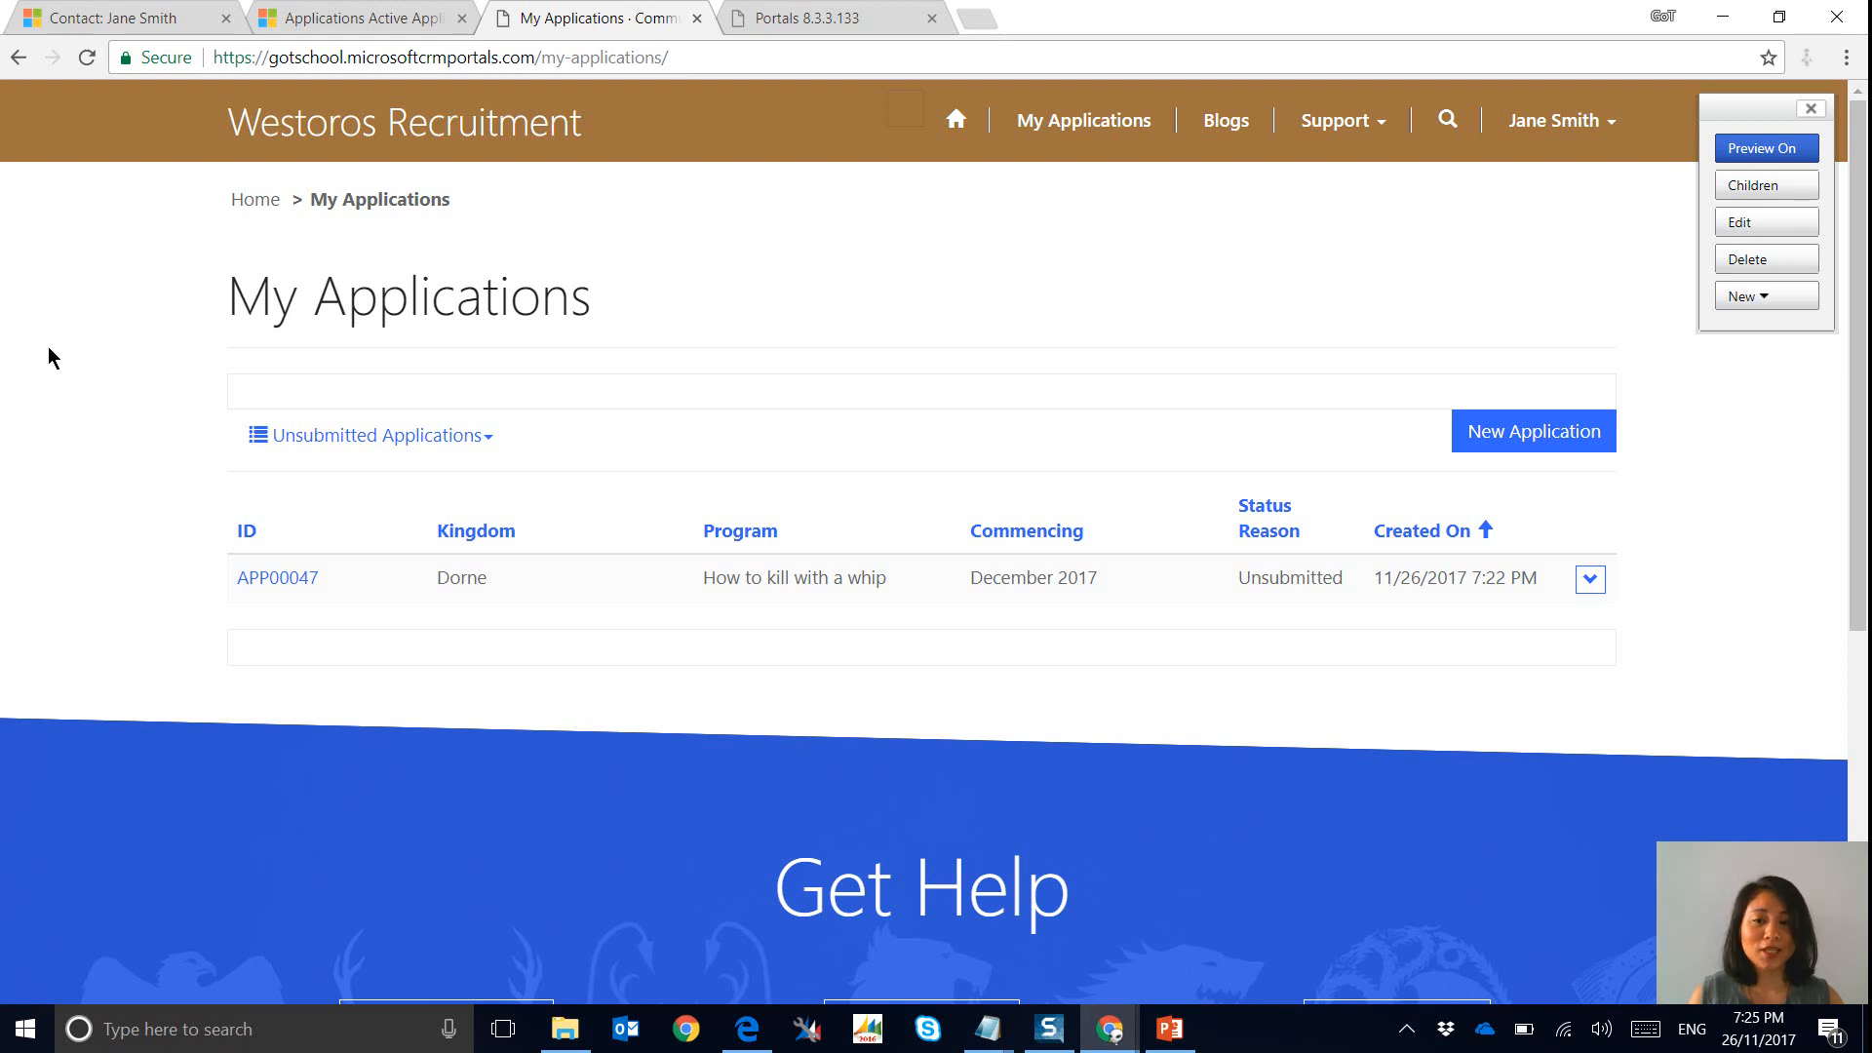
left_click(119, 18)
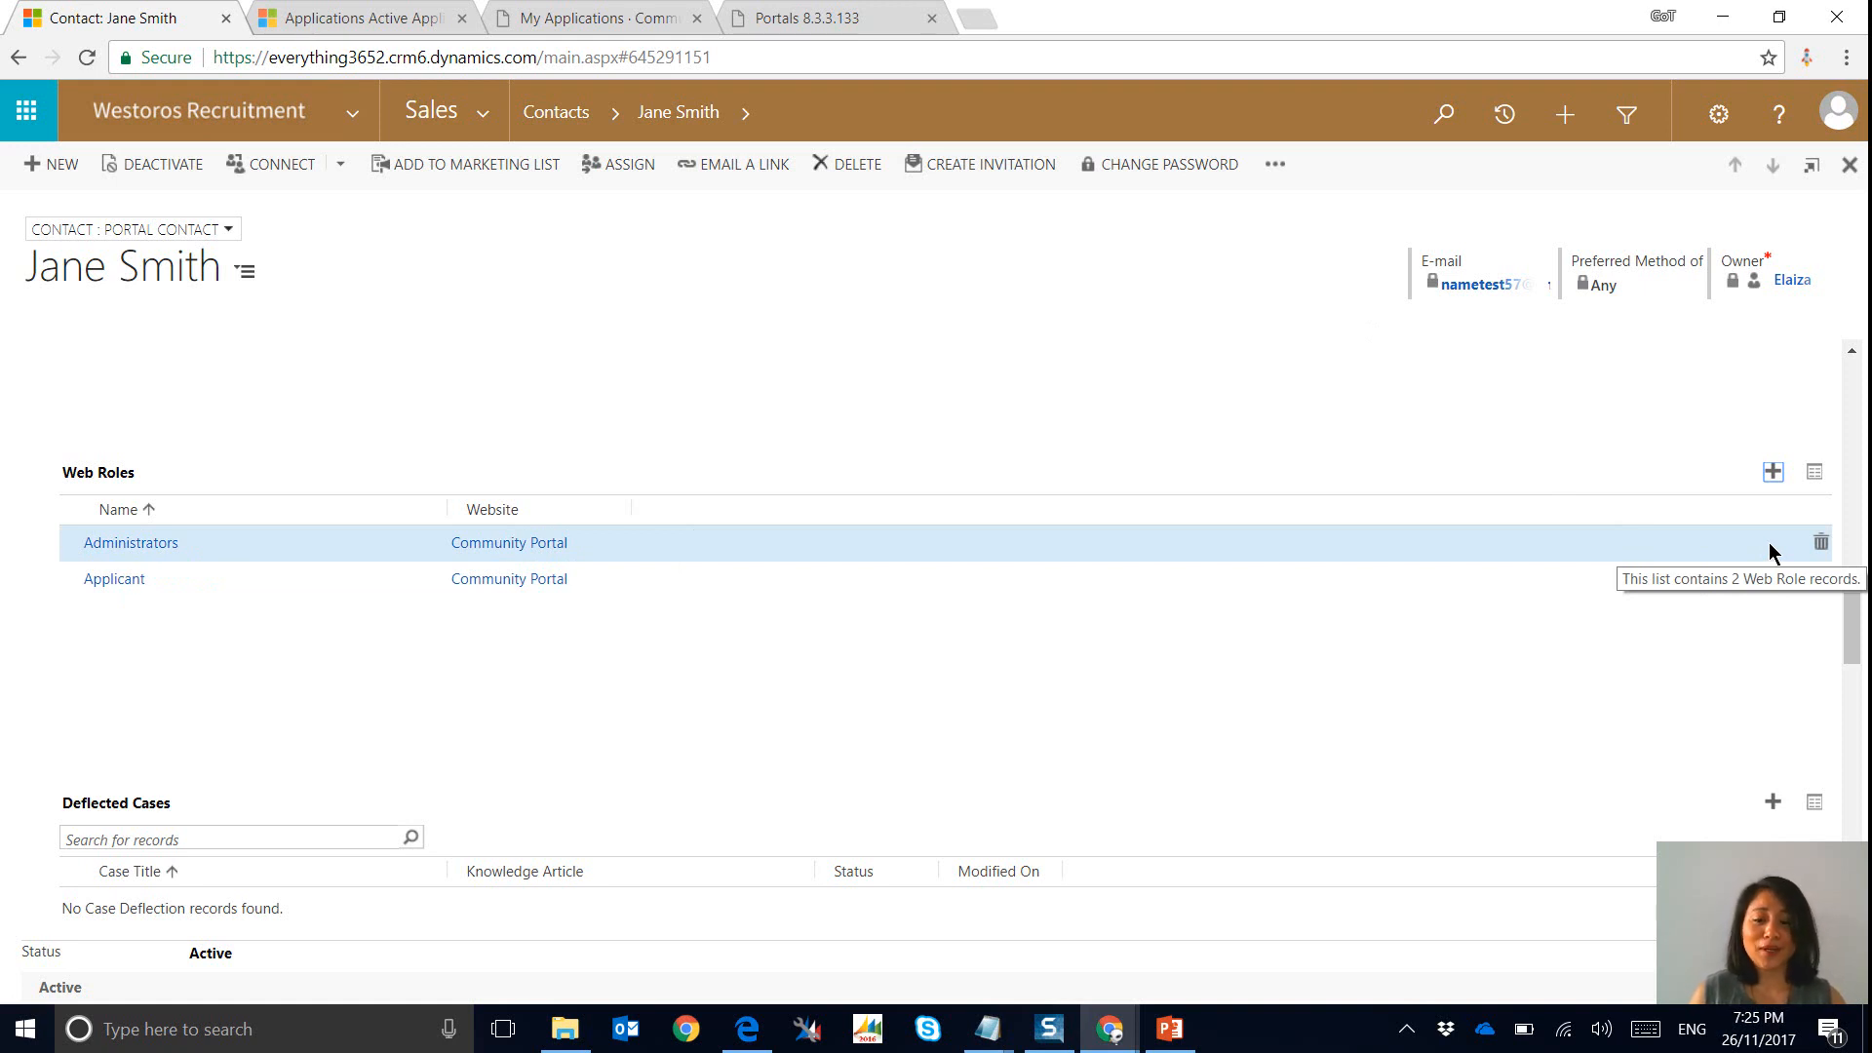
mouse_move(1837, 554)
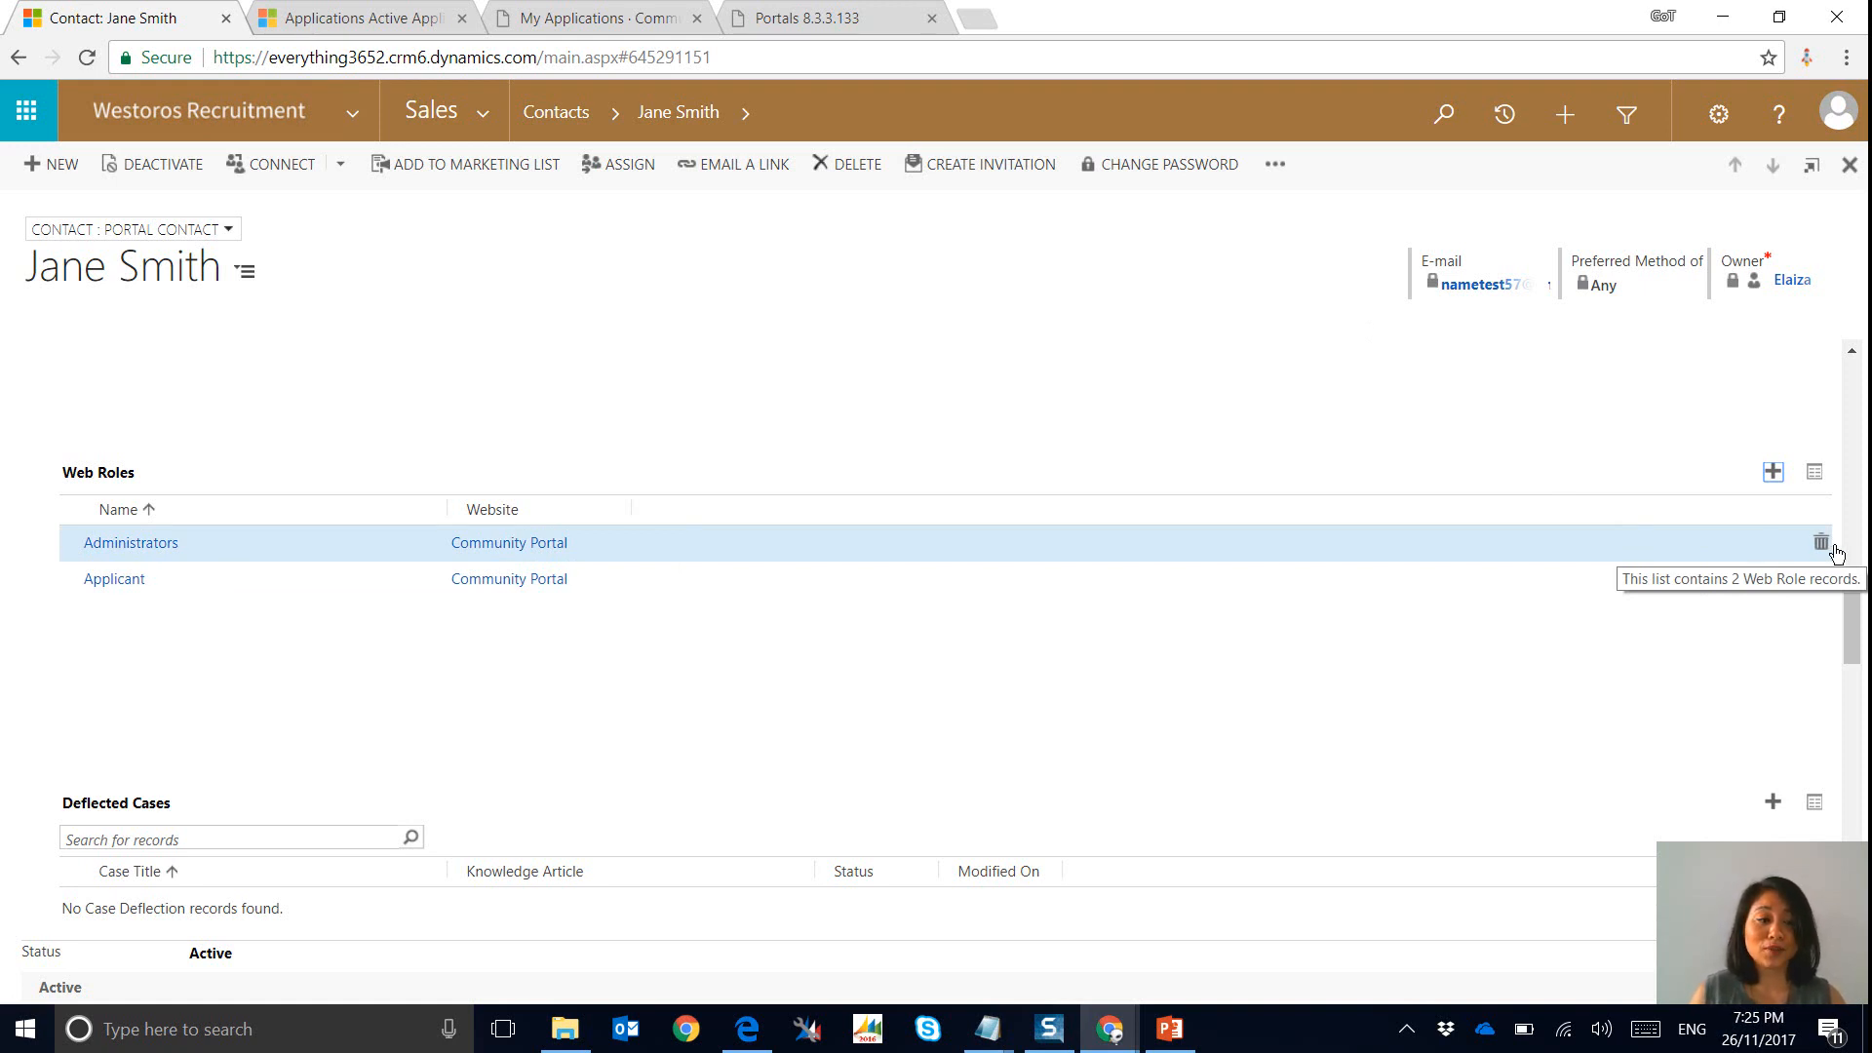
mouse_move(1821, 540)
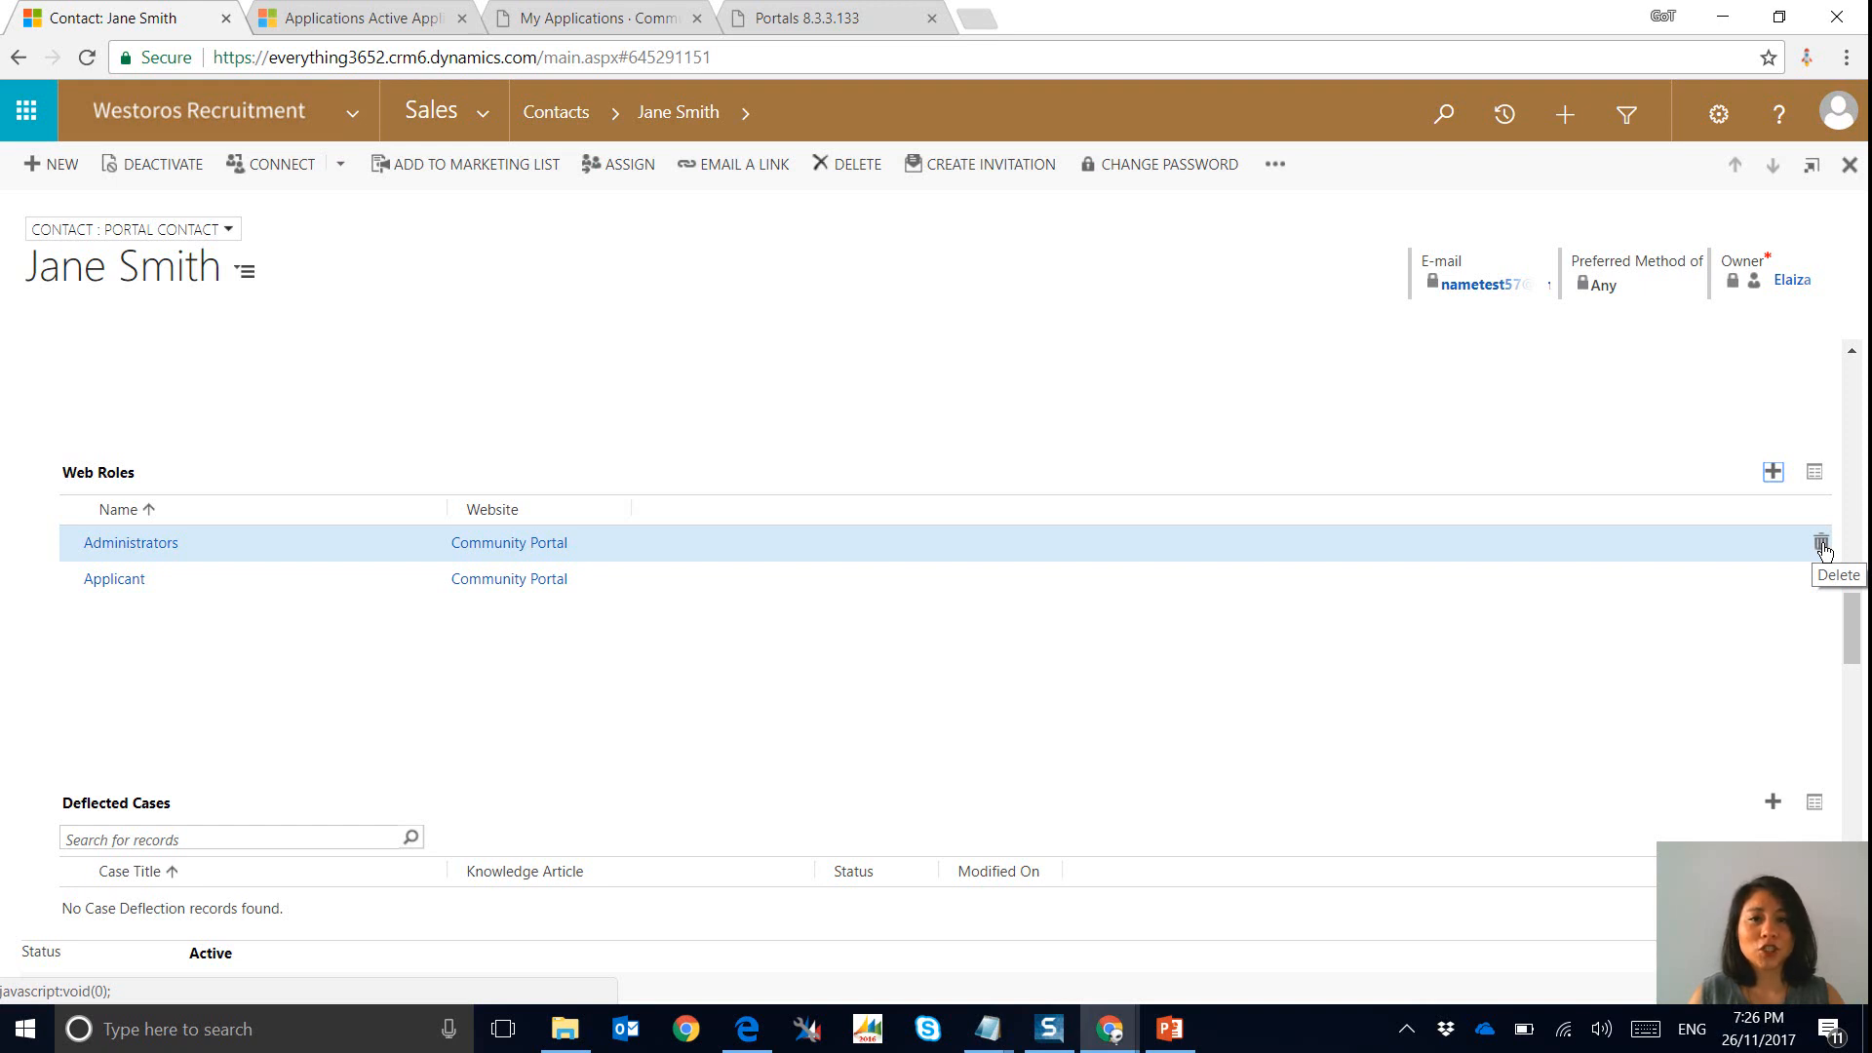
Delete the Administrators web role from Jane Smith's contact, leaving only Applicant.
left_click(1821, 542)
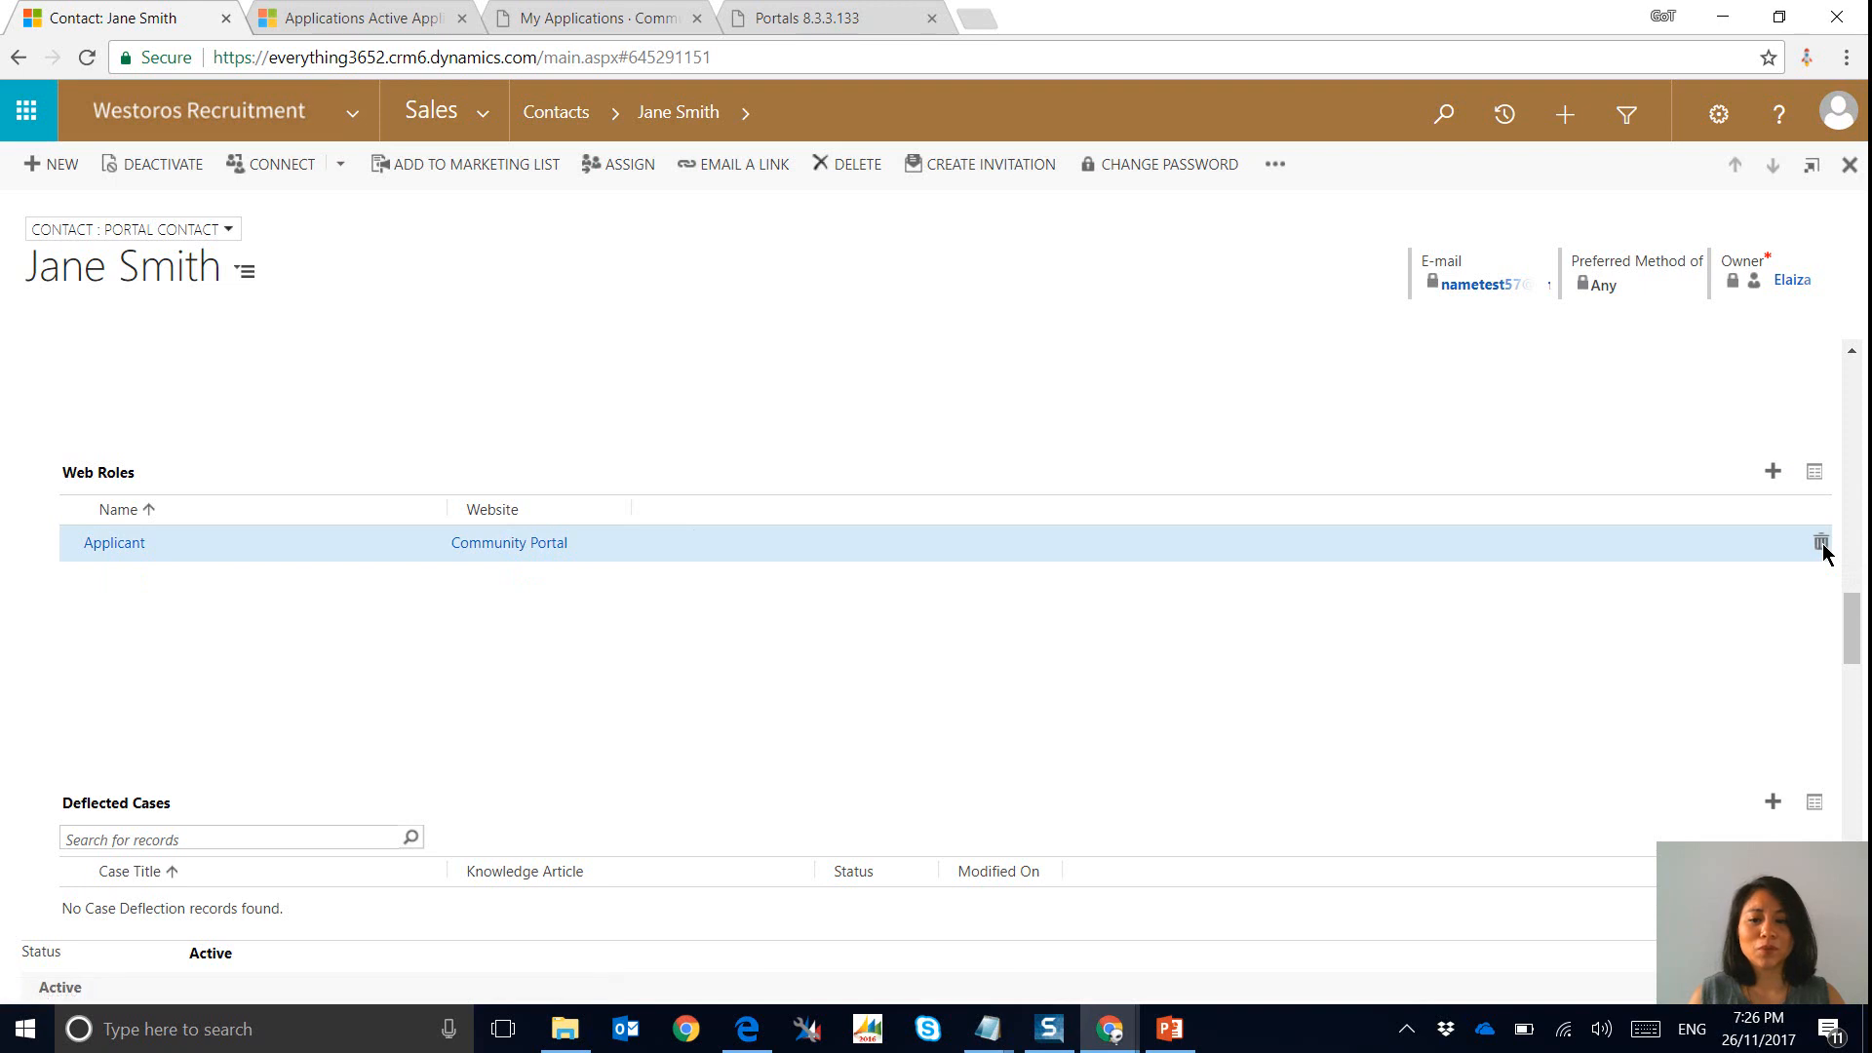